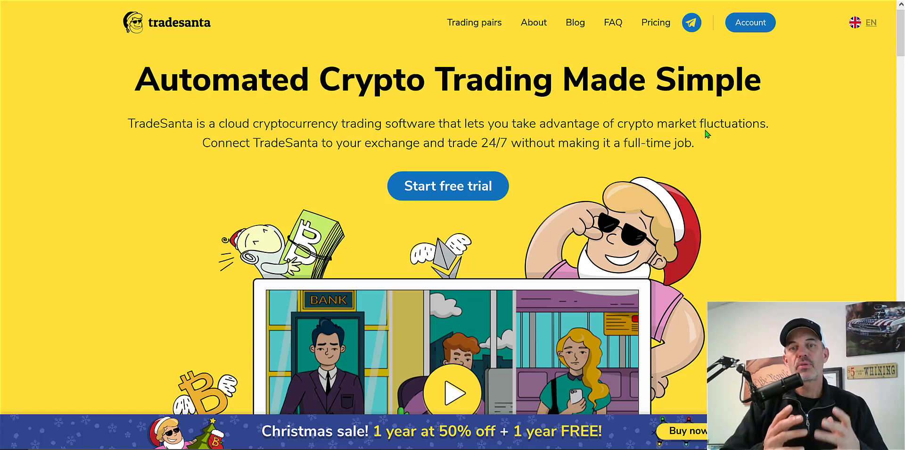
{"action": "mouse_move", "coordinate": [513, 141]}
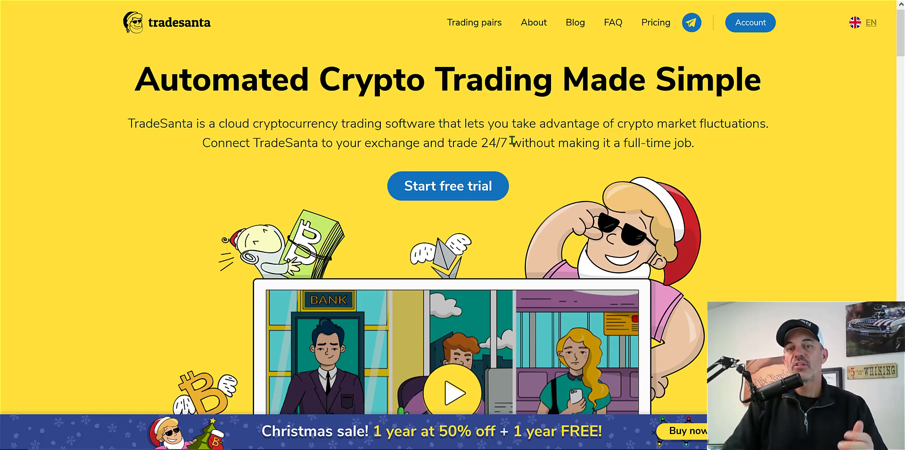
{"action": "mouse_move", "coordinate": [549, 198]}
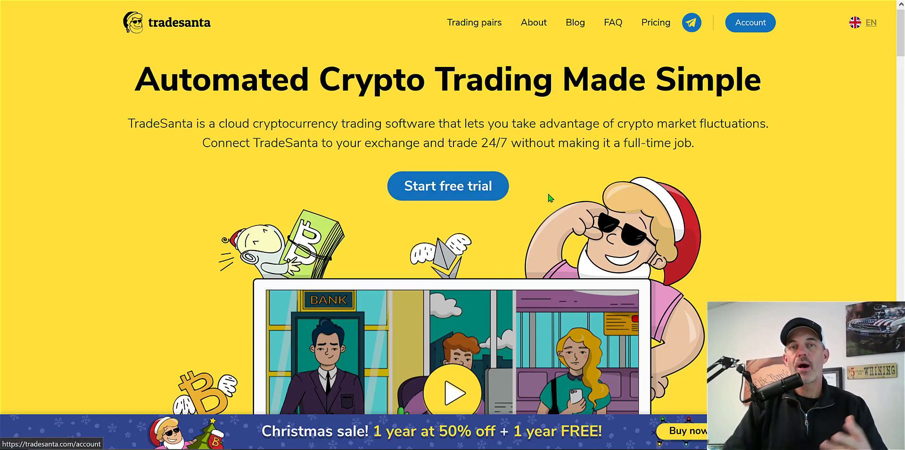
{"action": "mouse_move", "coordinate": [577, 192]}
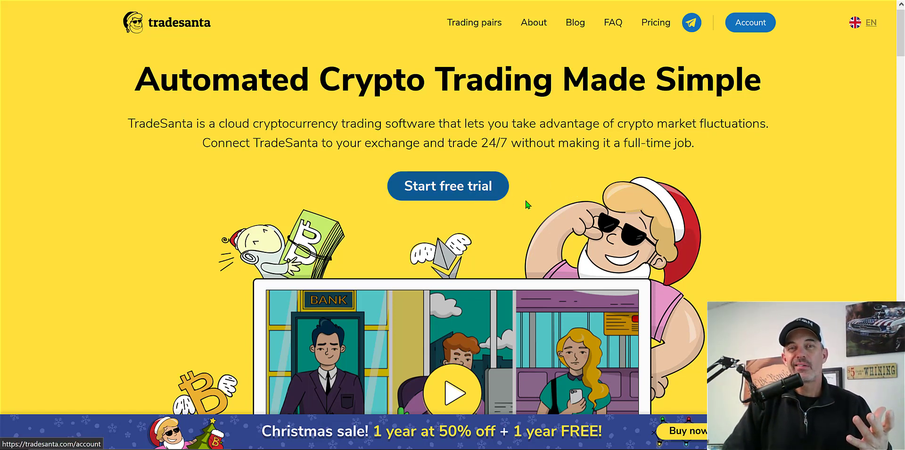
{"action": "mouse_move", "coordinate": [531, 199]}
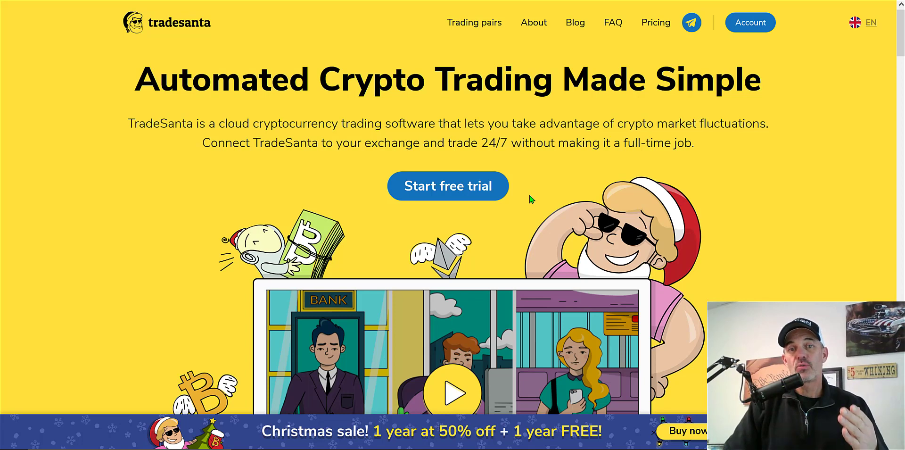
{"action": "mouse_move", "coordinate": [498, 202]}
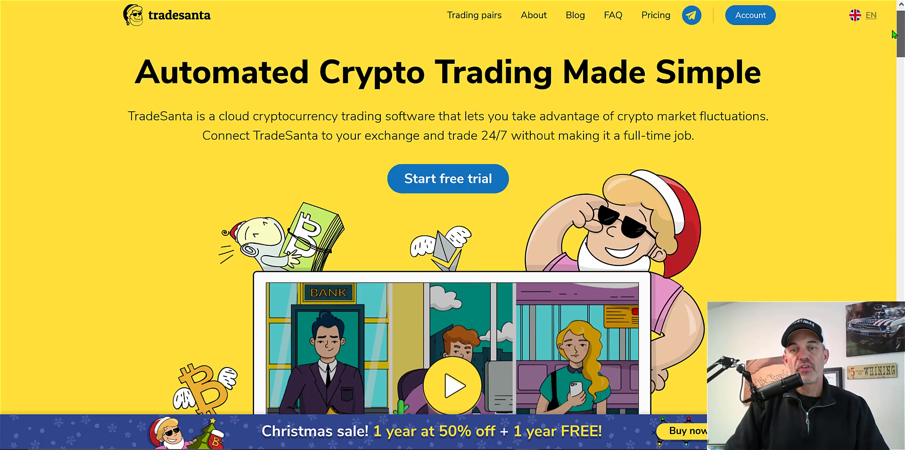
Scroll the homepage down to the pricing plans: Basic $14, Advanced $20, Maximum $30.
{"action": "scroll", "scroll_direction": "down", "scroll_amount": 3}
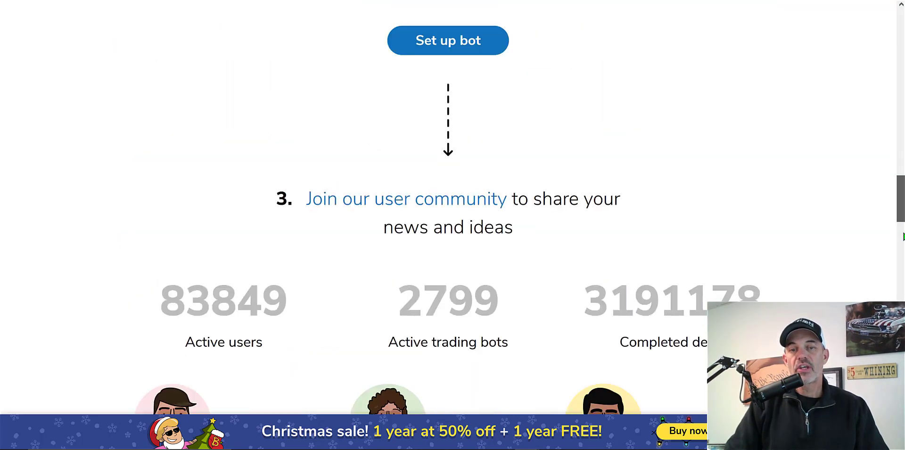
{"action": "scroll", "scroll_direction": "down", "scroll_amount": 3}
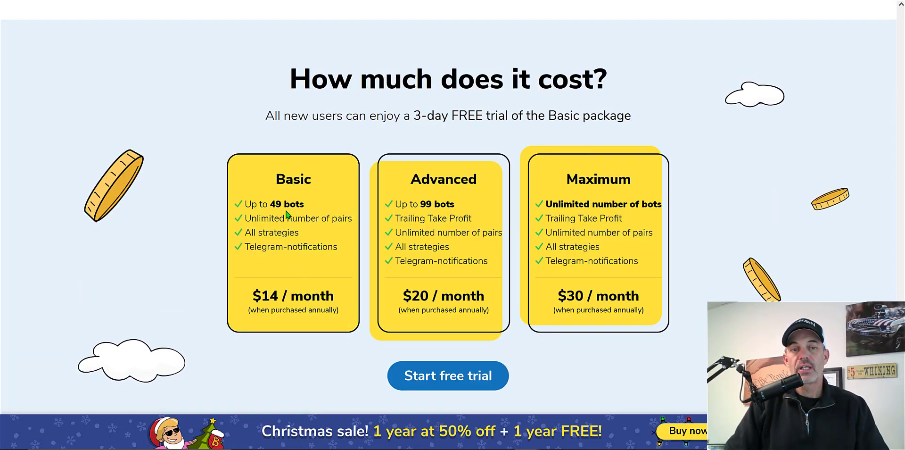
{"action": "mouse_move", "coordinate": [291, 210]}
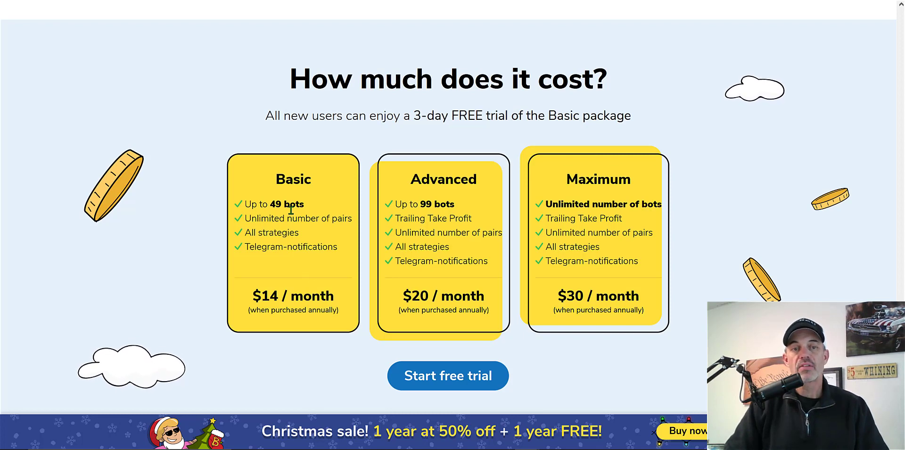
{"action": "mouse_move", "coordinate": [327, 218]}
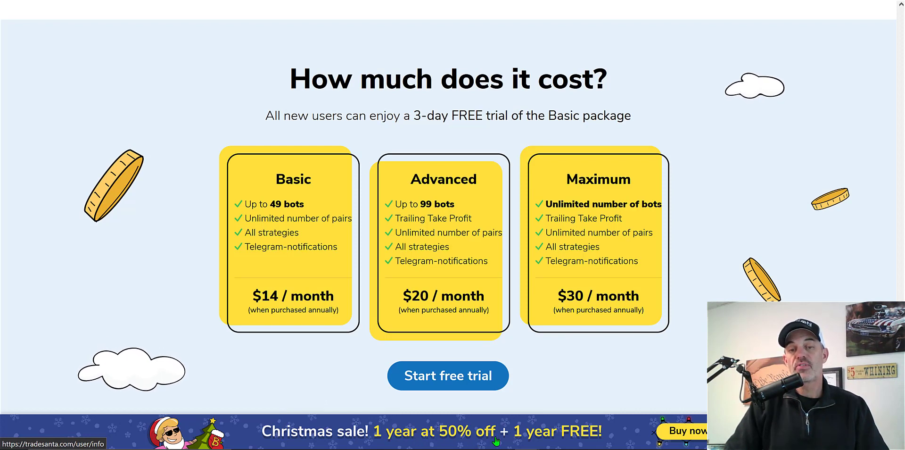
{"action": "mouse_move", "coordinate": [581, 440]}
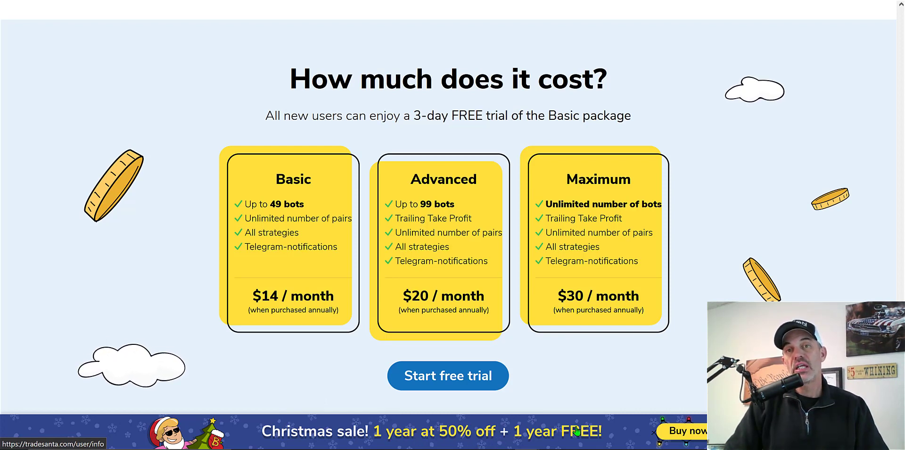
{"action": "mouse_move", "coordinate": [657, 355]}
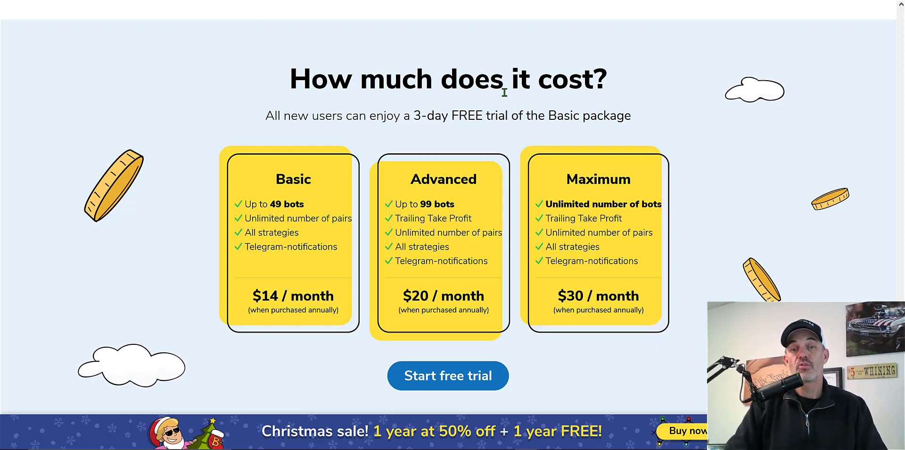
{"action": "mouse_move", "coordinate": [467, 379]}
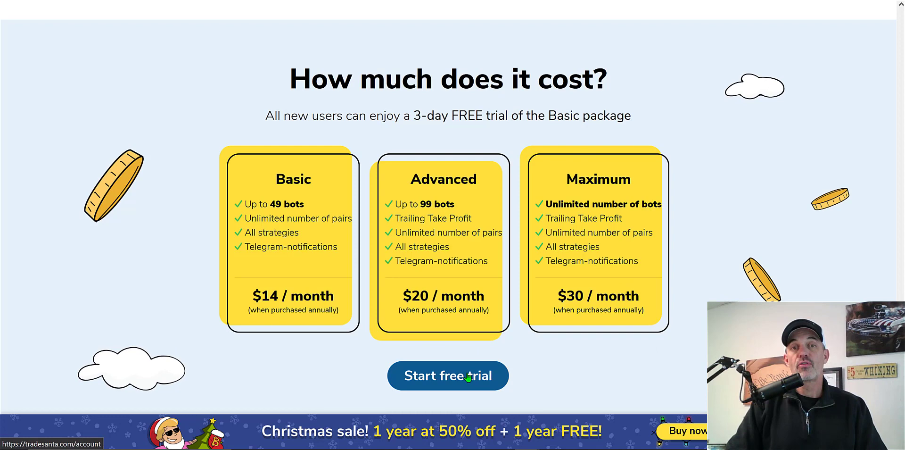
Start the free-trial quick start and pick Binance.US as the exchange to connect.
{"action": "left_click", "coordinate": [448, 376]}
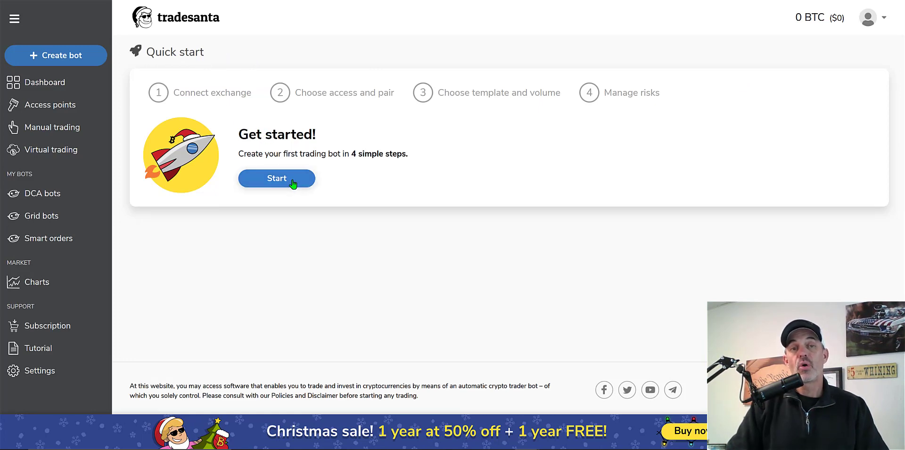
{"action": "left_click", "coordinate": [276, 178]}
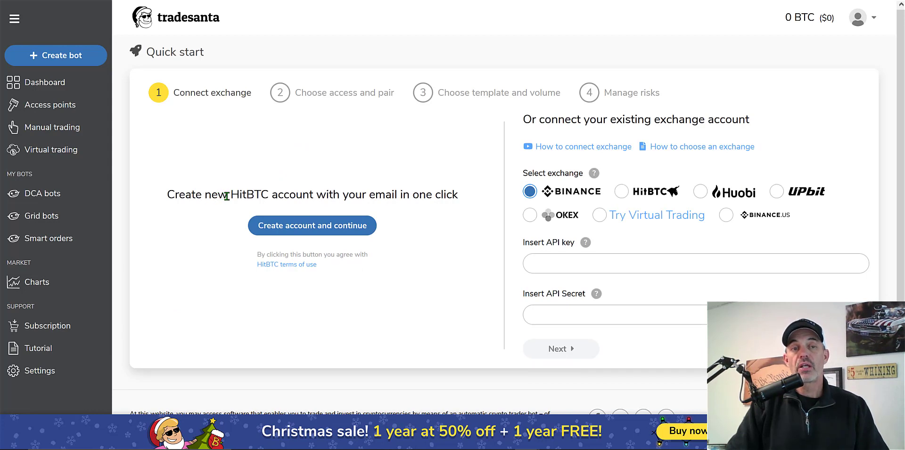
{"action": "mouse_move", "coordinate": [401, 196]}
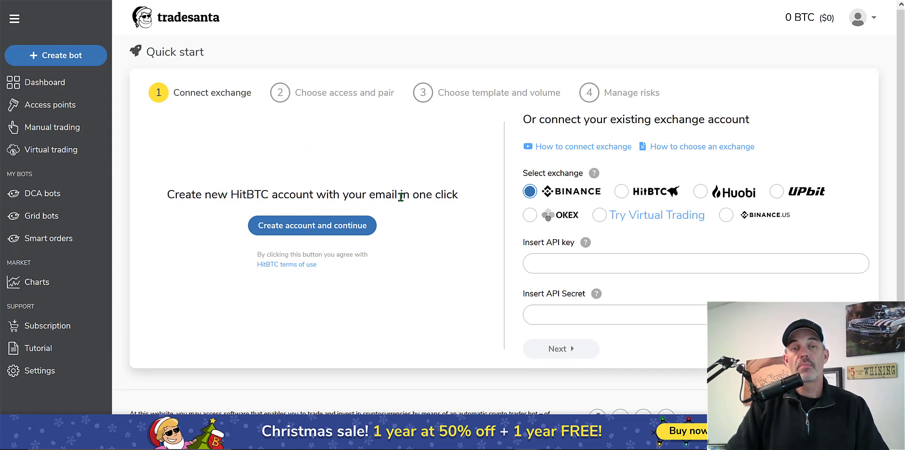
{"action": "mouse_move", "coordinate": [328, 223]}
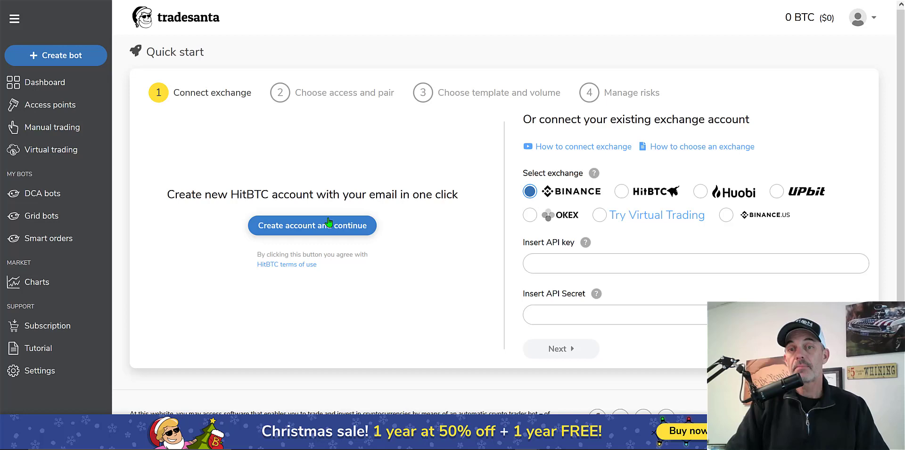
{"action": "mouse_move", "coordinate": [527, 119]}
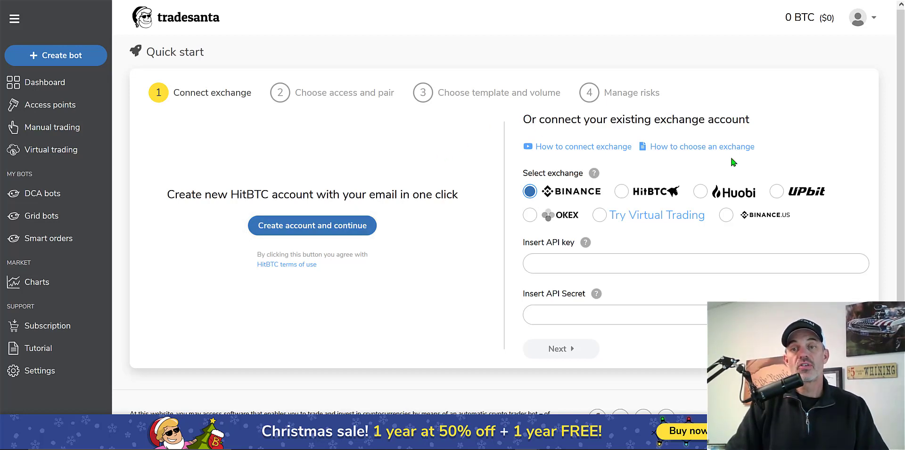
{"action": "mouse_move", "coordinate": [784, 198]}
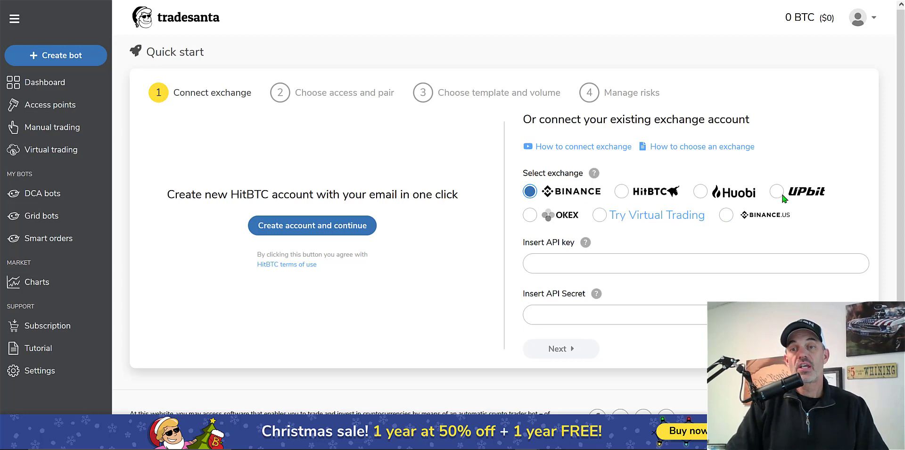
{"action": "mouse_move", "coordinate": [741, 233]}
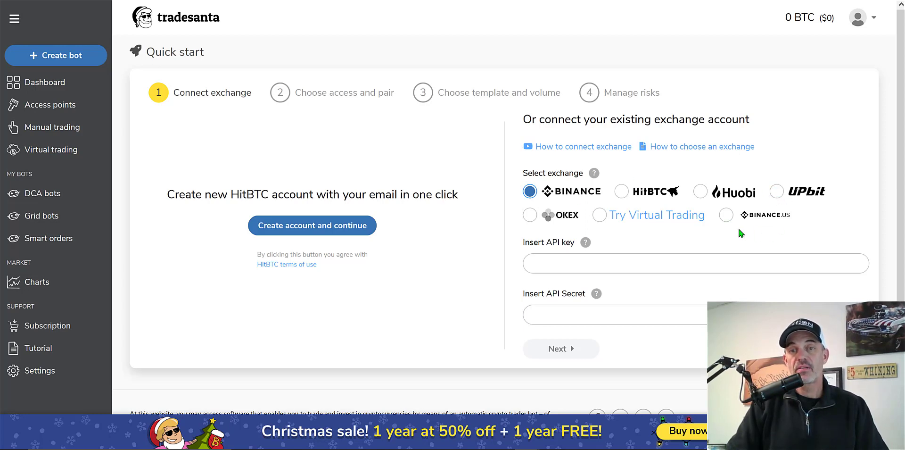
{"action": "mouse_move", "coordinate": [729, 235]}
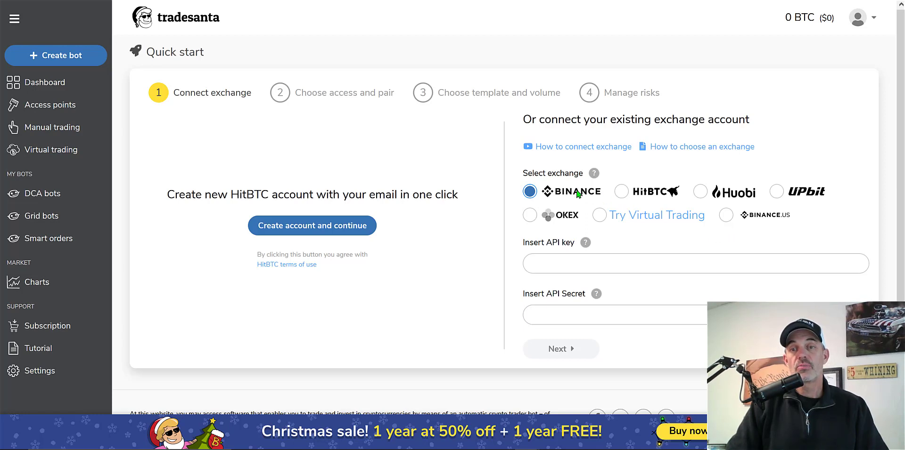
{"action": "left_click", "coordinate": [726, 215]}
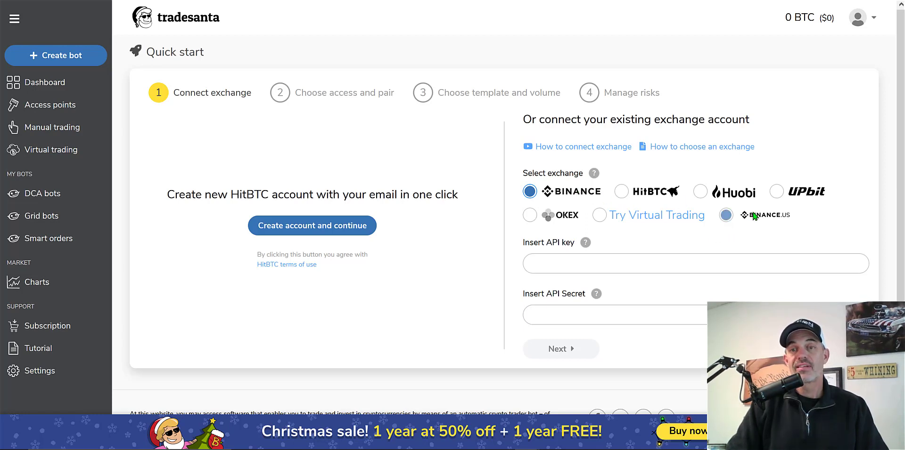
{"action": "left_click", "coordinate": [622, 191]}
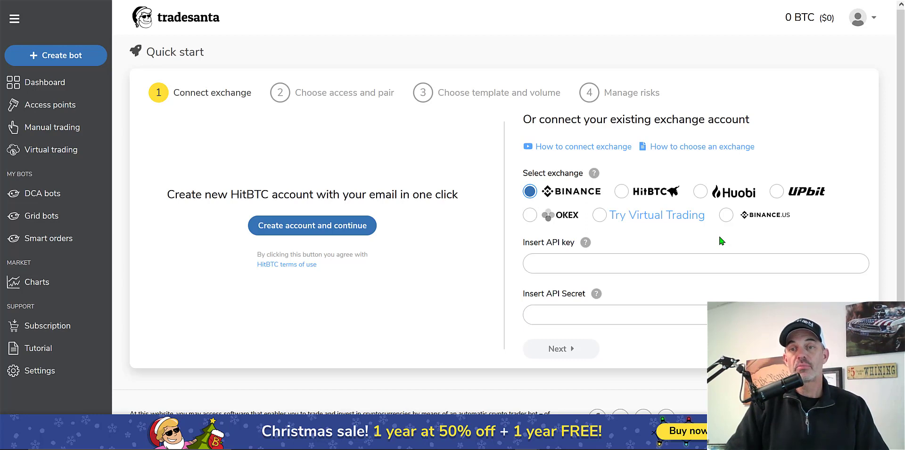
{"action": "mouse_move", "coordinate": [696, 236]}
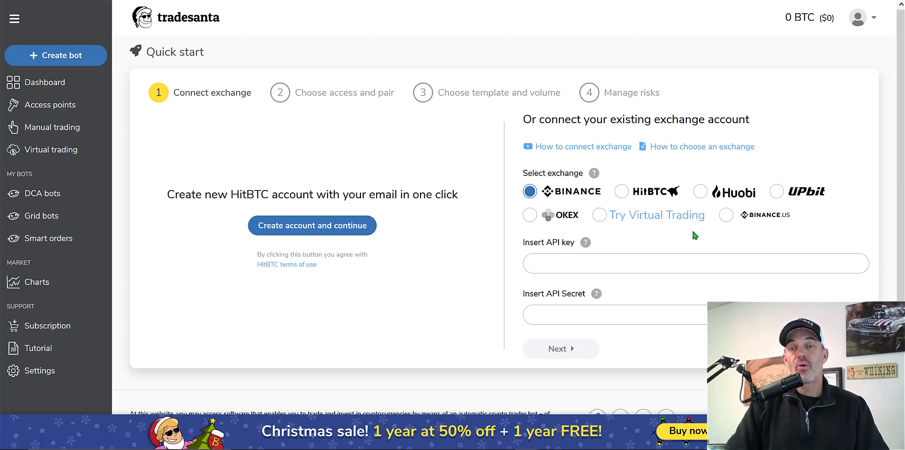
{"action": "mouse_move", "coordinate": [715, 234]}
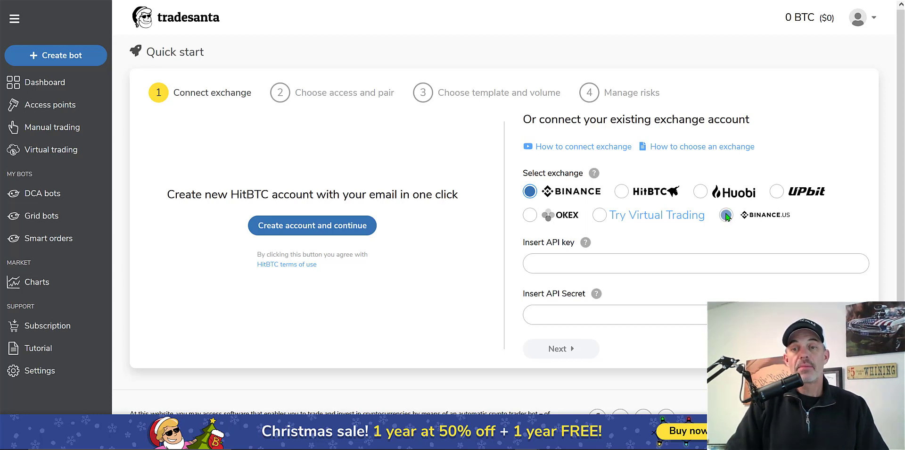
{"action": "left_click", "coordinate": [726, 214]}
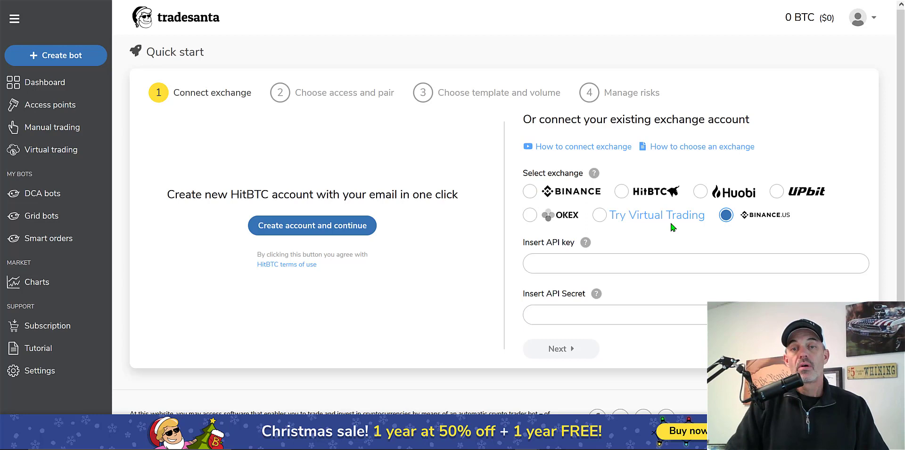
{"action": "left_click", "coordinate": [529, 191]}
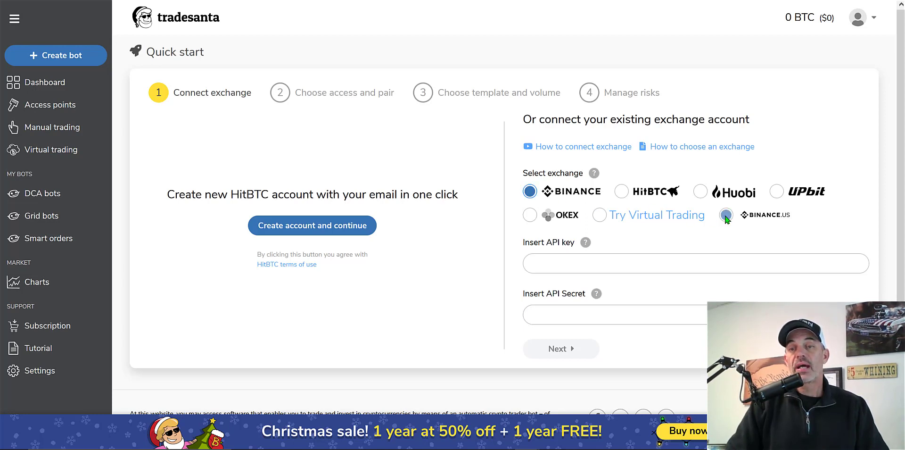
{"action": "left_click", "coordinate": [726, 215]}
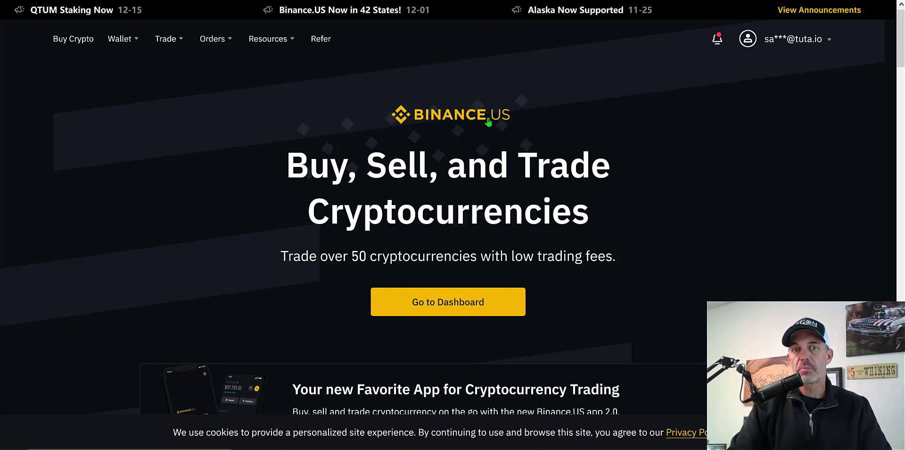
{"action": "mouse_move", "coordinate": [726, 64]}
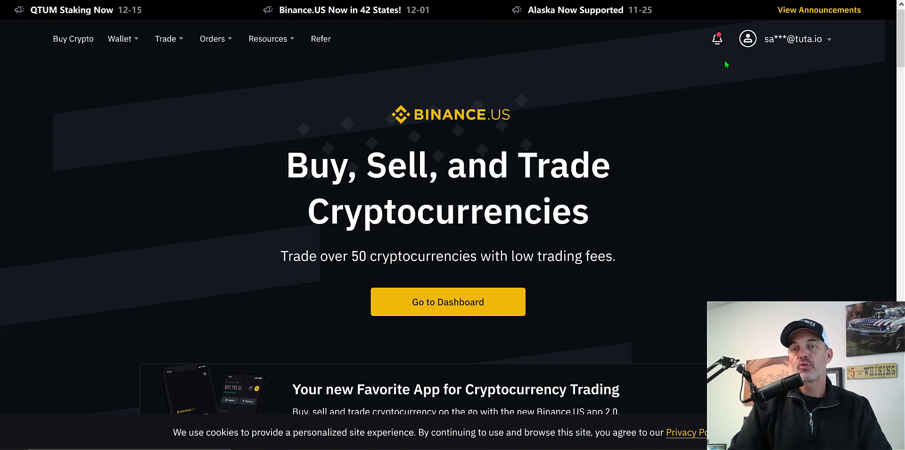
On API Management, label a new key SANTABOT, then dismiss the authentication prompt.
{"action": "left_click", "coordinate": [747, 40]}
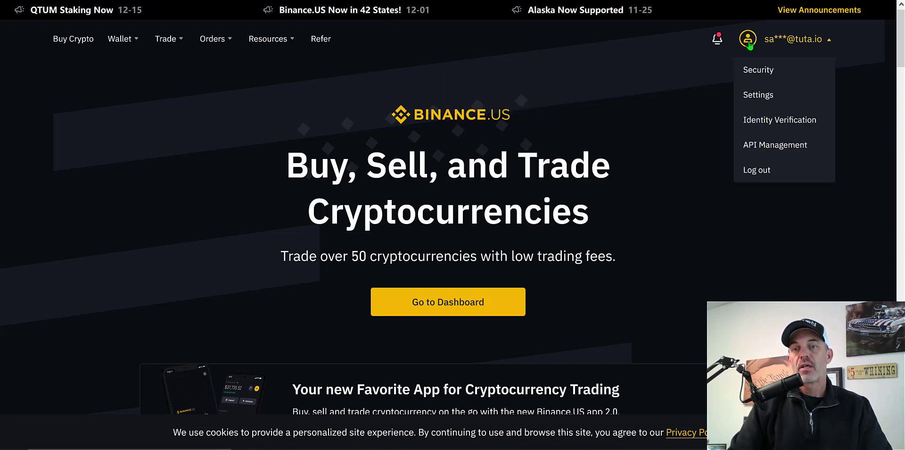
{"action": "mouse_move", "coordinate": [774, 148]}
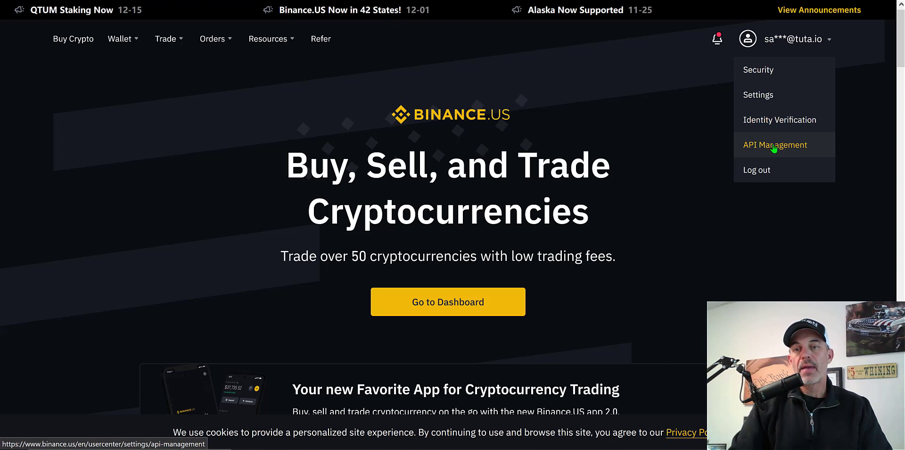
{"action": "left_click", "coordinate": [775, 145]}
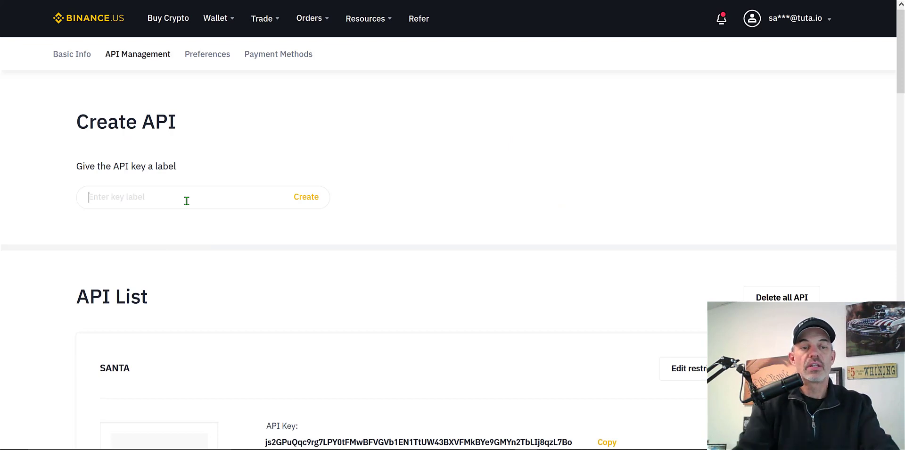
{"action": "type", "text": "SANTA"}
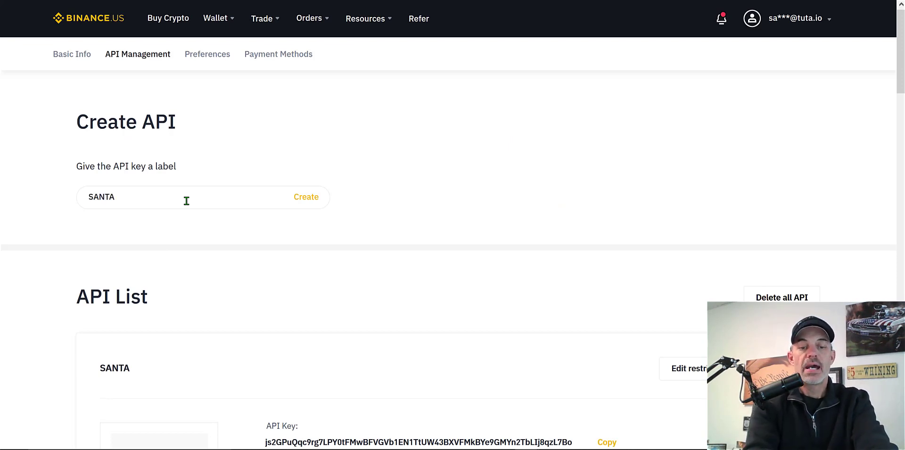
{"action": "type", "text": "BOT"}
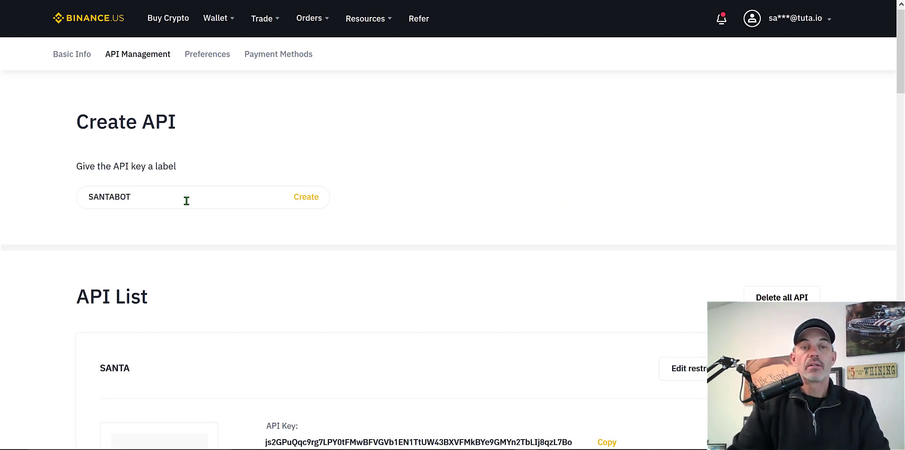
{"action": "left_click", "coordinate": [306, 197]}
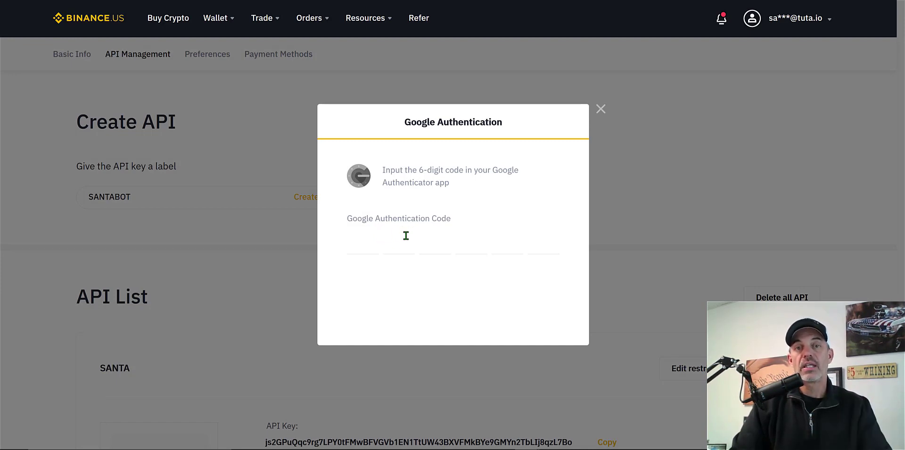
{"action": "mouse_move", "coordinate": [582, 125]}
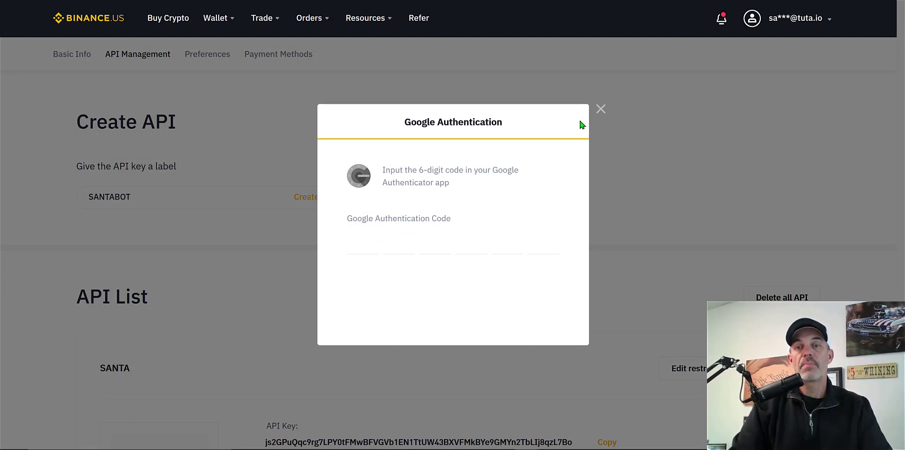
{"action": "left_click", "coordinate": [600, 109]}
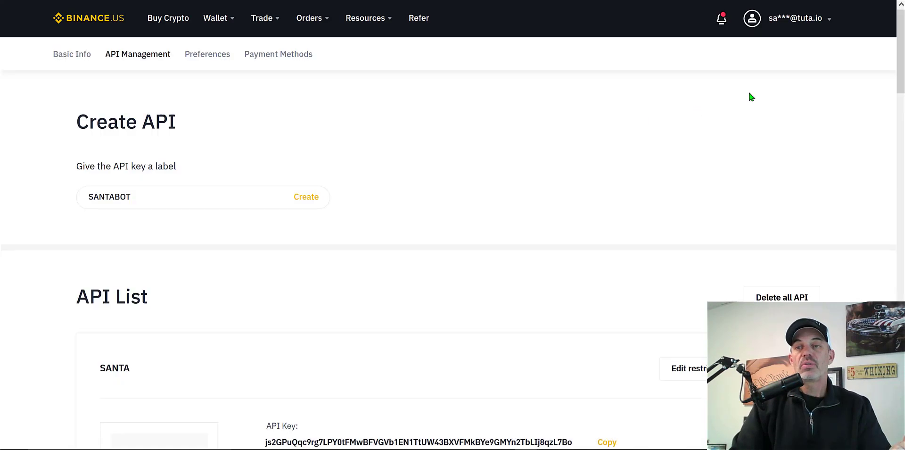
Scroll to the API list showing the SANTA key with read and spot-trading permissions.
{"action": "scroll", "scroll_direction": "down", "scroll_amount": 3}
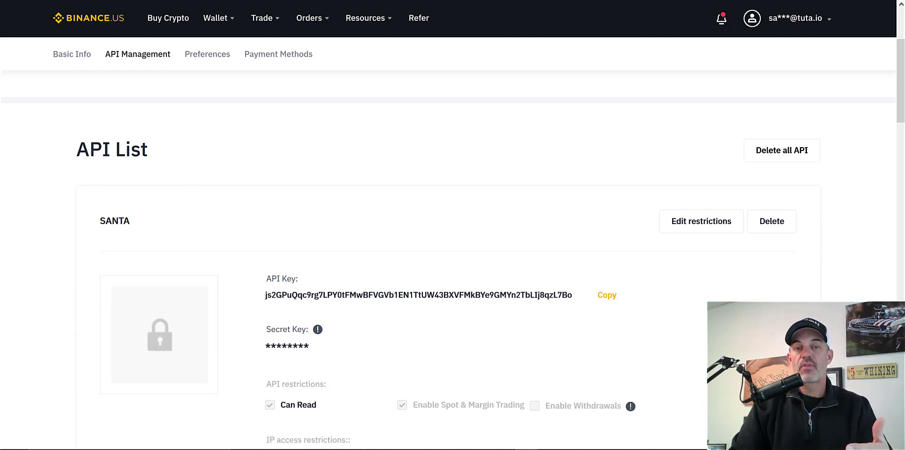
{"action": "mouse_move", "coordinate": [498, 356]}
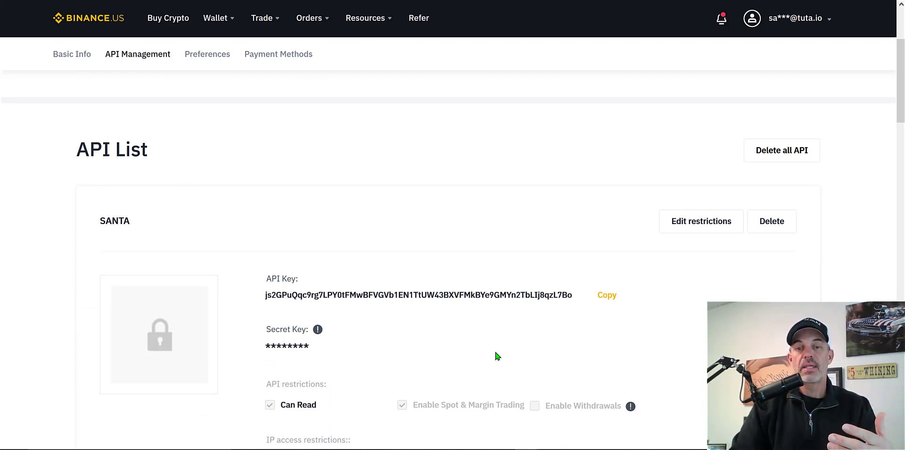
Paste the Binance.US API key and secret into TradeSanta and submit them.
{"action": "left_click", "coordinate": [606, 295]}
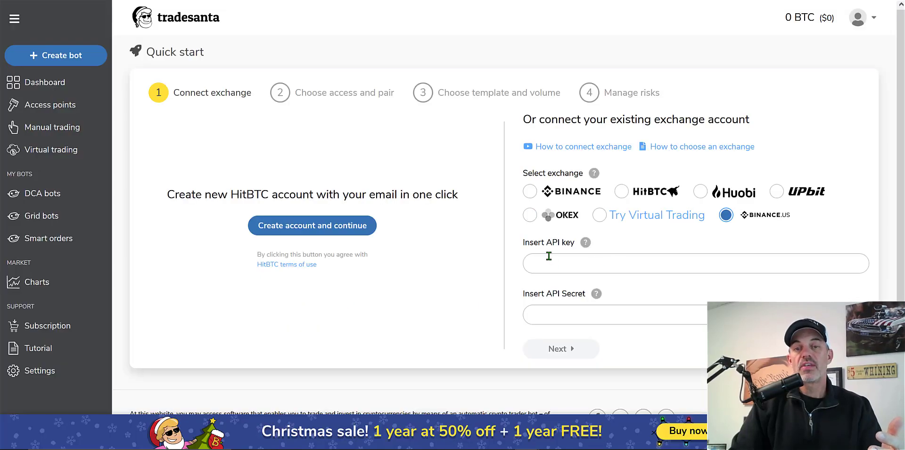
{"action": "right_click", "coordinate": [565, 263]}
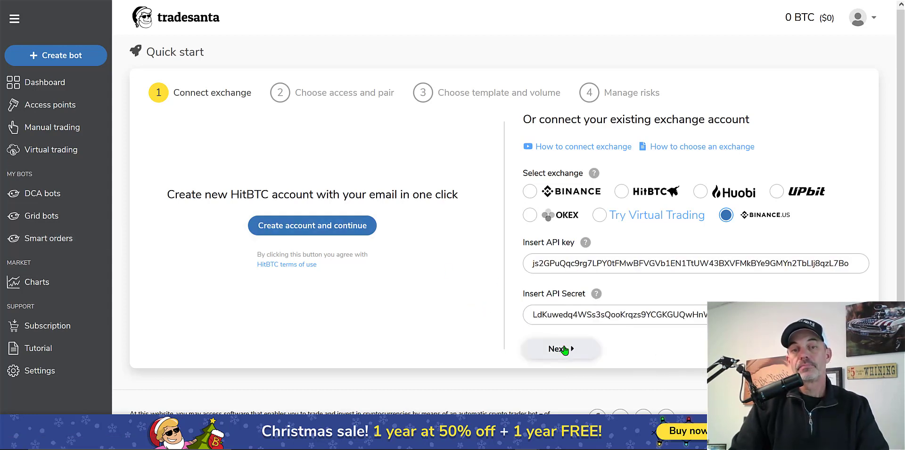
{"action": "left_click", "coordinate": [561, 349]}
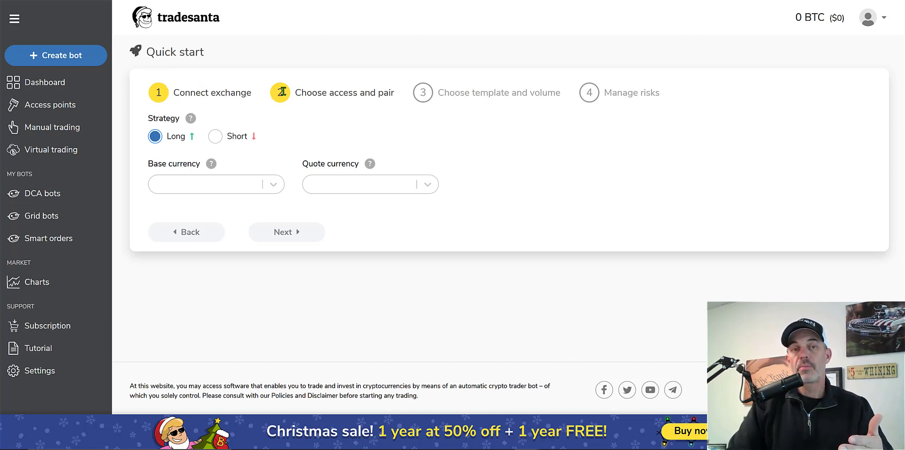
{"action": "mouse_move", "coordinate": [269, 182]}
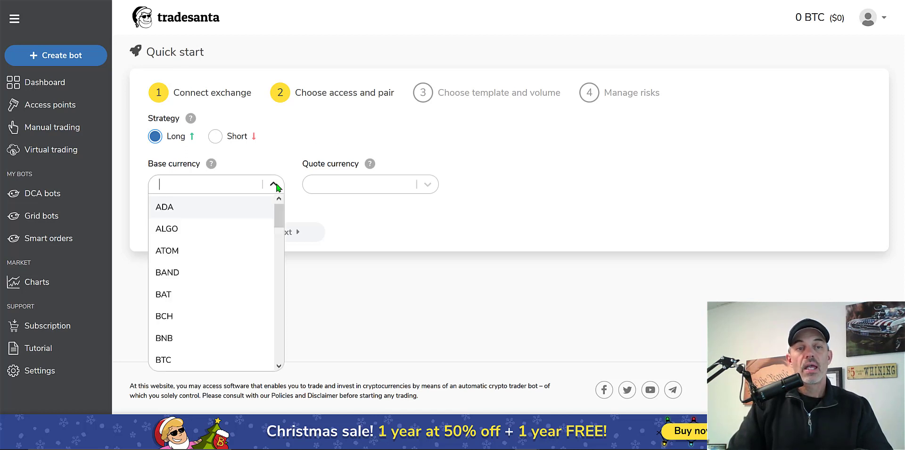
{"action": "mouse_move", "coordinate": [213, 150]}
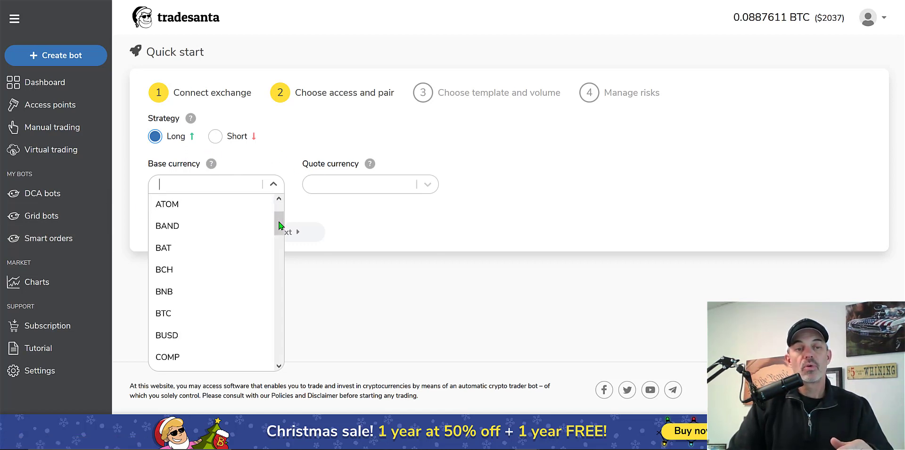
Set the long bot's base currency to ETH and quote currency to USDT.
{"action": "scroll", "scroll_direction": "down", "scroll_amount": 3}
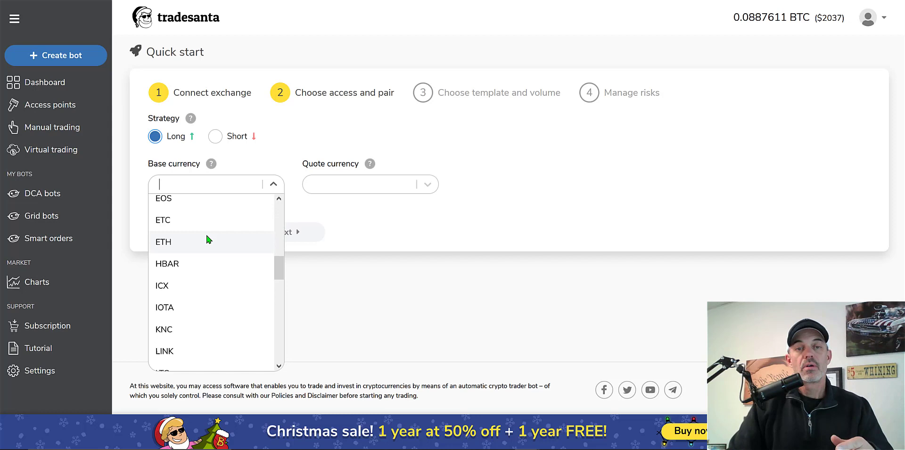
{"action": "left_click", "coordinate": [163, 242]}
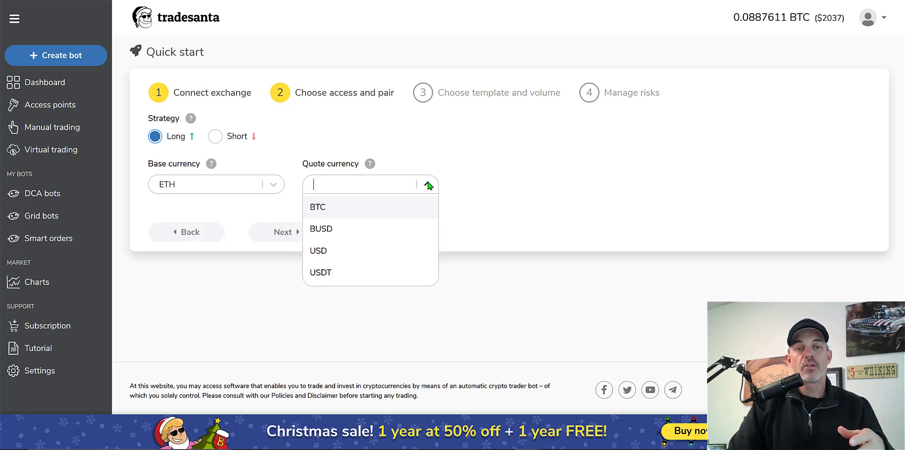
{"action": "left_click", "coordinate": [321, 272]}
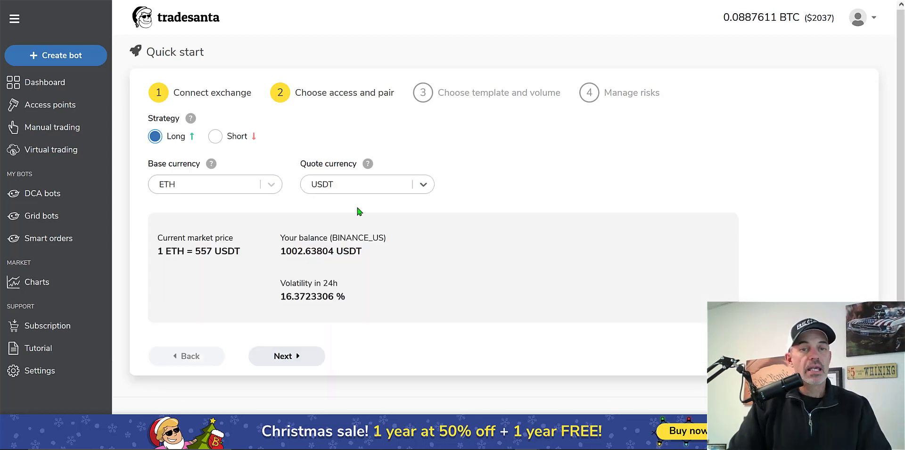
{"action": "mouse_move", "coordinate": [410, 276]}
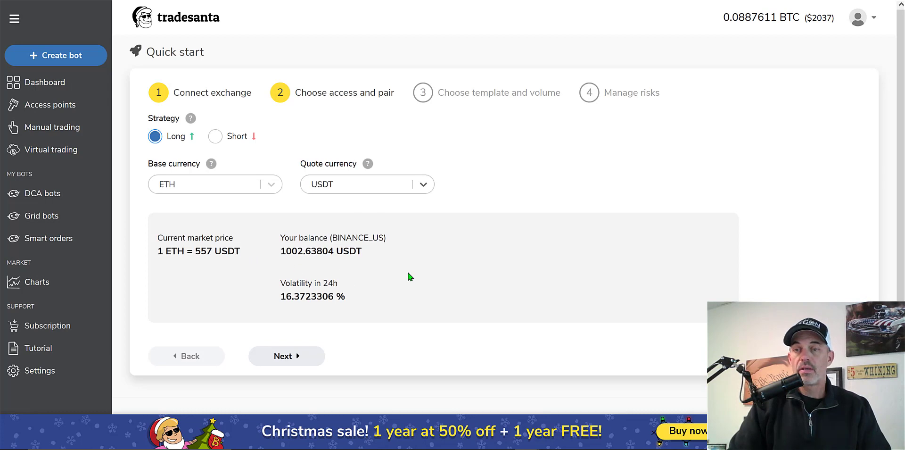
{"action": "scroll", "scroll_direction": "down", "scroll_amount": 3}
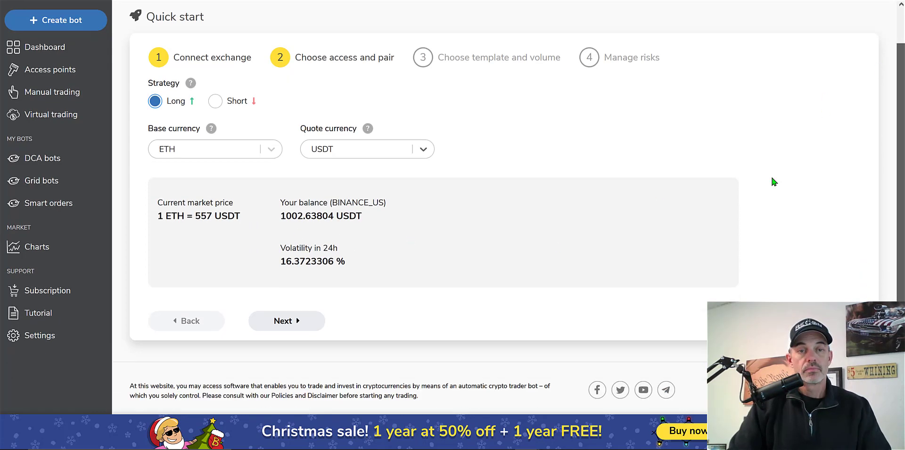
Advance to template and volume and try selecting the Starter Grid bot (long) template.
{"action": "left_click", "coordinate": [287, 321]}
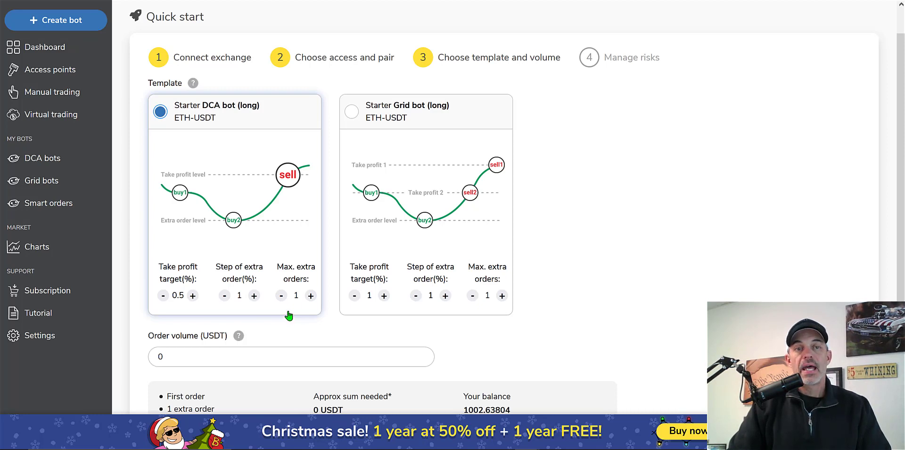
{"action": "mouse_move", "coordinate": [222, 115]}
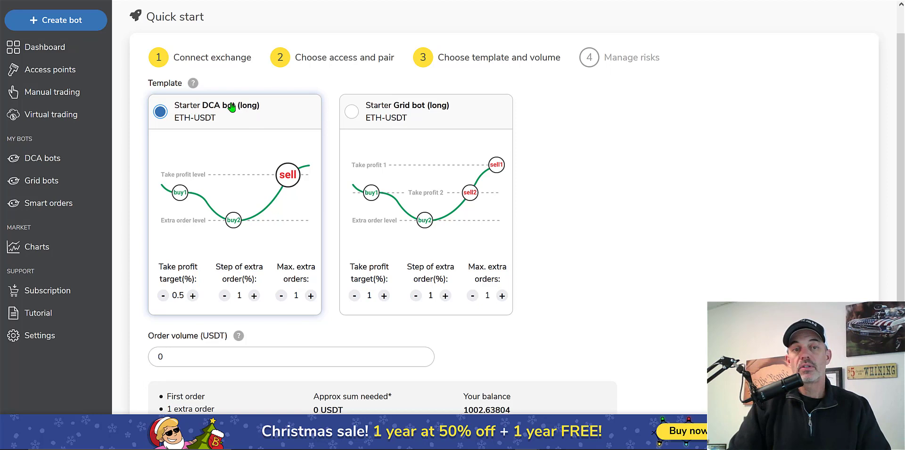
{"action": "mouse_move", "coordinate": [404, 117]}
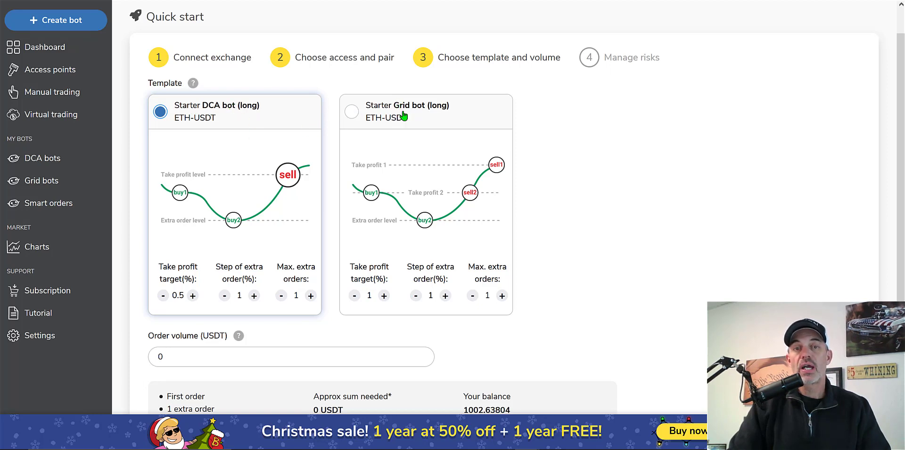
{"action": "left_click", "coordinate": [351, 112]}
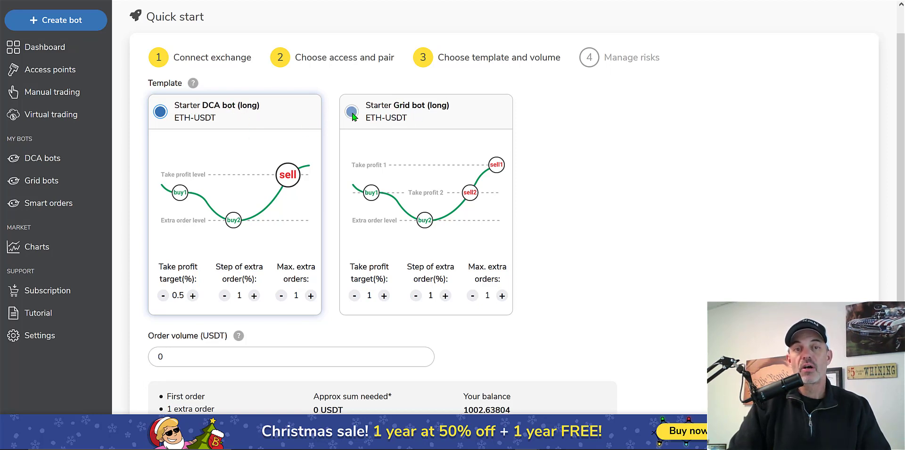
{"action": "left_click", "coordinate": [351, 112]}
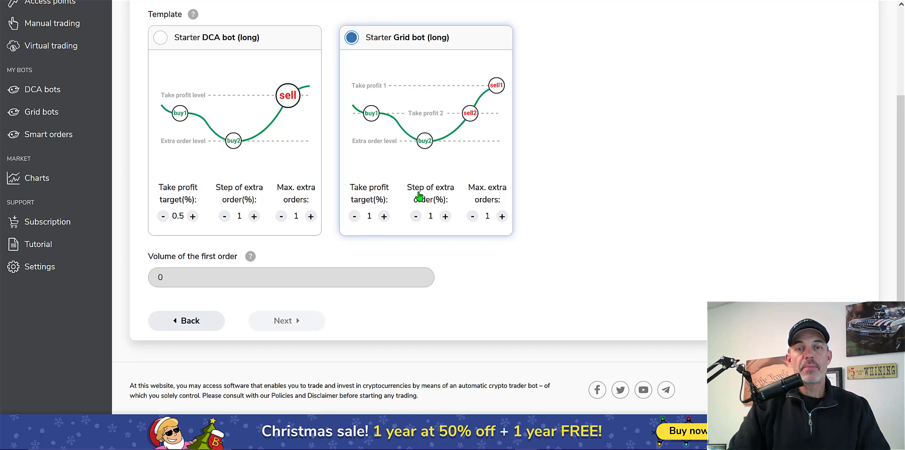
{"action": "mouse_move", "coordinate": [429, 164]}
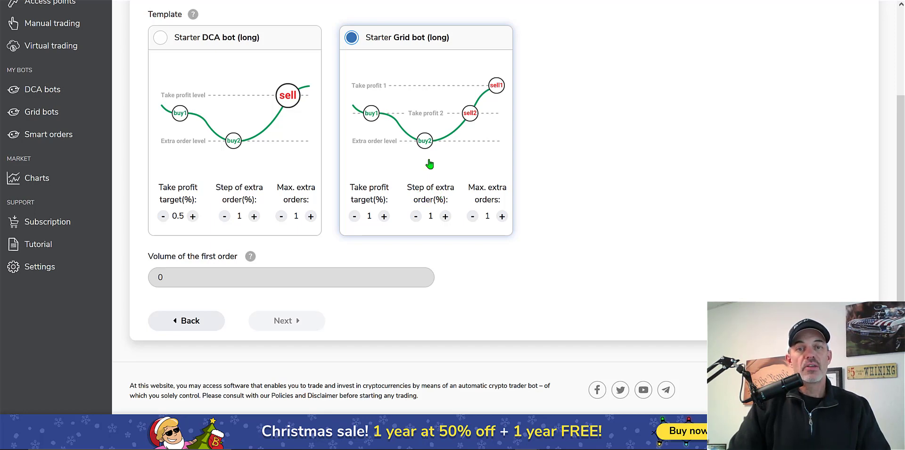
{"action": "mouse_move", "coordinate": [394, 134]}
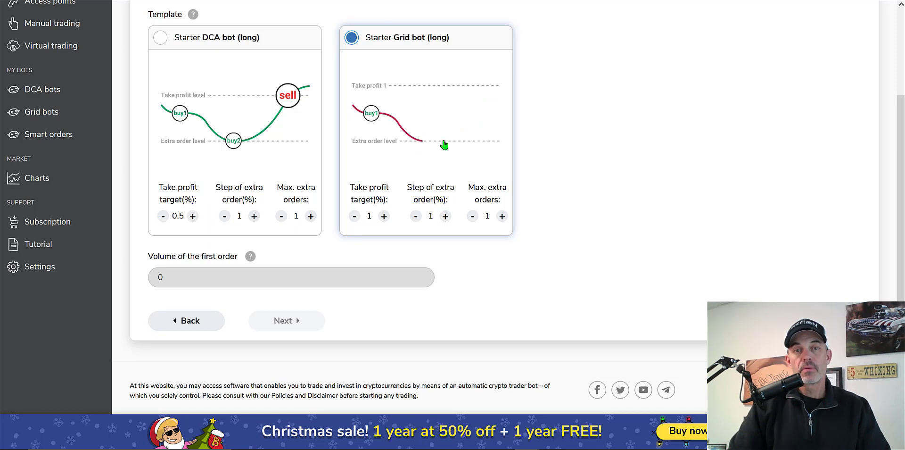
{"action": "left_click", "coordinate": [160, 38]}
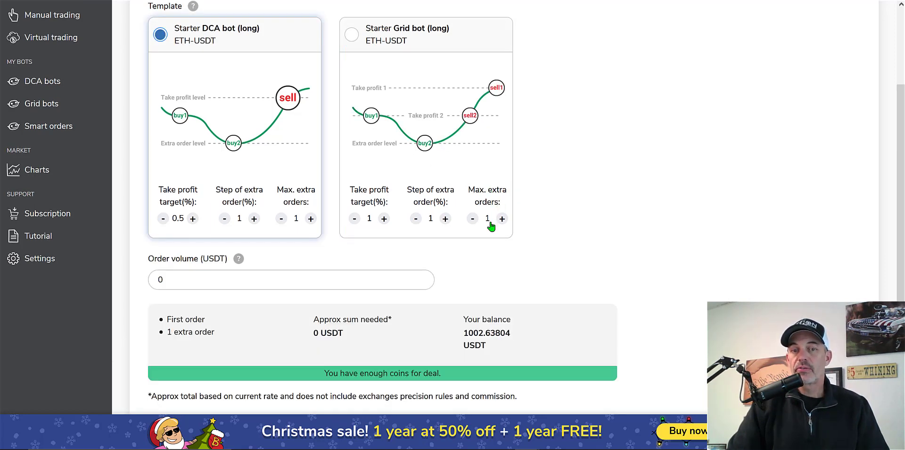
{"action": "mouse_move", "coordinate": [339, 233]}
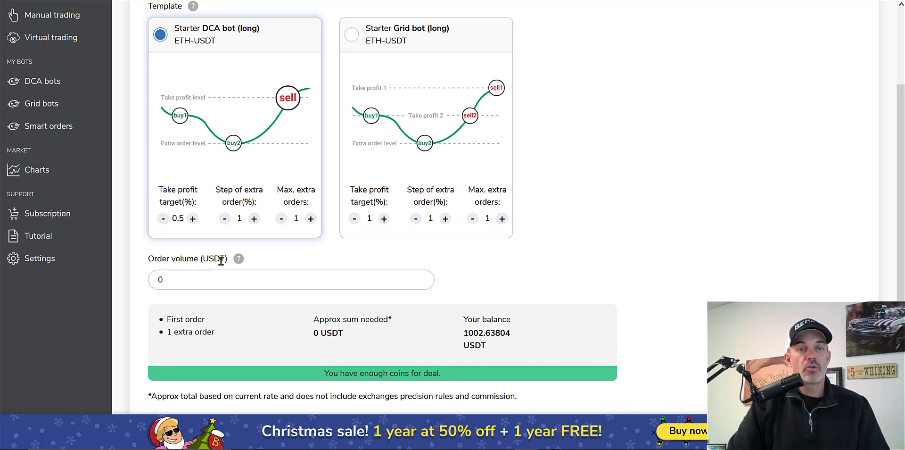
Choose Starter Grid bot with 100 USDT first order, 4 extra orders, 0.7% take profit.
{"action": "type", "text": "100"}
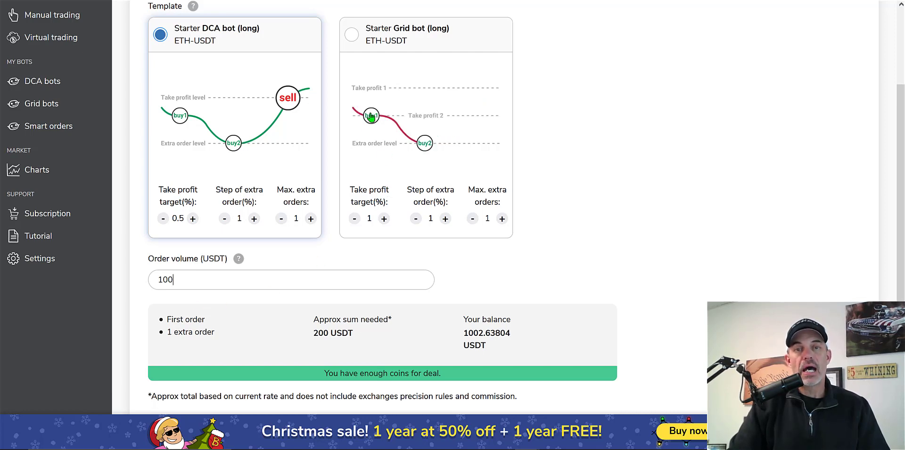
{"action": "left_click", "coordinate": [350, 35]}
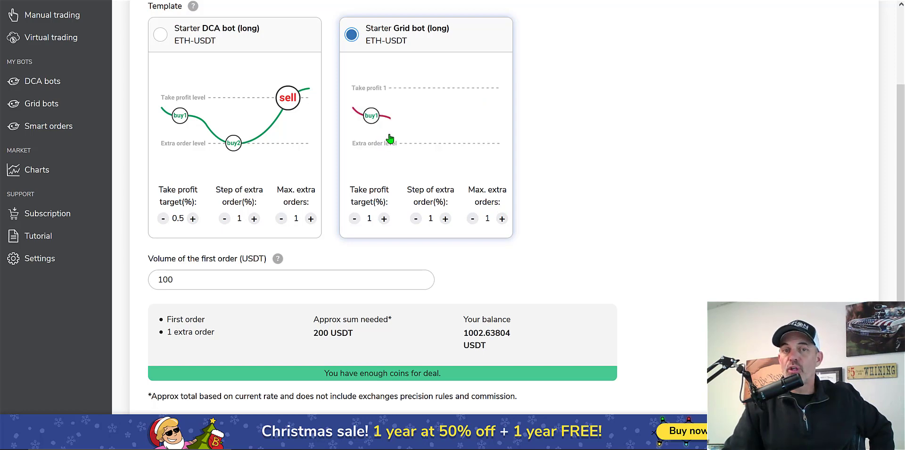
{"action": "left_click", "coordinate": [502, 218]}
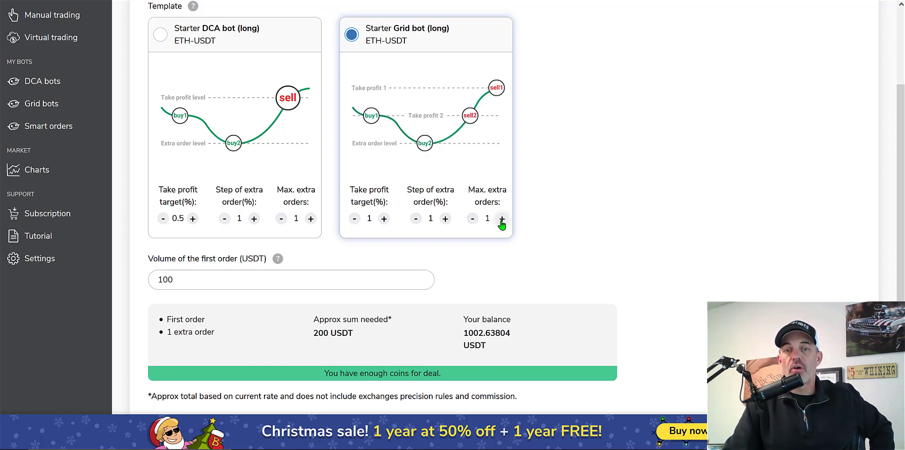
{"action": "left_click", "coordinate": [502, 218]}
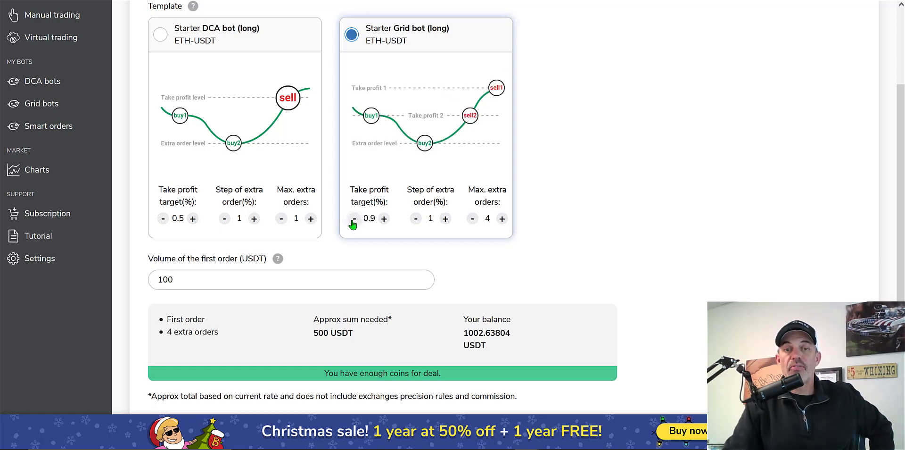
{"action": "left_click", "coordinate": [354, 218]}
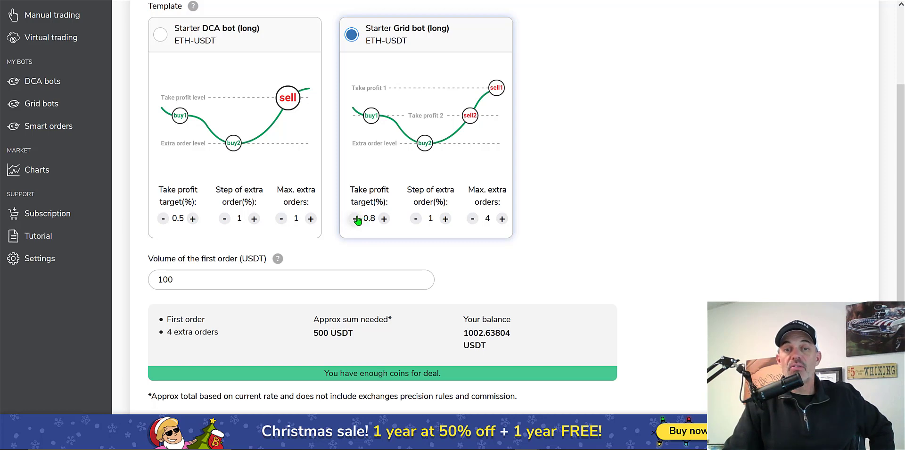
{"action": "left_click", "coordinate": [354, 219]}
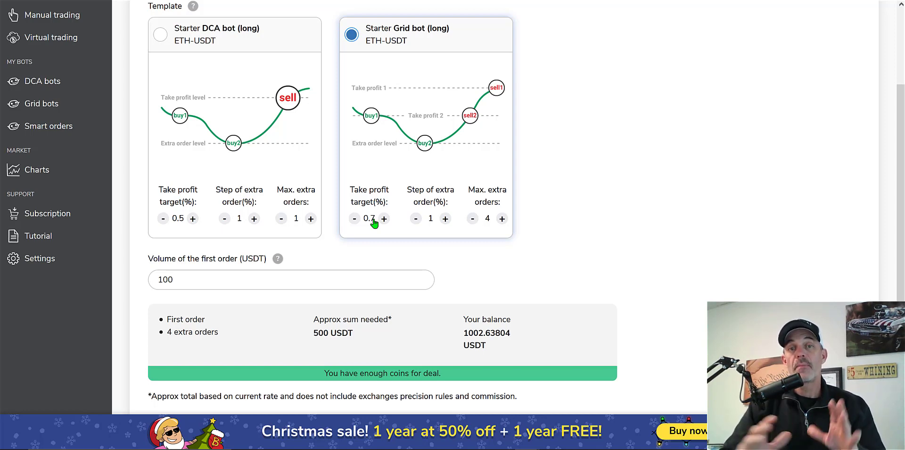
{"action": "mouse_move", "coordinate": [457, 239]}
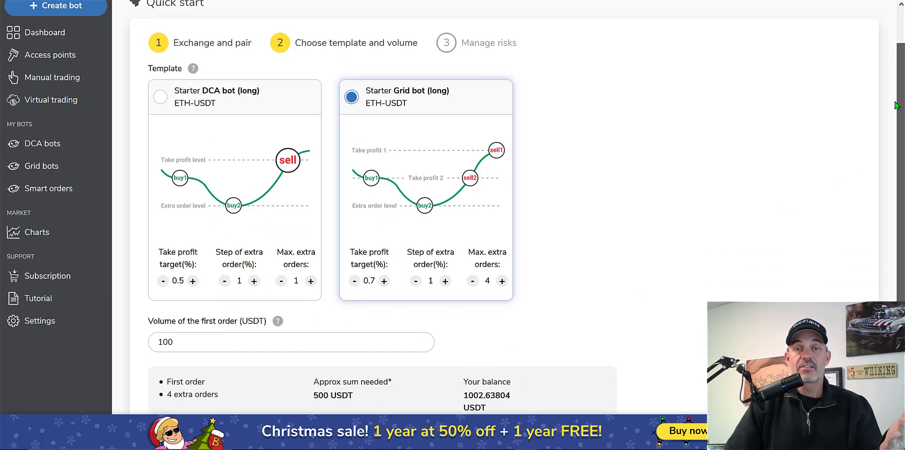
Review the 500 USDT order summary and move on to Manage risks.
{"action": "scroll", "scroll_direction": "down", "scroll_amount": 3}
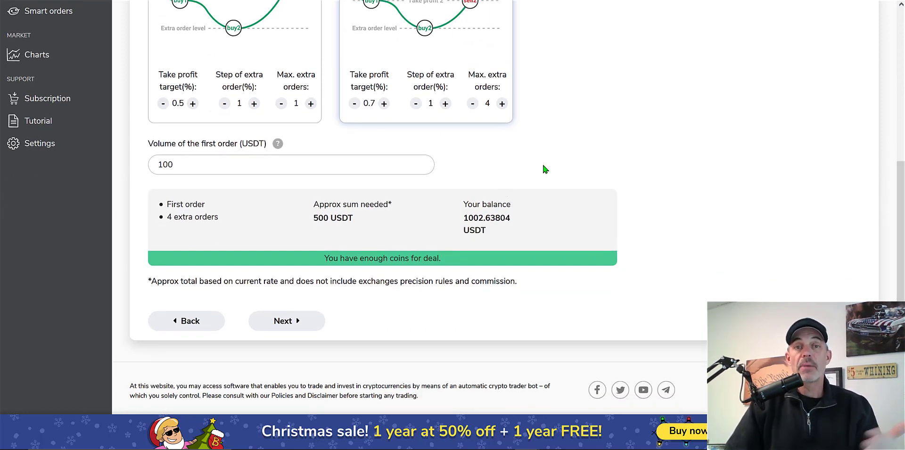
{"action": "mouse_move", "coordinate": [702, 217]}
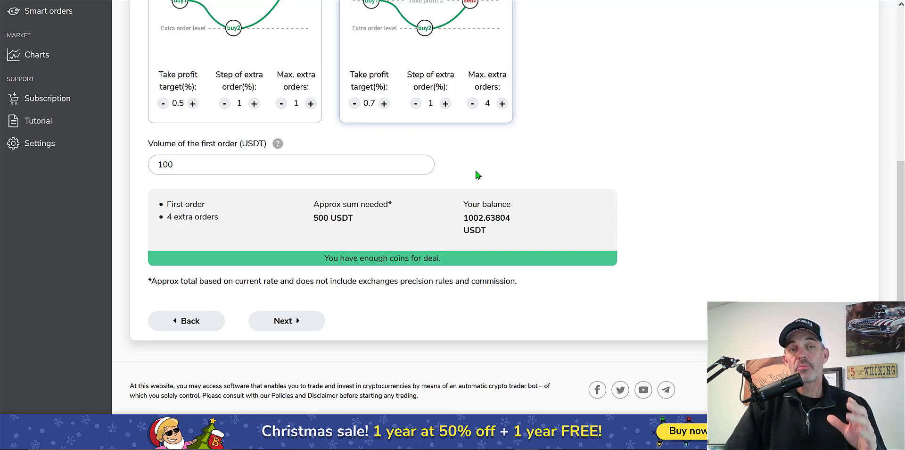
{"action": "mouse_move", "coordinate": [436, 286]}
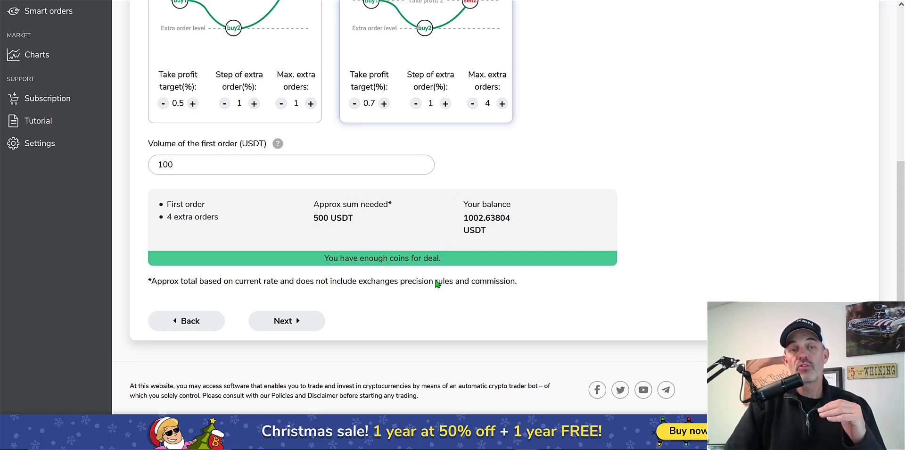
{"action": "mouse_move", "coordinate": [428, 308]}
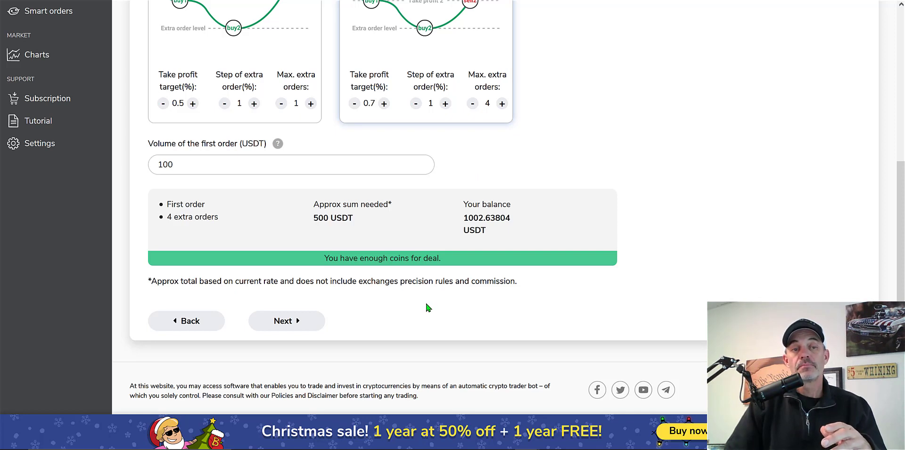
{"action": "mouse_move", "coordinate": [290, 324]}
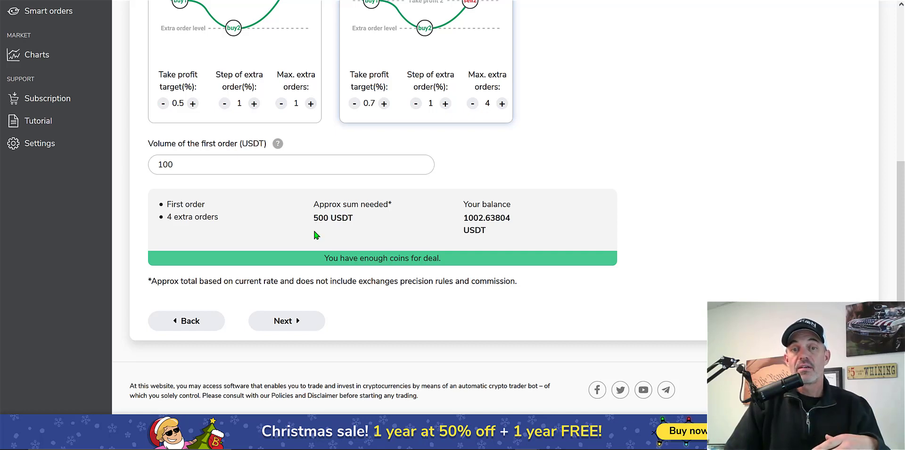
{"action": "left_click", "coordinate": [287, 321]}
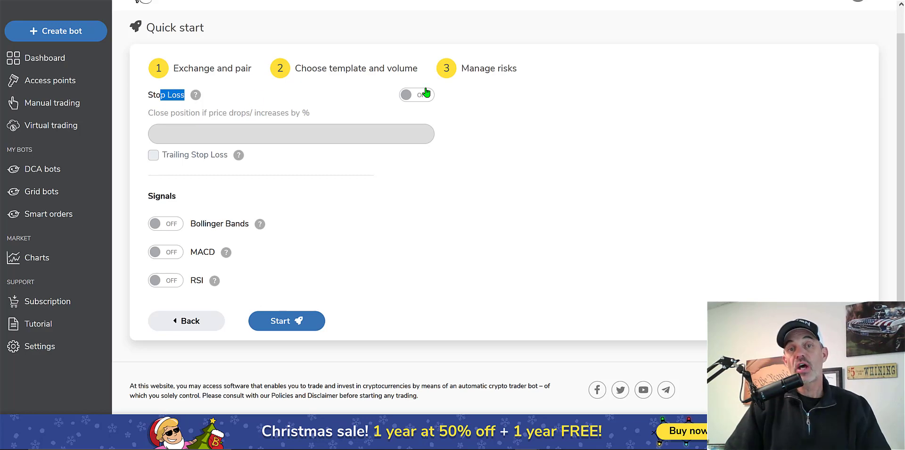
{"action": "left_click", "coordinate": [416, 94]}
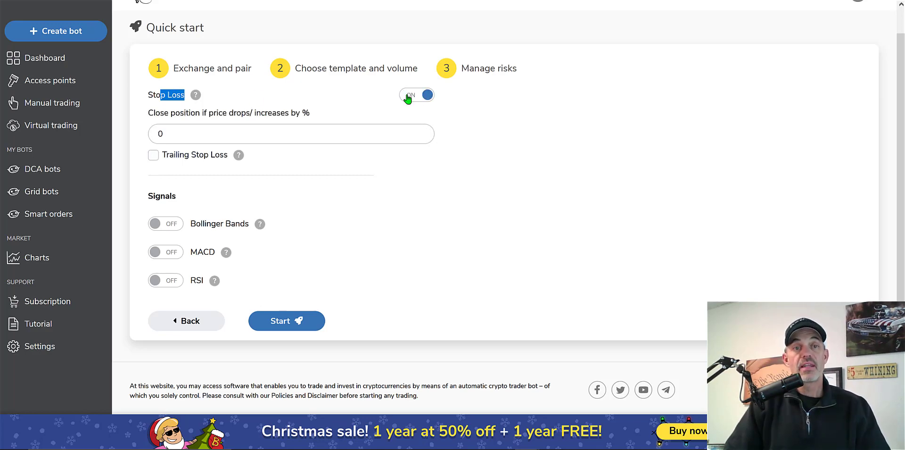
{"action": "mouse_move", "coordinate": [402, 115]}
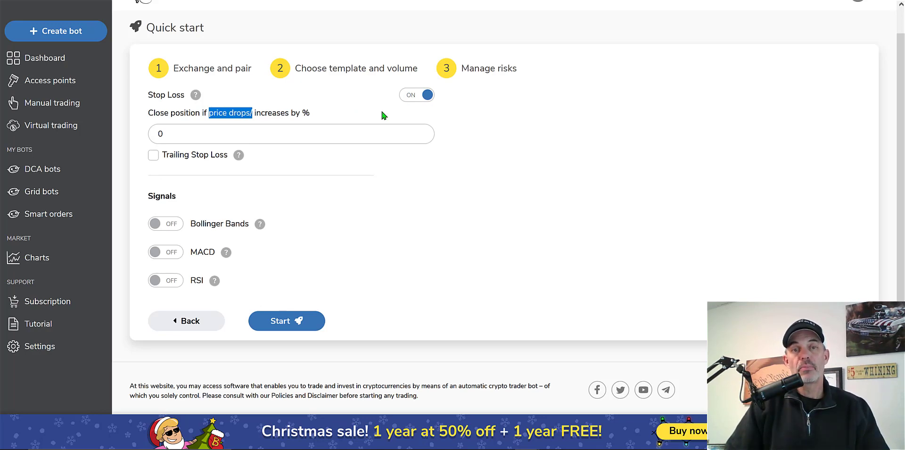
{"action": "mouse_move", "coordinate": [375, 107]}
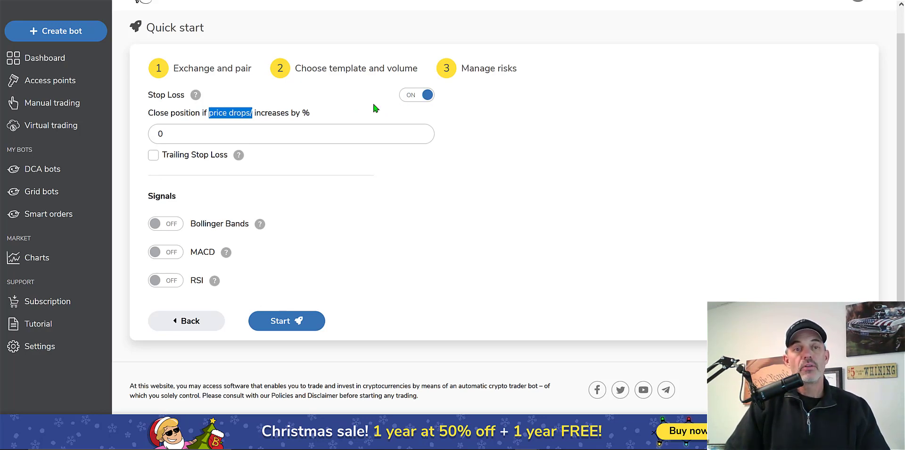
{"action": "mouse_move", "coordinate": [157, 161]}
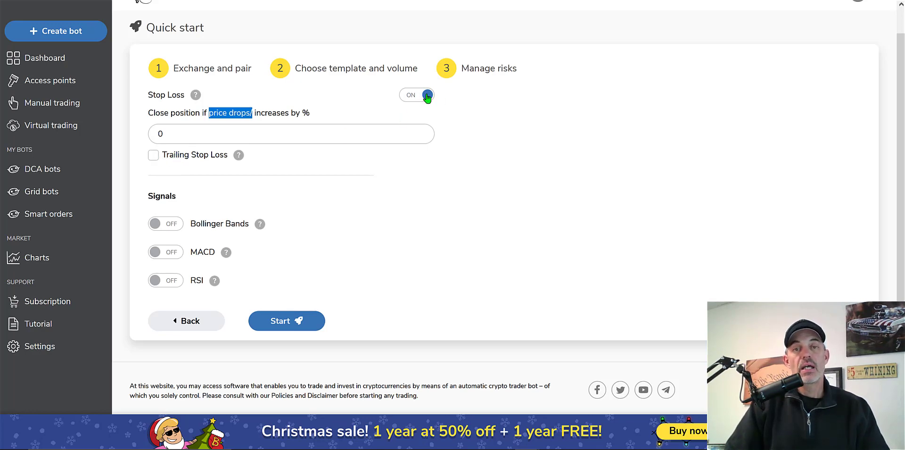
{"action": "left_click", "coordinate": [425, 94]}
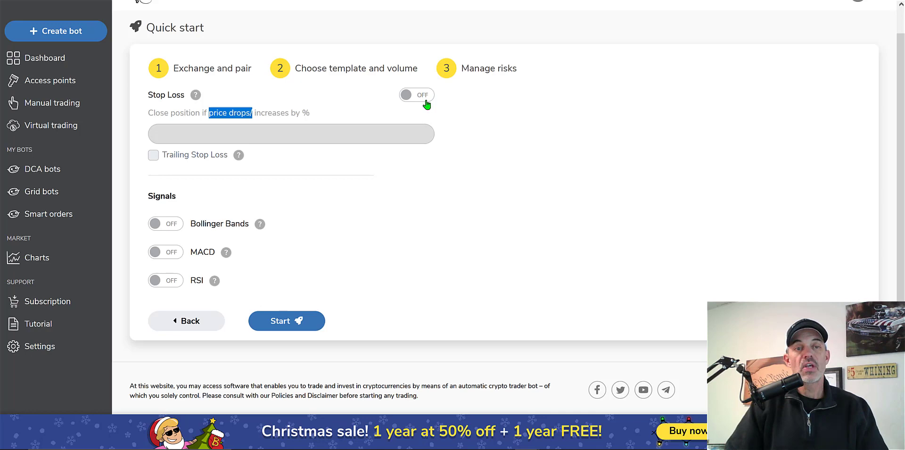
{"action": "mouse_move", "coordinate": [192, 203]}
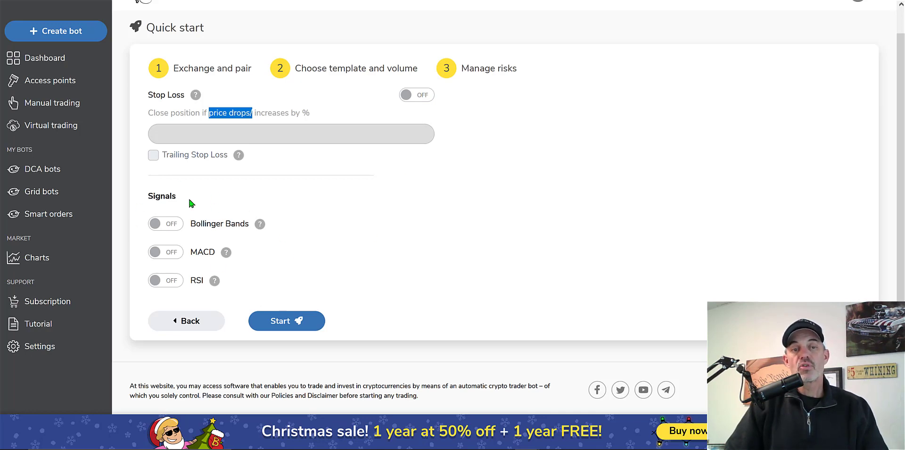
{"action": "mouse_move", "coordinate": [214, 281]}
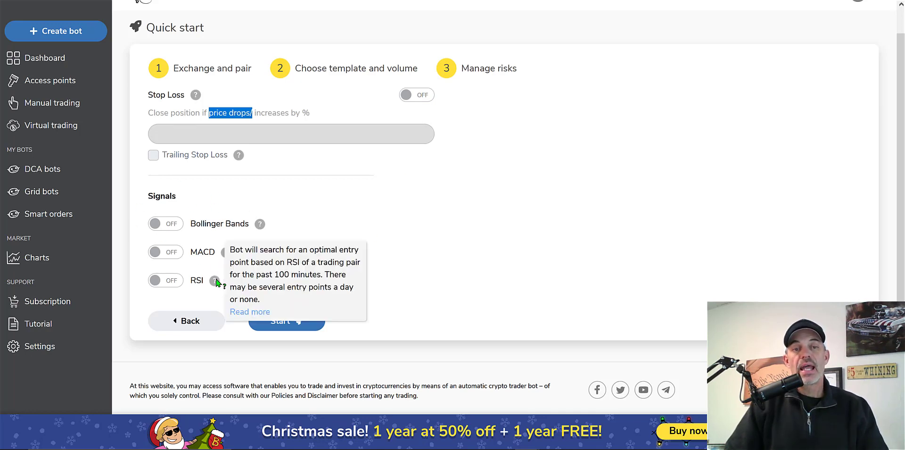
{"action": "mouse_move", "coordinate": [347, 256]}
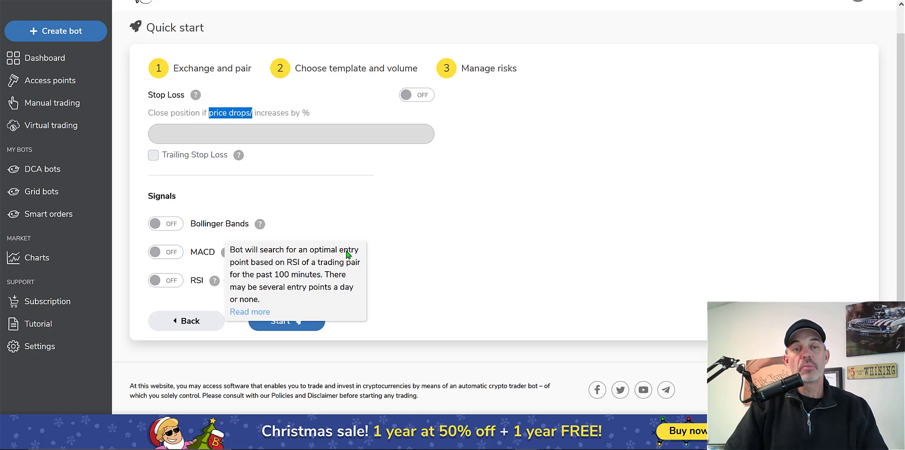
{"action": "mouse_move", "coordinate": [333, 271]}
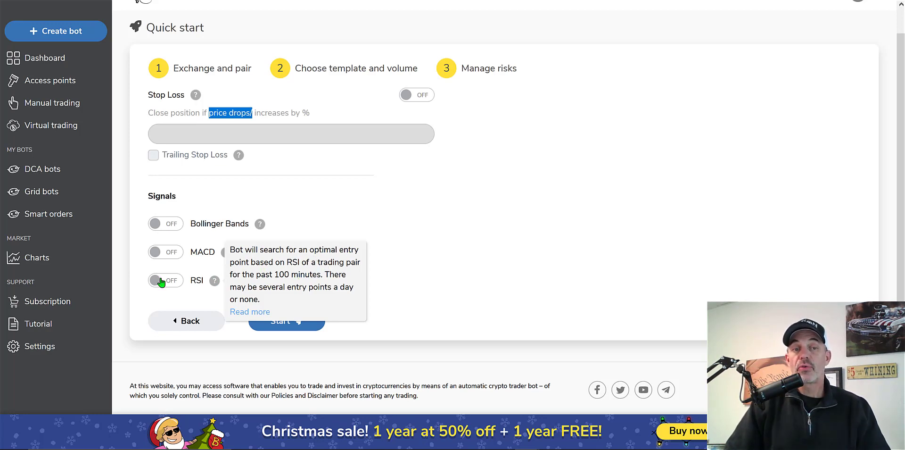
Switch the RSI signal on and back off, then launch the ETH-USDT grid bot.
{"action": "left_click", "coordinate": [165, 280]}
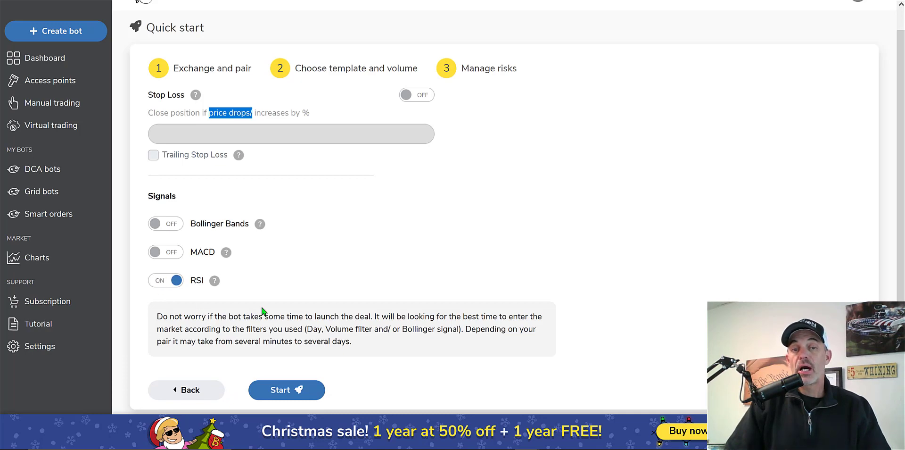
{"action": "mouse_move", "coordinate": [320, 329]}
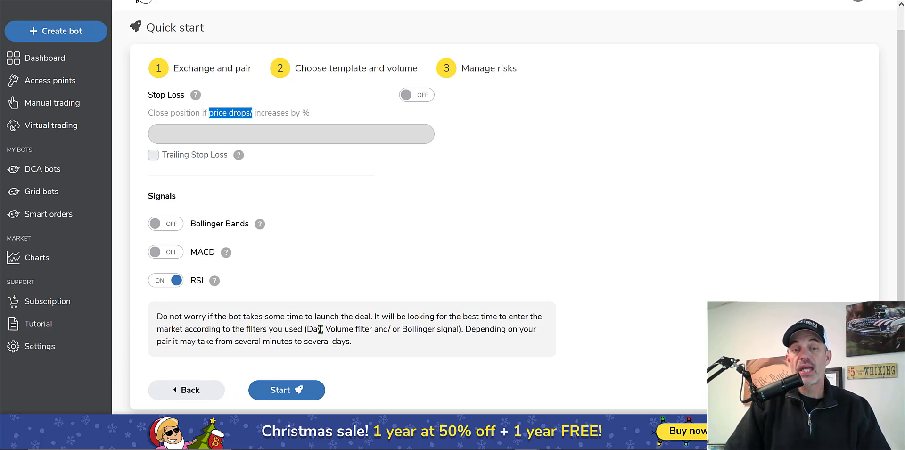
{"action": "mouse_move", "coordinate": [352, 329]}
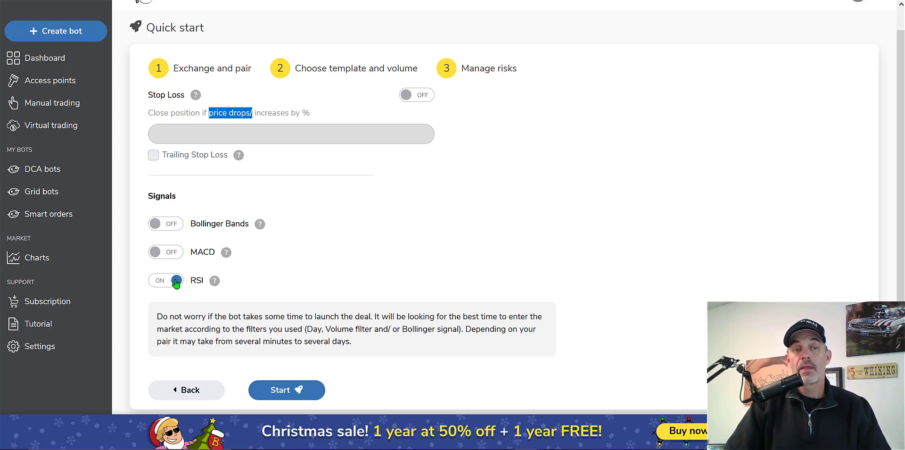
{"action": "left_click", "coordinate": [165, 280]}
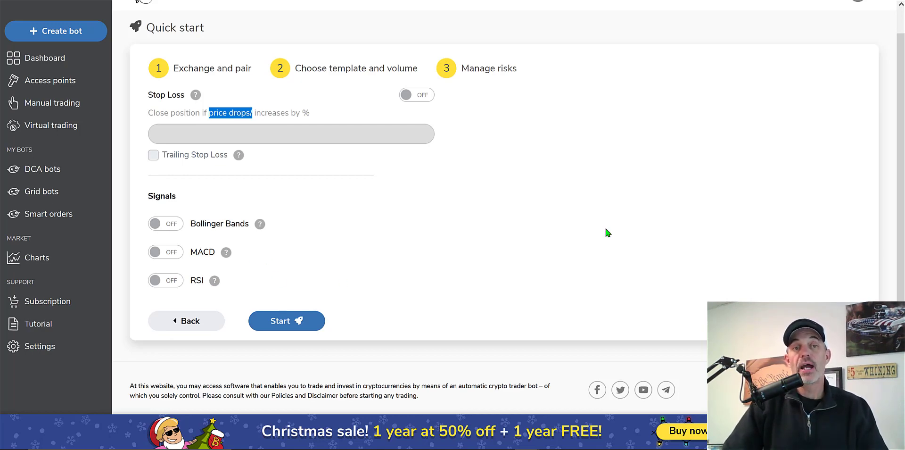
{"action": "mouse_move", "coordinate": [576, 266]}
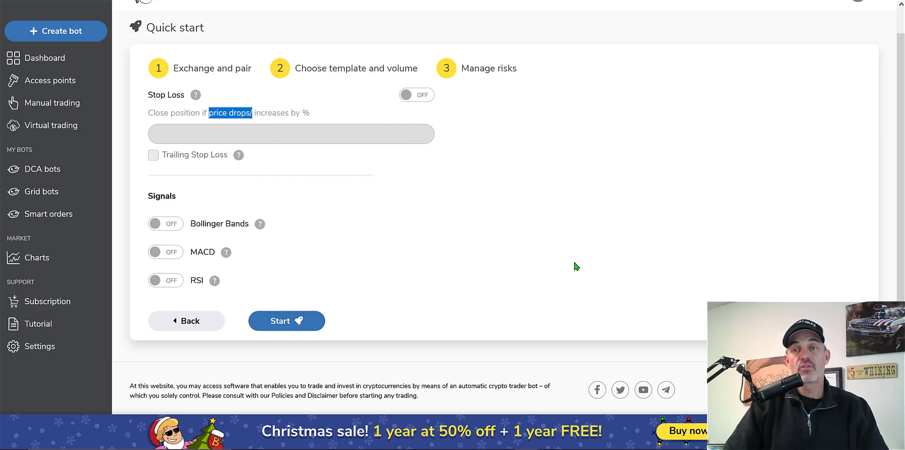
{"action": "mouse_move", "coordinate": [288, 324]}
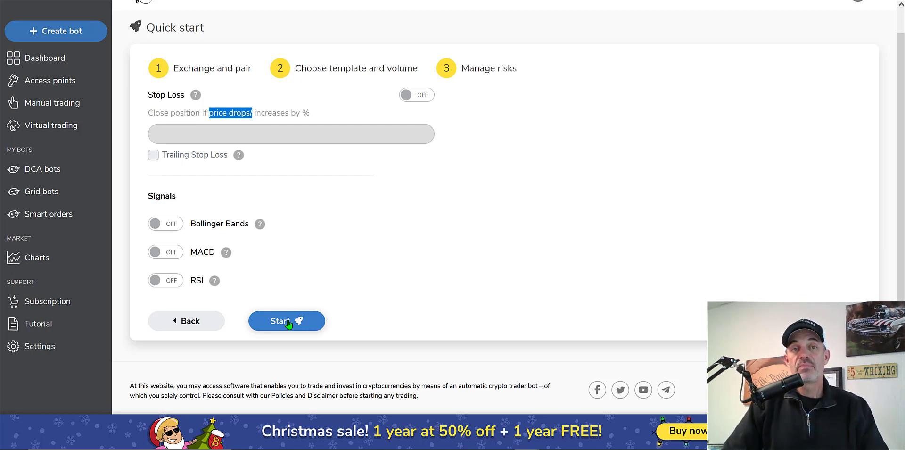
{"action": "left_click", "coordinate": [286, 321]}
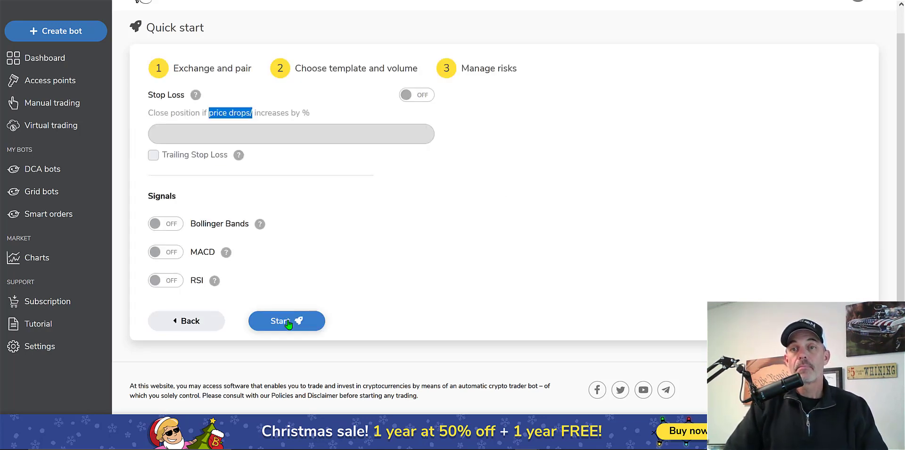
{"action": "mouse_move", "coordinate": [806, 210]}
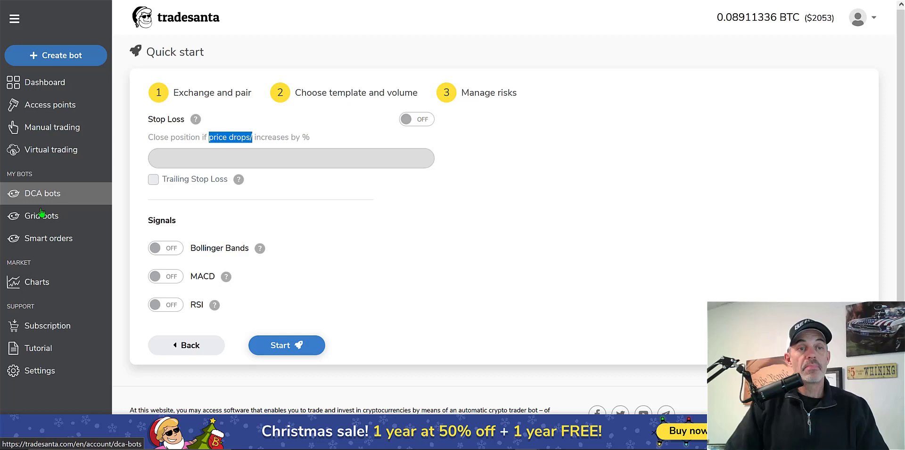
Open the Grid Bots list under My Bots, which shows no bots yet.
{"action": "left_click", "coordinate": [41, 216]}
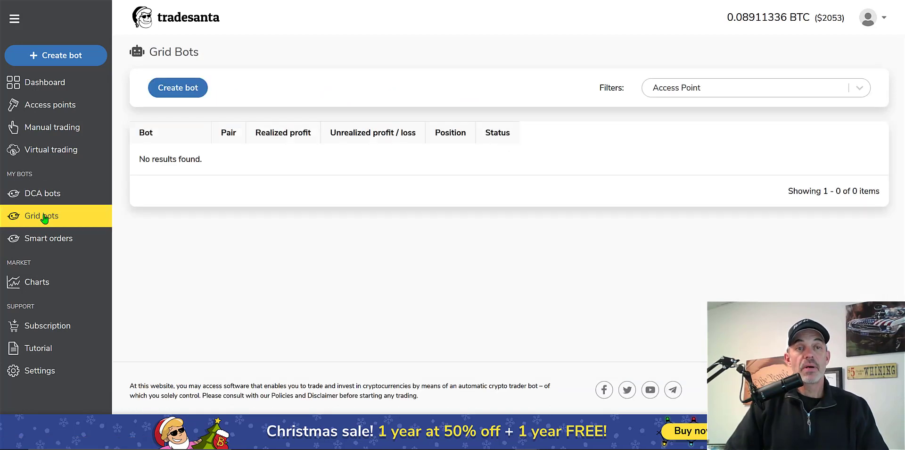
{"action": "mouse_move", "coordinate": [320, 170]}
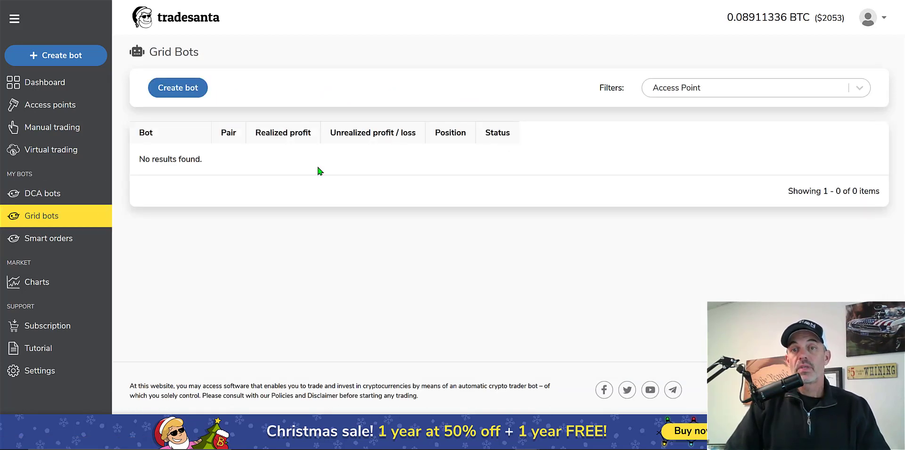
{"action": "mouse_move", "coordinate": [442, 162]}
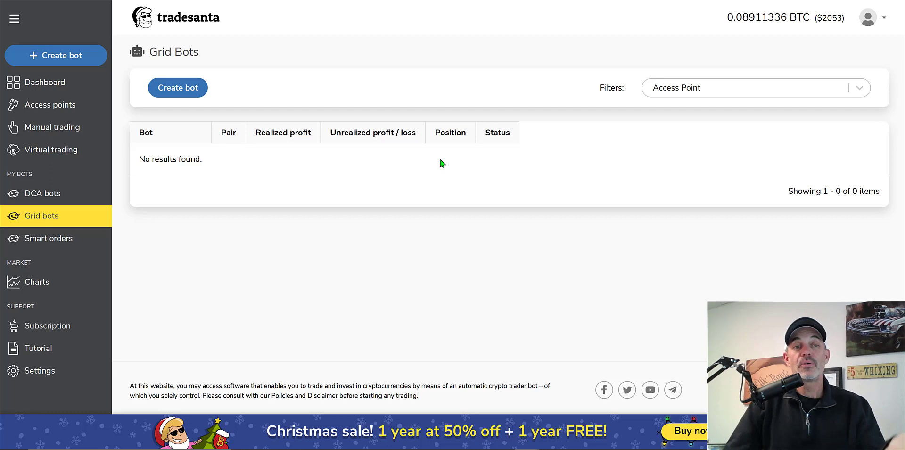
{"action": "mouse_move", "coordinate": [270, 246]}
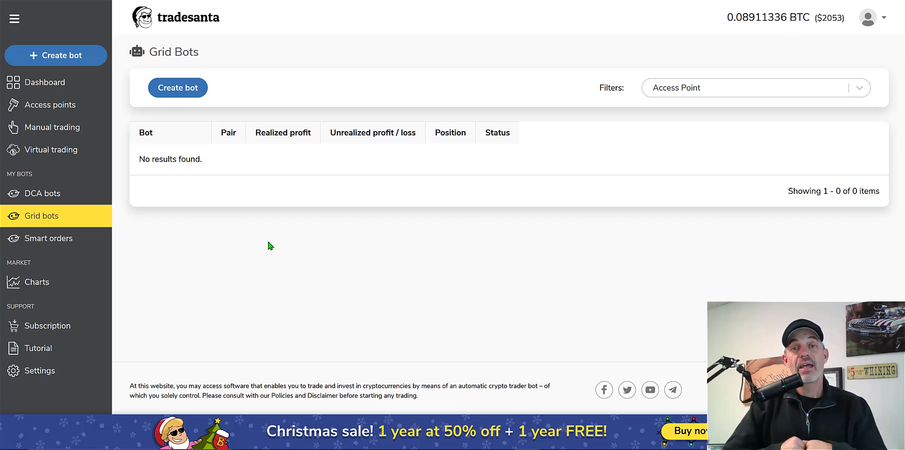
{"action": "mouse_move", "coordinate": [250, 194]}
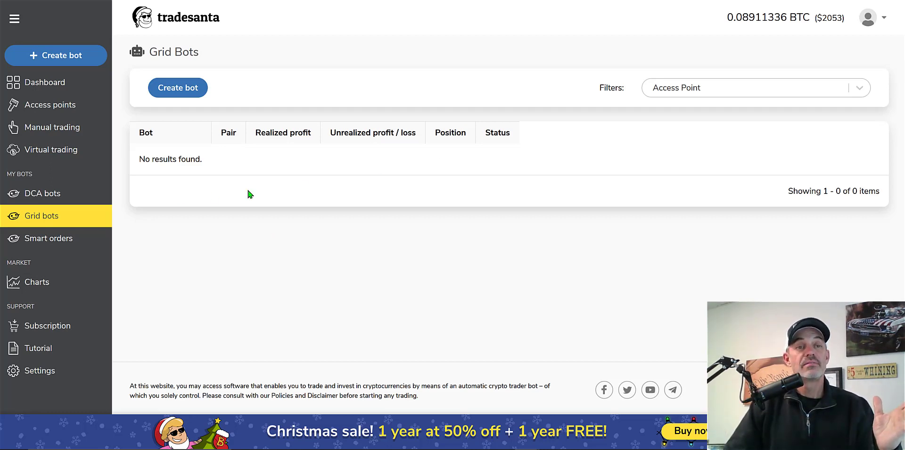
{"action": "mouse_move", "coordinate": [233, 137]}
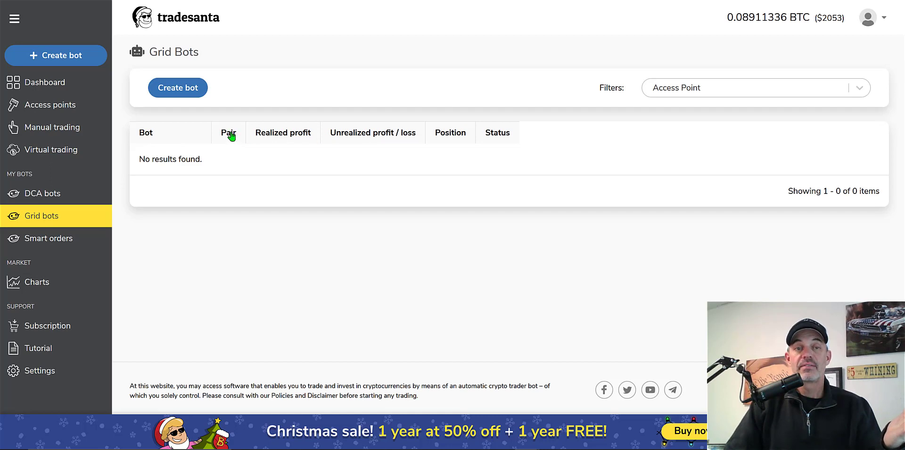
{"action": "mouse_move", "coordinate": [336, 93]}
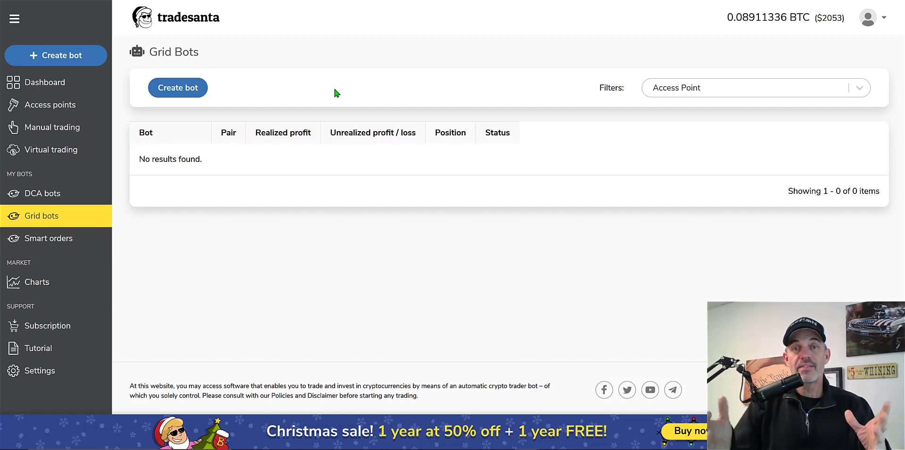
{"action": "mouse_move", "coordinate": [273, 89]}
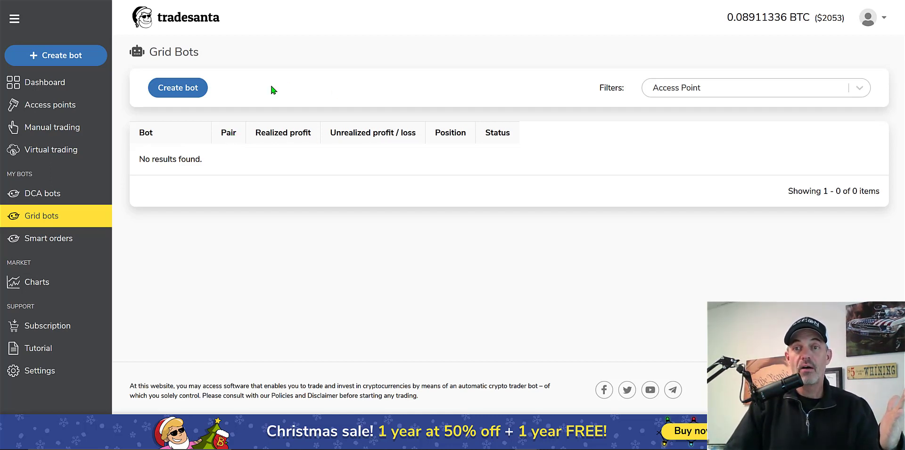
{"action": "left_click", "coordinate": [178, 88]}
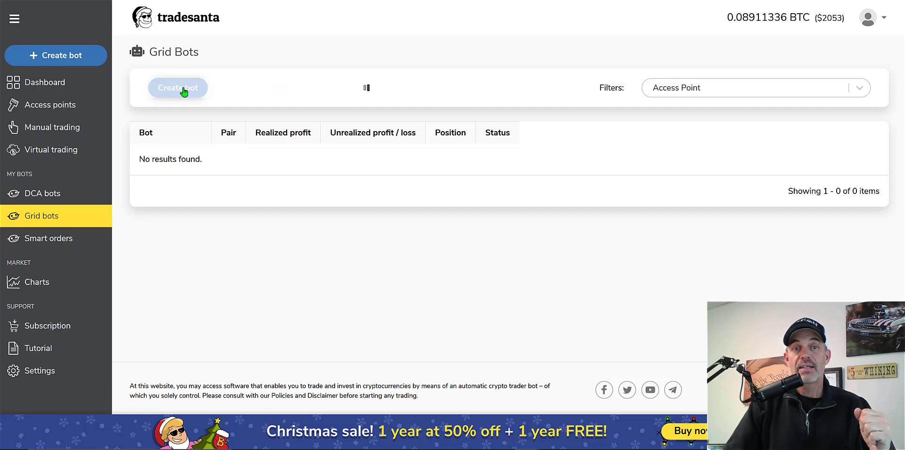
Start a new grid bot with BINANCE_US access, Long strategy and the ETH-USDT pair.
{"action": "left_click", "coordinate": [178, 88]}
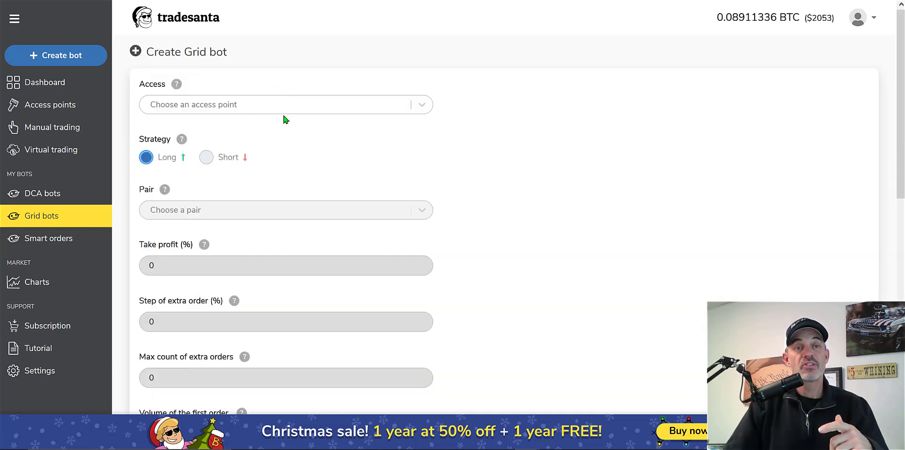
{"action": "mouse_move", "coordinate": [78, 218]}
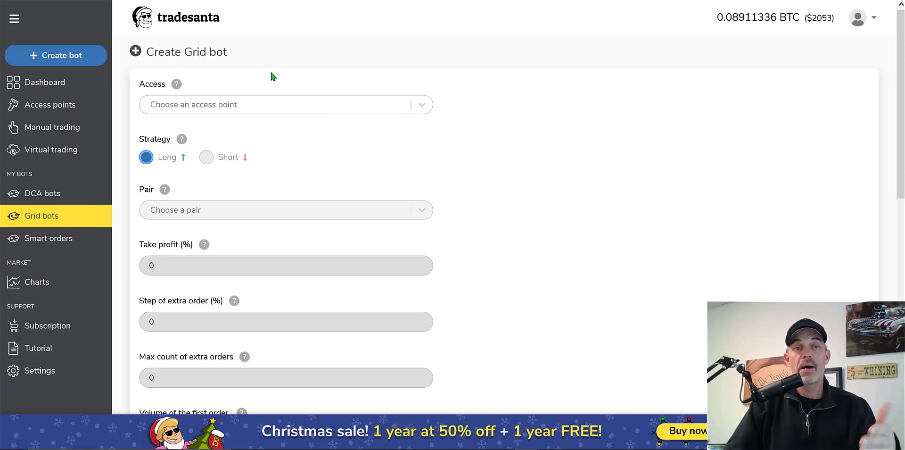
{"action": "left_click", "coordinate": [286, 105]}
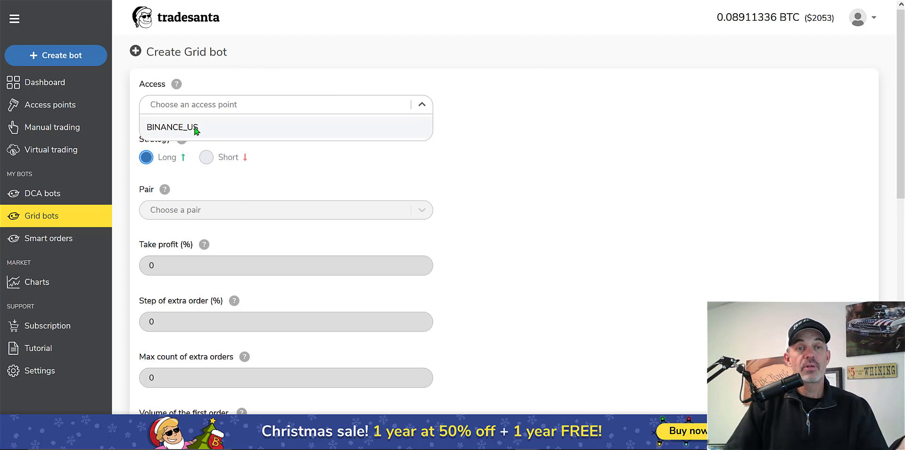
{"action": "left_click", "coordinate": [173, 127]}
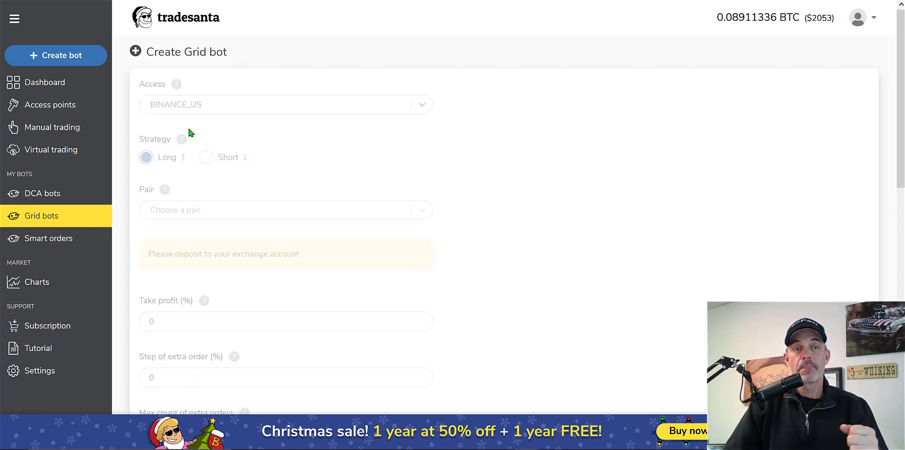
{"action": "left_click", "coordinate": [147, 157]}
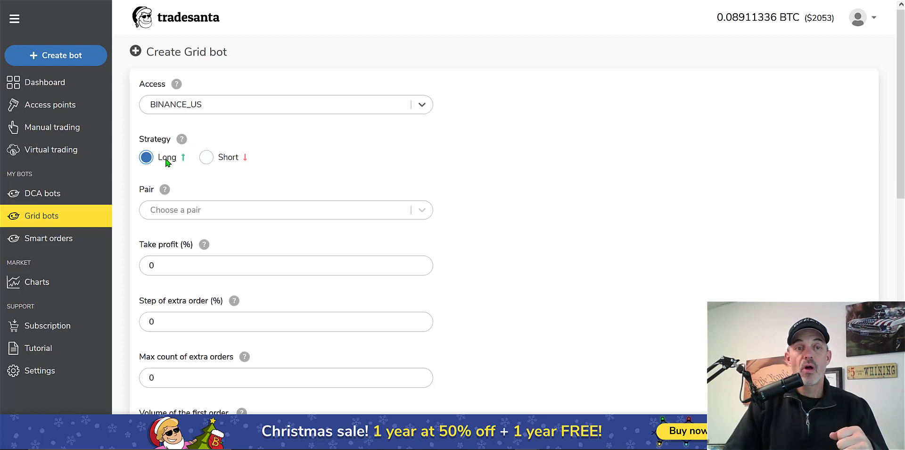
{"action": "left_click", "coordinate": [281, 210]}
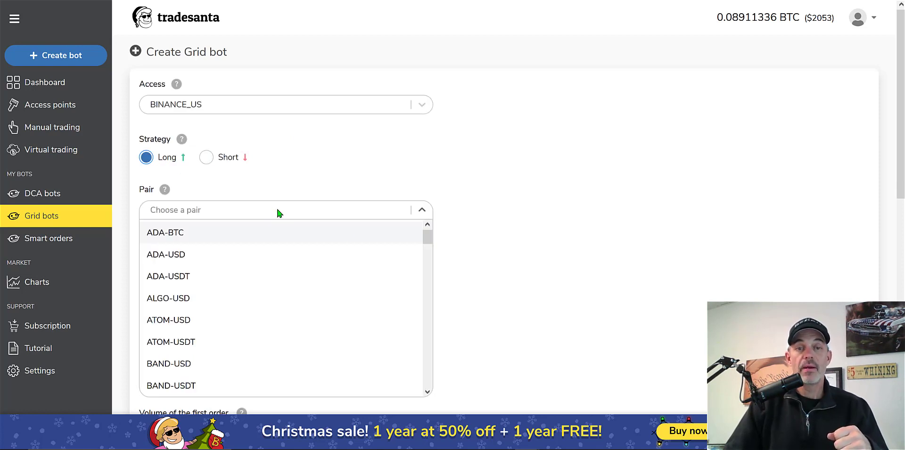
{"action": "scroll", "scroll_direction": "down", "scroll_amount": 3}
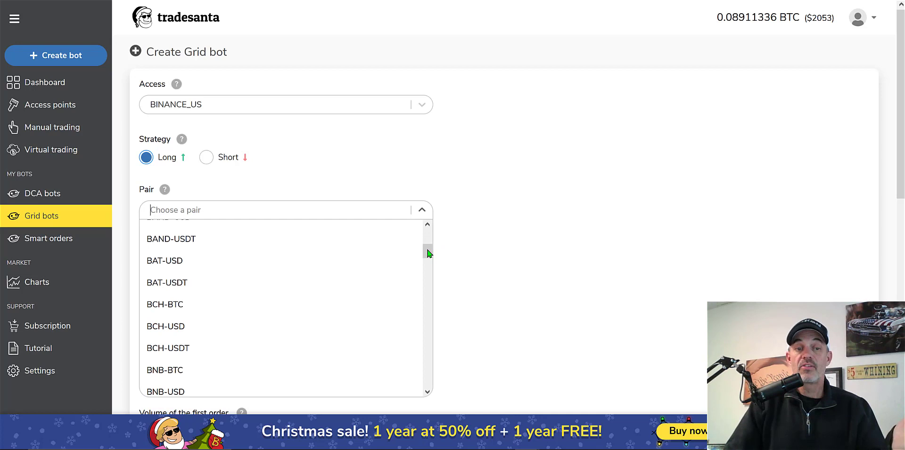
{"action": "scroll", "scroll_direction": "down", "scroll_amount": 3}
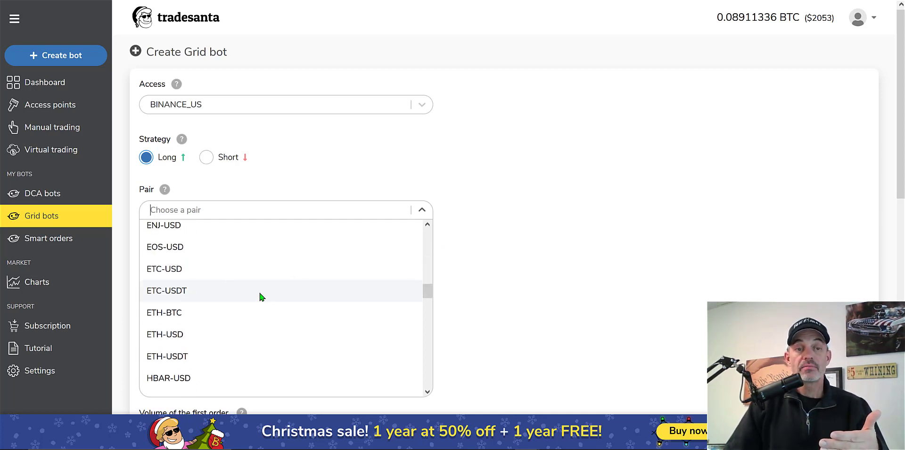
{"action": "left_click", "coordinate": [167, 356]}
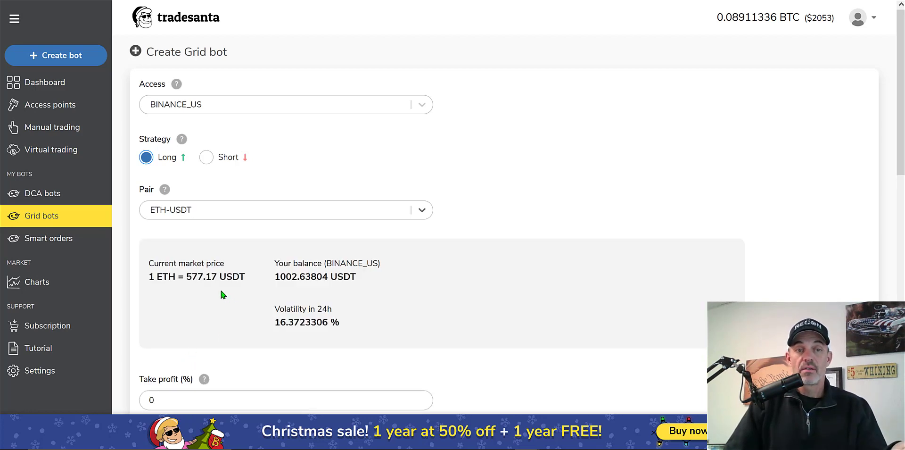
{"action": "mouse_move", "coordinate": [606, 294]}
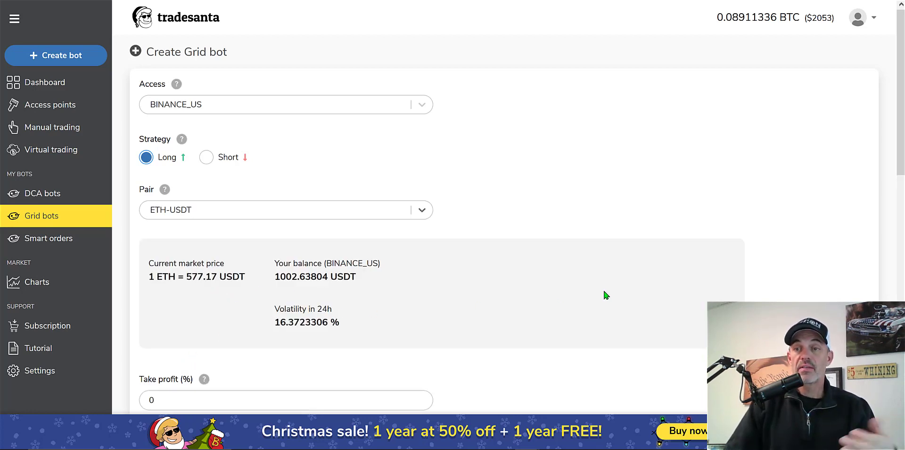
{"action": "scroll", "scroll_direction": "down", "scroll_amount": 3}
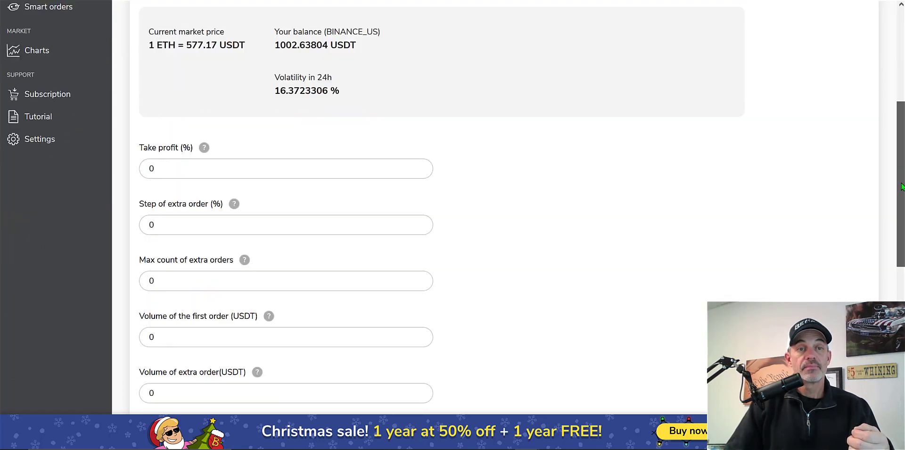
Set 0.76% take profit and step, 4 extra orders, and 100 USDT order volumes.
{"action": "scroll", "scroll_direction": "down", "scroll_amount": 3}
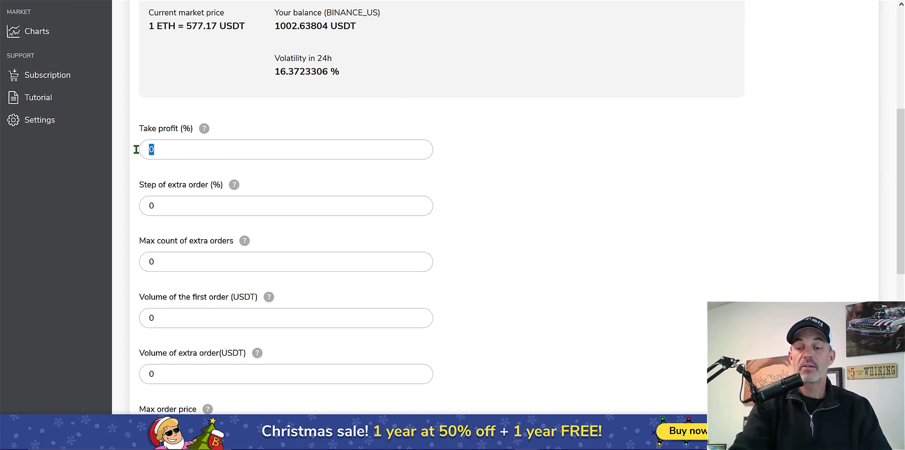
{"action": "type", "text": "76"}
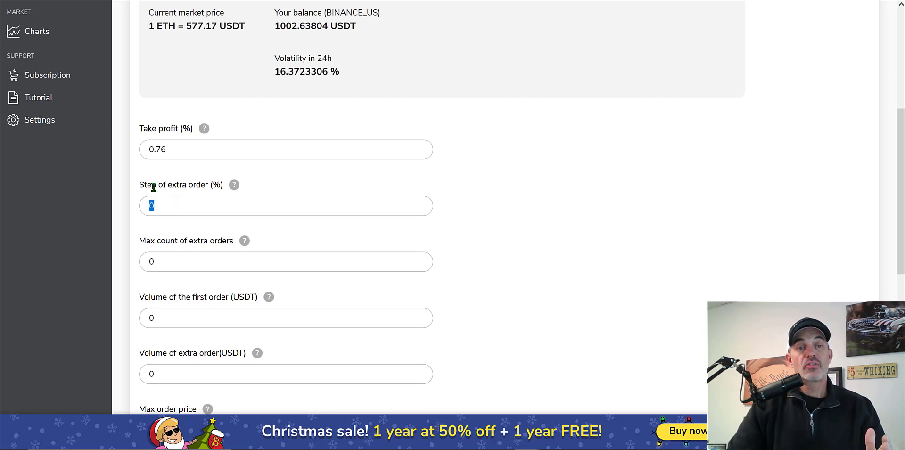
{"action": "mouse_move", "coordinate": [194, 189]}
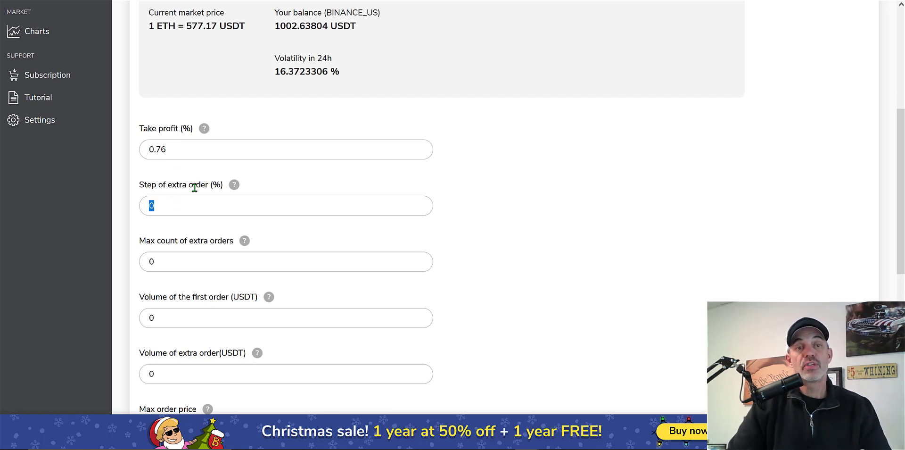
{"action": "key", "text": "Backspace"}
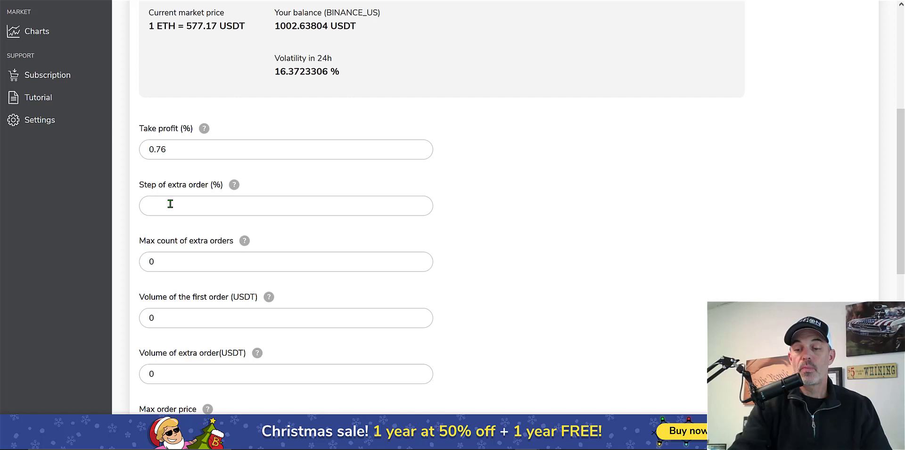
{"action": "type", "text": "0.76"}
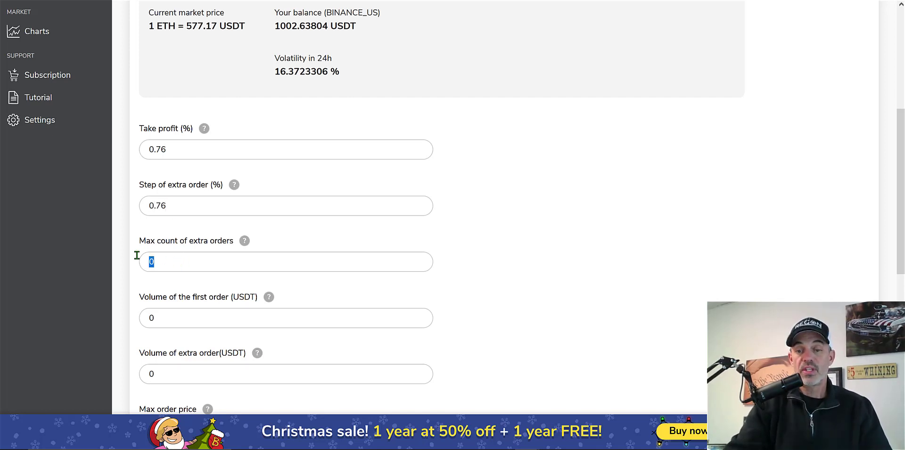
{"action": "type", "text": "4"}
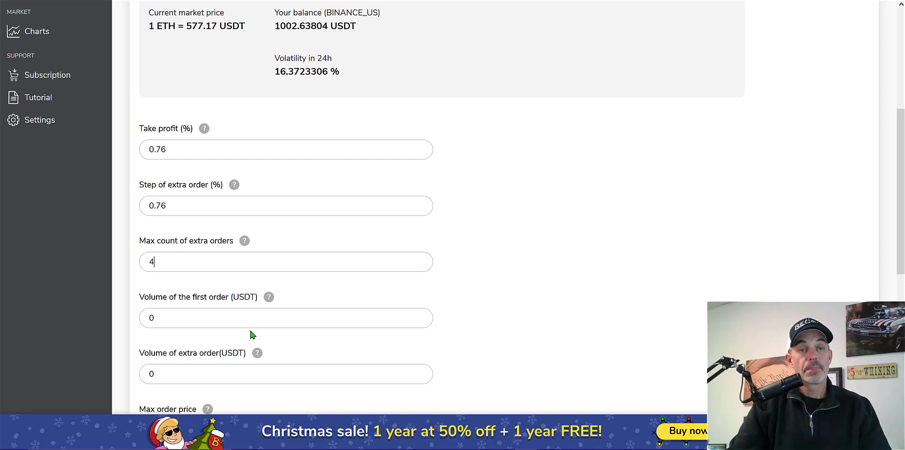
{"action": "double_click", "coordinate": [151, 318]}
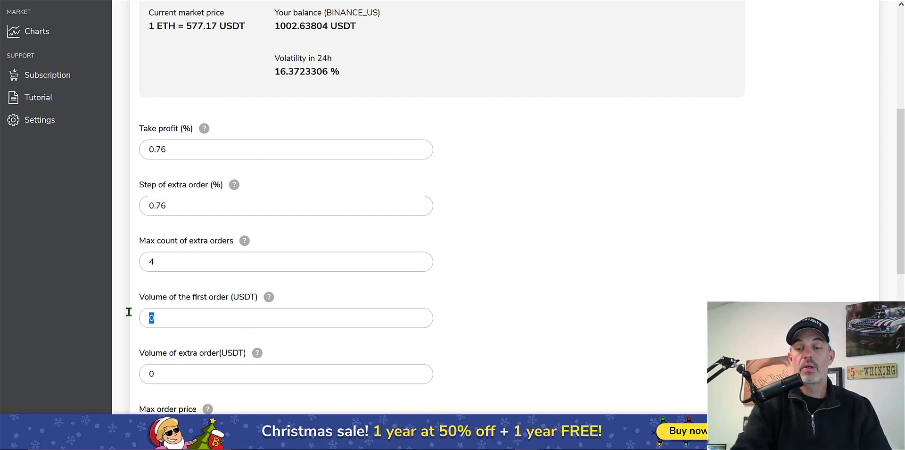
{"action": "type", "text": "100"}
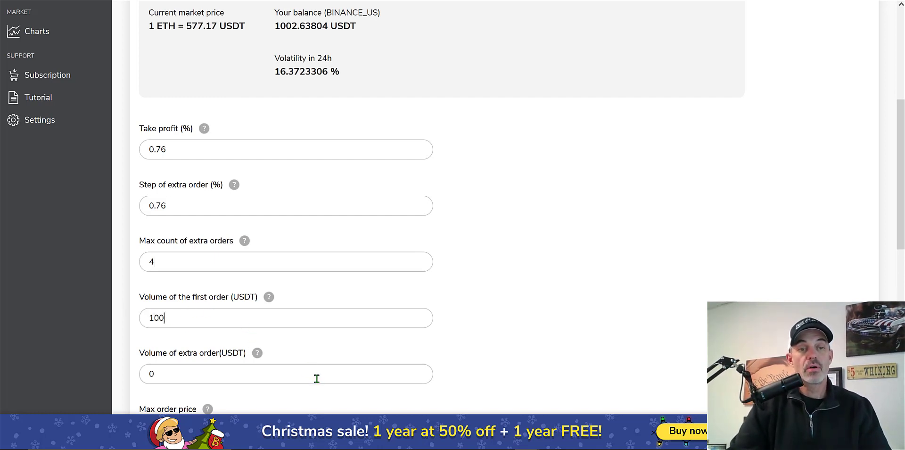
{"action": "left_click", "coordinate": [220, 374]}
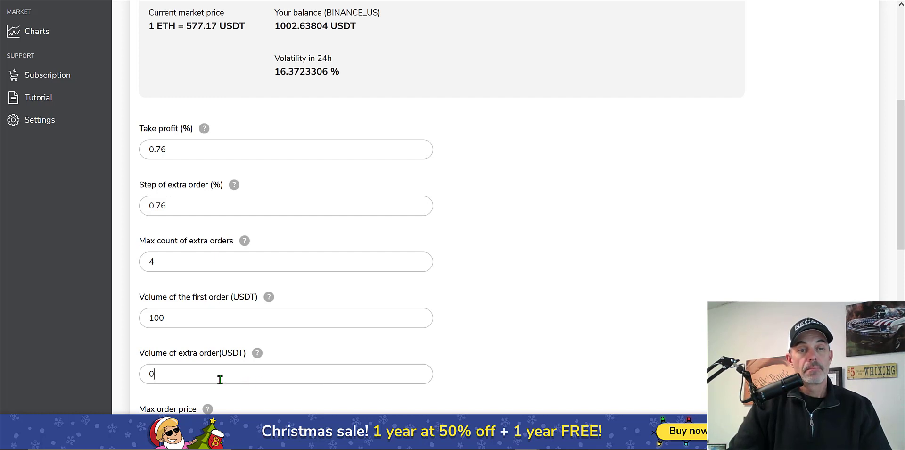
{"action": "double_click", "coordinate": [152, 374]}
{"action": "type", "text": "100"}
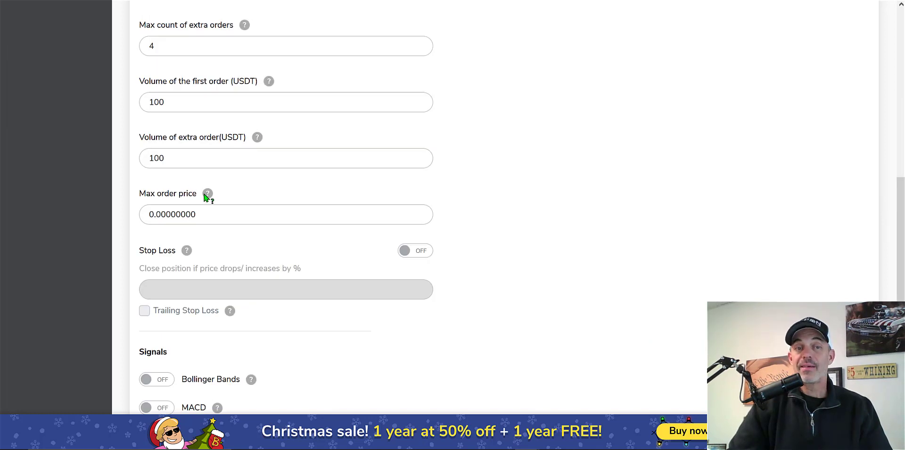
{"action": "mouse_move", "coordinate": [208, 194]}
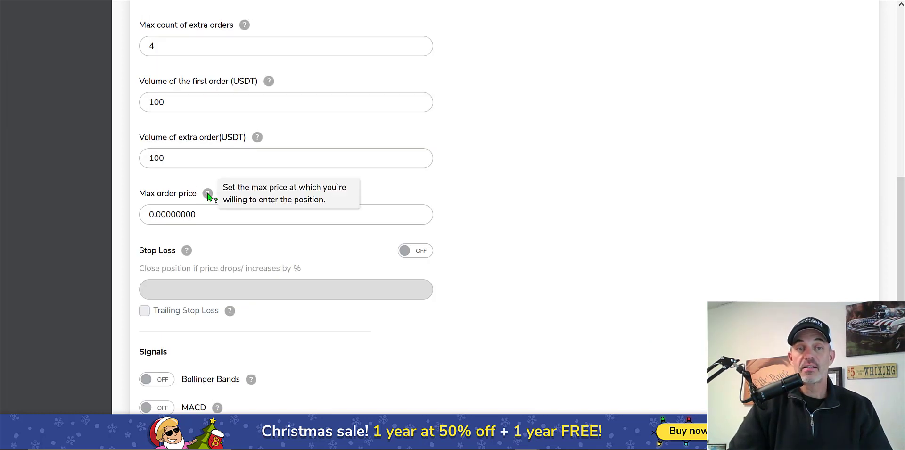
{"action": "mouse_move", "coordinate": [261, 198]}
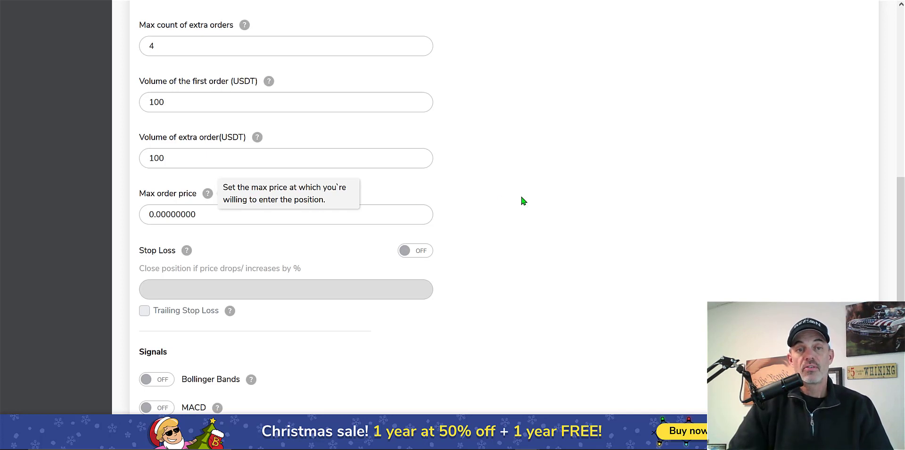
{"action": "left_click", "coordinate": [187, 220]}
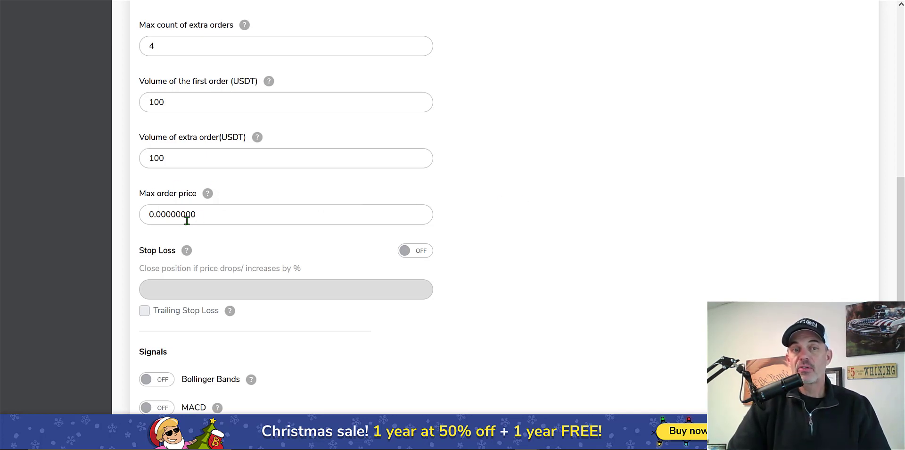
{"action": "mouse_move", "coordinate": [204, 209]}
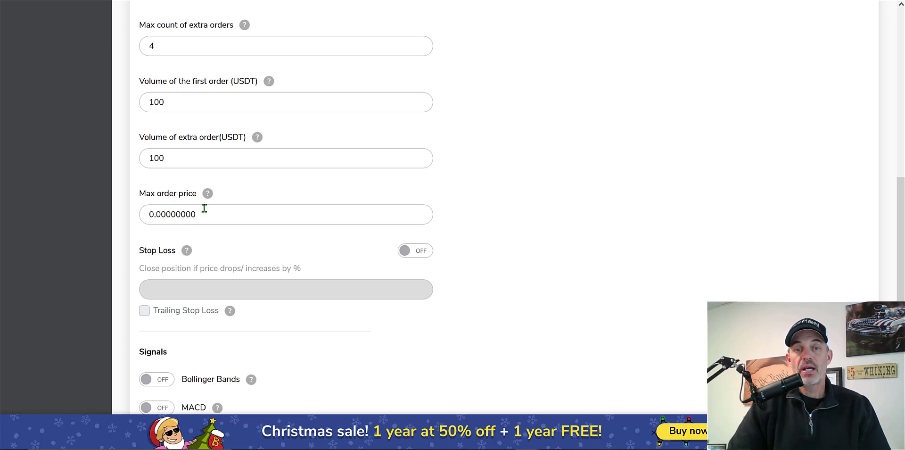
{"action": "mouse_move", "coordinate": [347, 167]}
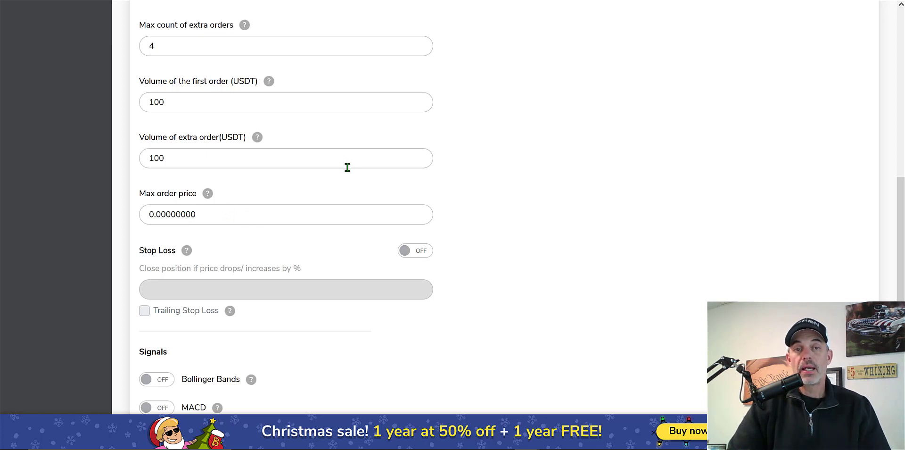
{"action": "mouse_move", "coordinate": [202, 214]}
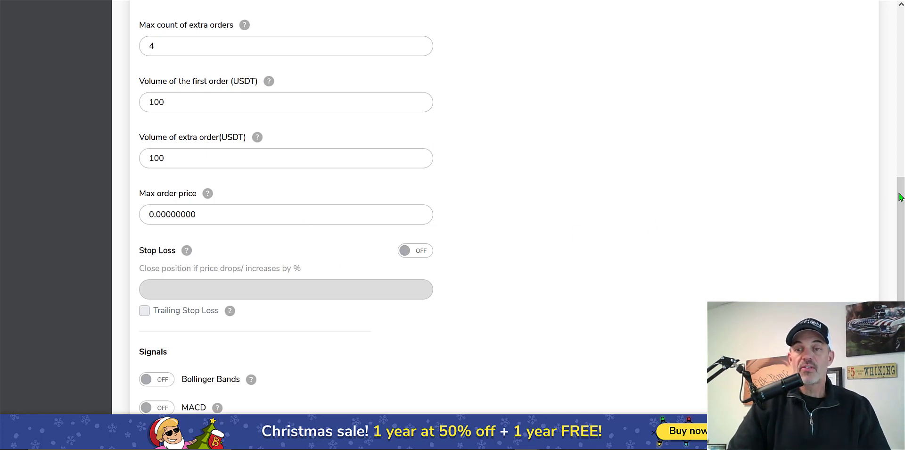
Save and turn on the bot named ETH-USDT Long 2, requiring about 500 USDT.
{"action": "scroll", "scroll_direction": "down", "scroll_amount": 3}
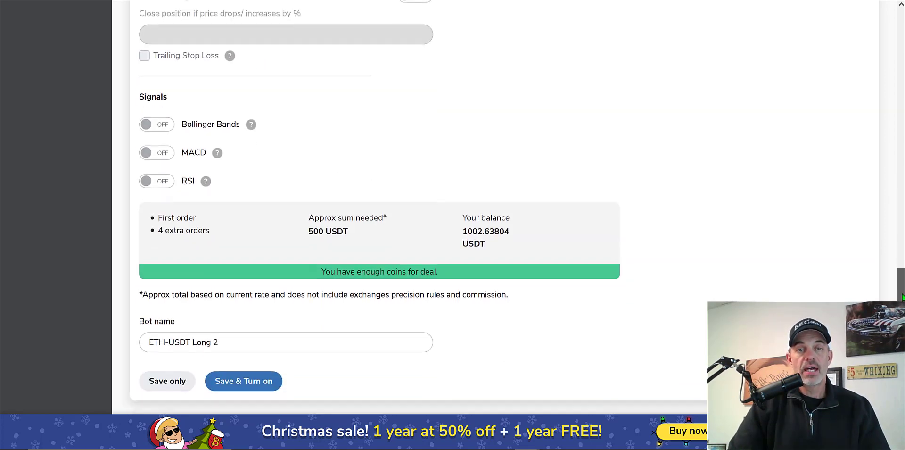
{"action": "scroll", "scroll_direction": "down", "scroll_amount": 3}
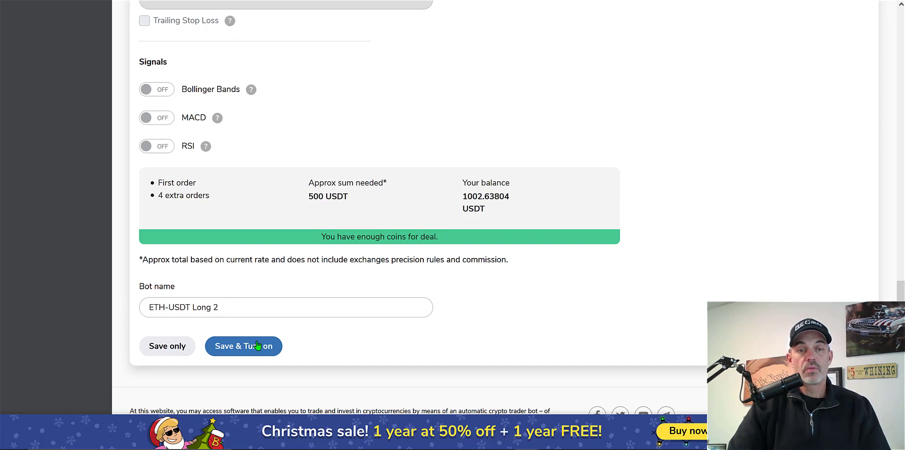
{"action": "left_click", "coordinate": [243, 346]}
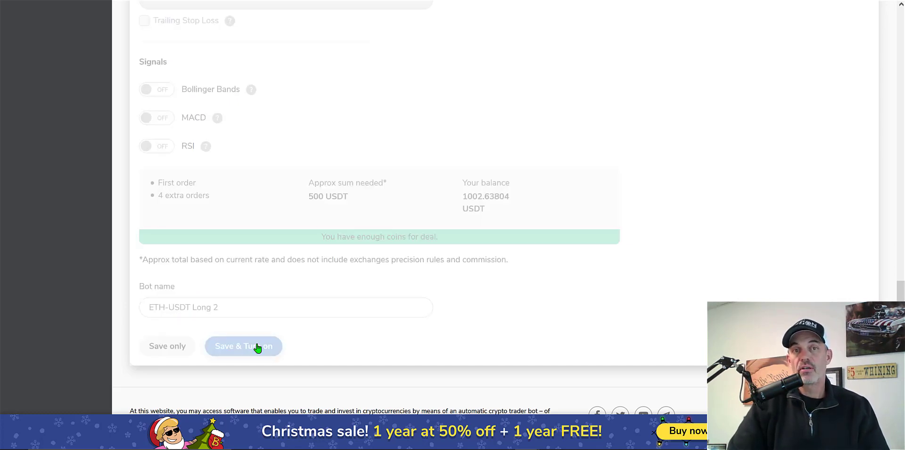
Watch Trade history for the first buy of 0.17218 ETH at 580.54.
{"action": "left_click", "coordinate": [243, 346]}
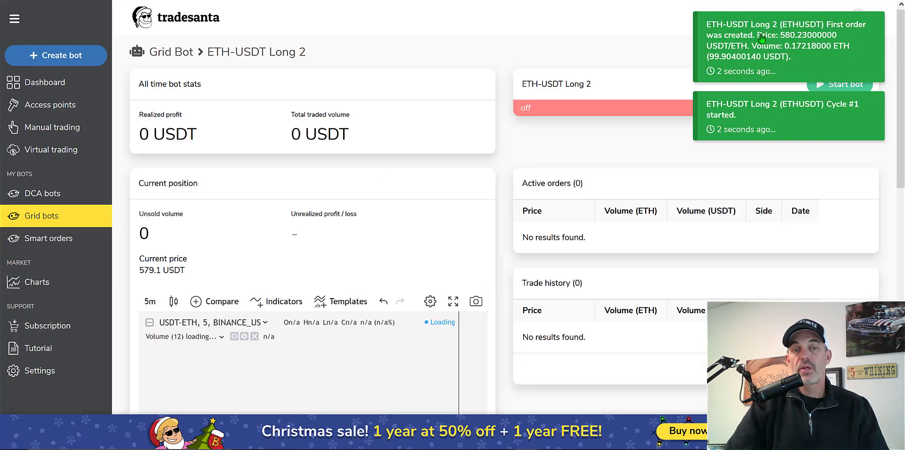
{"action": "scroll", "scroll_direction": "down", "scroll_amount": 3}
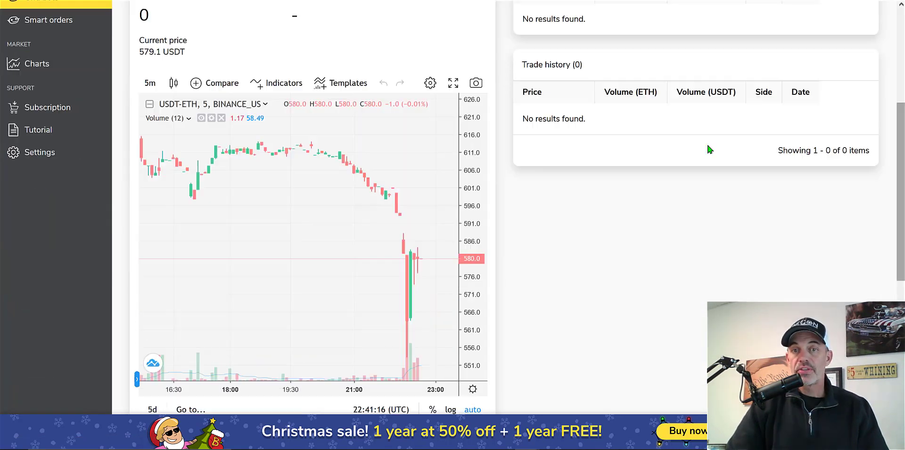
{"action": "scroll", "scroll_direction": "down", "scroll_amount": 3}
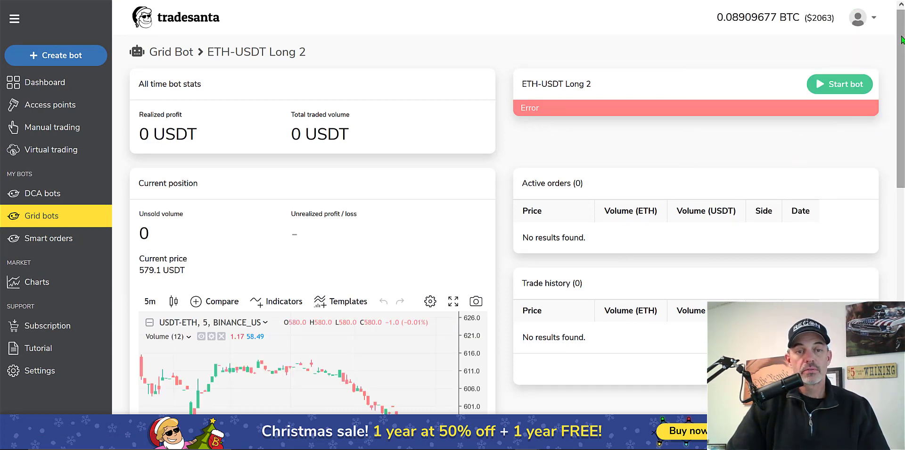
{"action": "scroll", "scroll_direction": "down", "scroll_amount": 3}
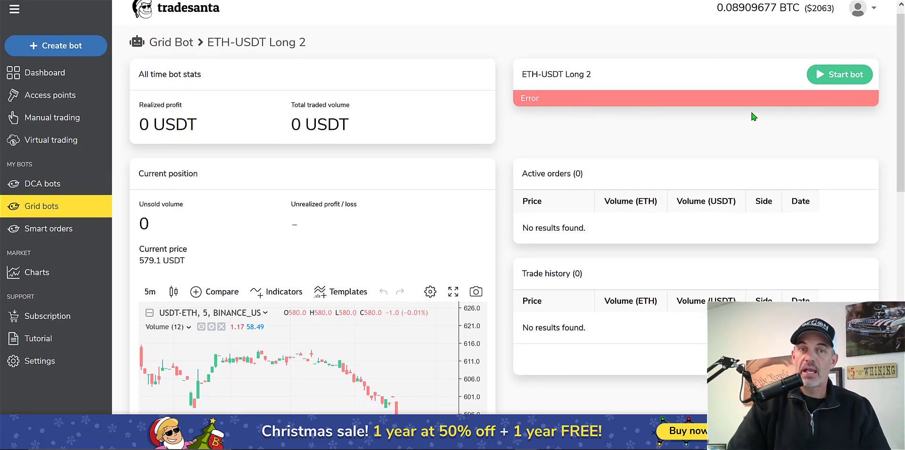
{"action": "mouse_move", "coordinate": [649, 145]}
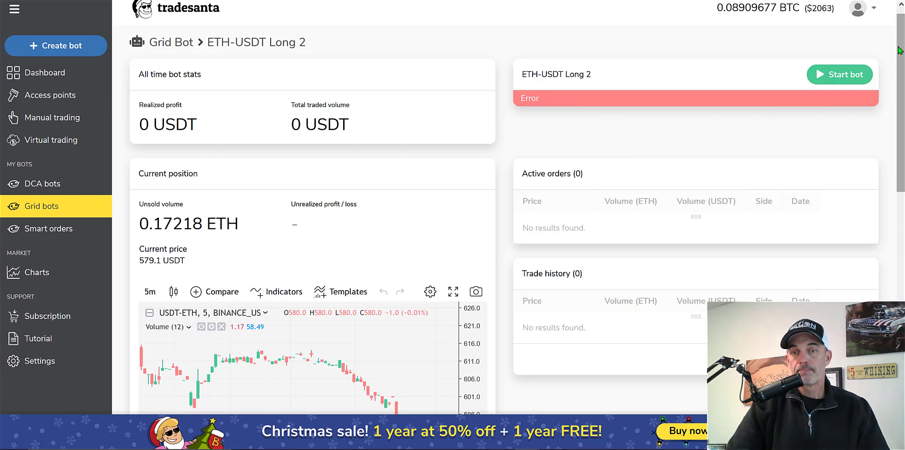
{"action": "scroll", "scroll_direction": "down", "scroll_amount": 3}
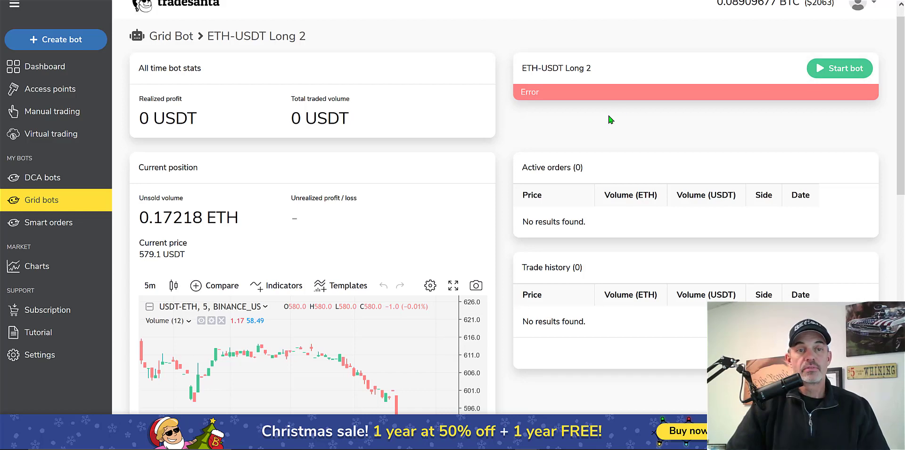
{"action": "mouse_move", "coordinate": [507, 152]}
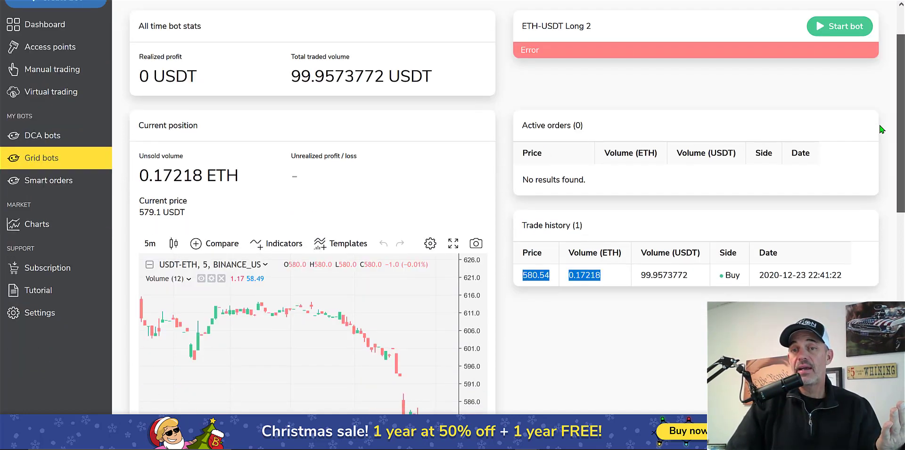
{"action": "scroll", "scroll_direction": "down", "scroll_amount": 3}
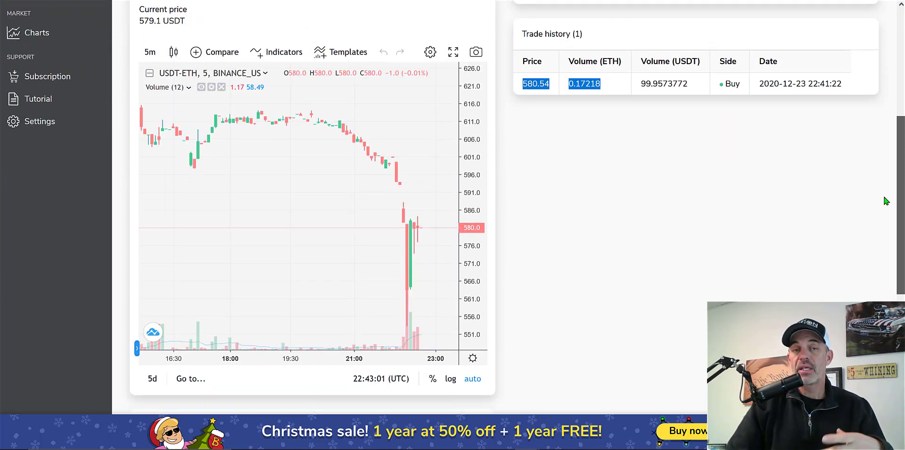
{"action": "scroll", "scroll_direction": "down", "scroll_amount": 3}
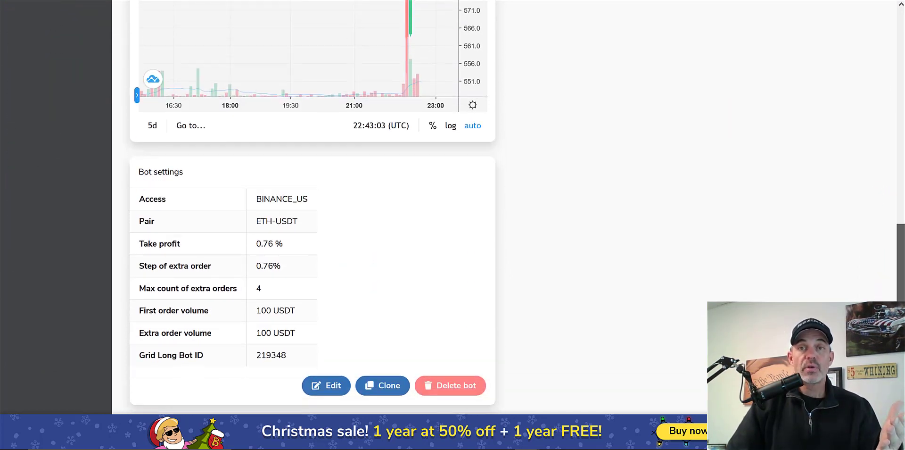
{"action": "scroll", "scroll_direction": "down", "scroll_amount": 3}
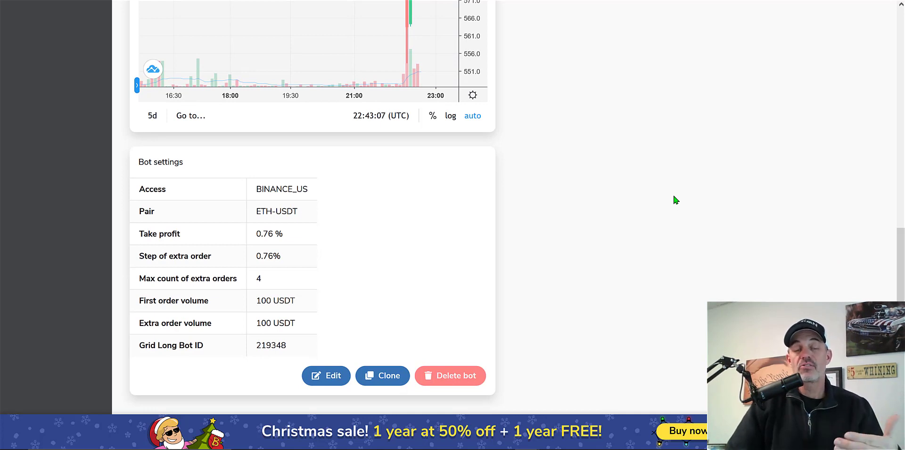
{"action": "mouse_move", "coordinate": [192, 205]}
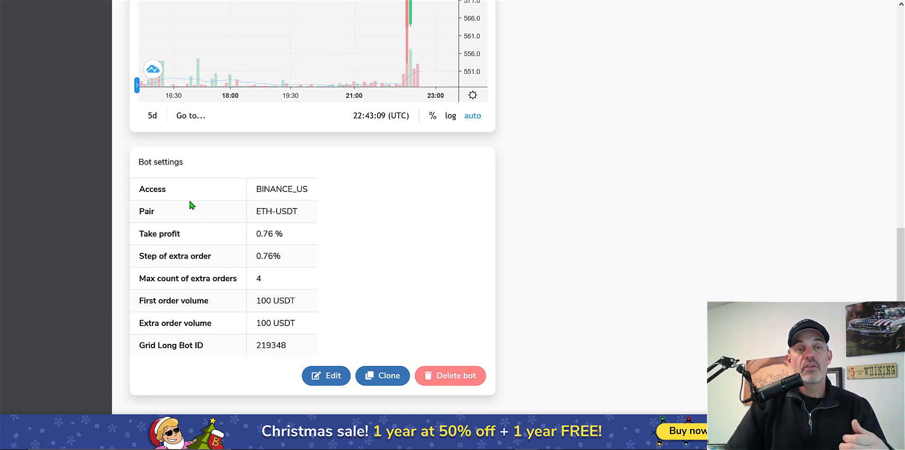
{"action": "mouse_move", "coordinate": [220, 290]}
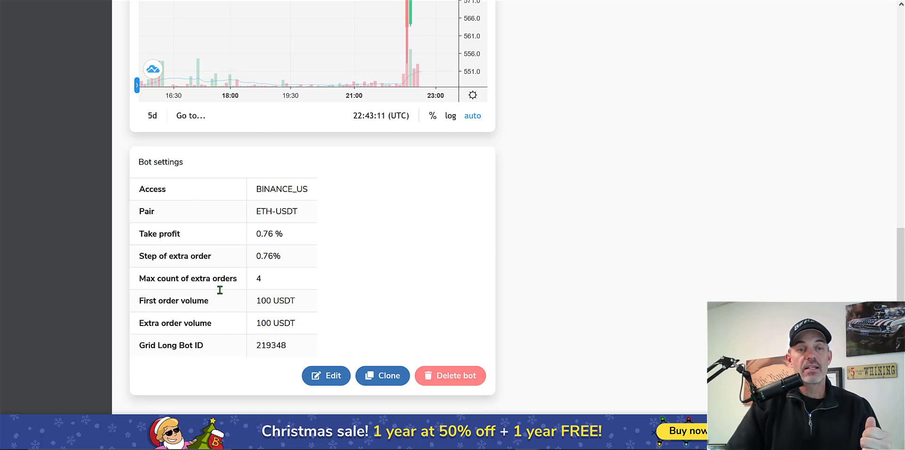
{"action": "double_click", "coordinate": [173, 301]}
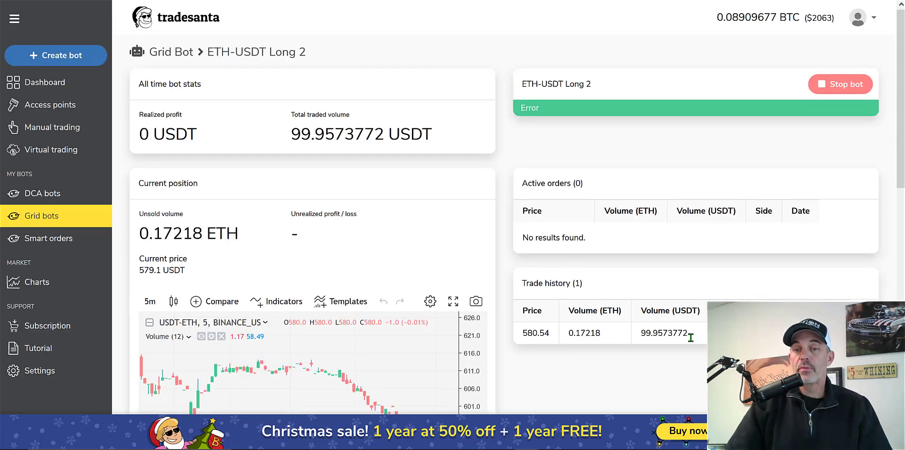
{"action": "mouse_move", "coordinate": [693, 343]}
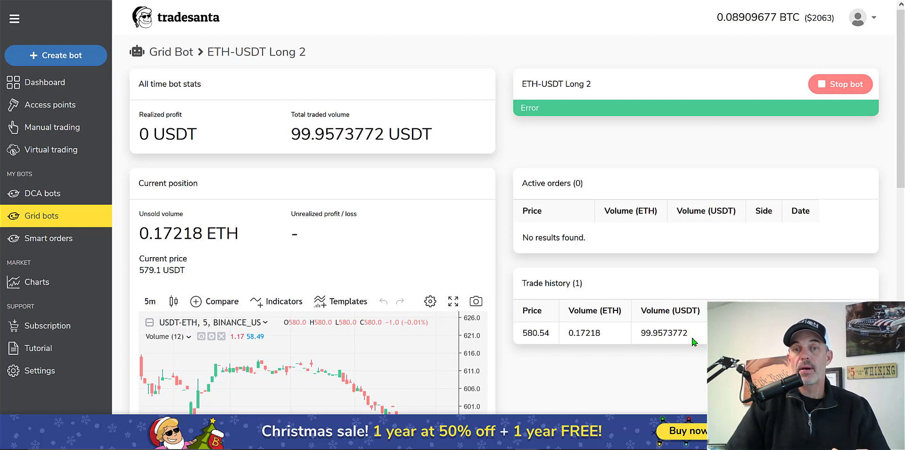
{"action": "mouse_move", "coordinate": [653, 330]}
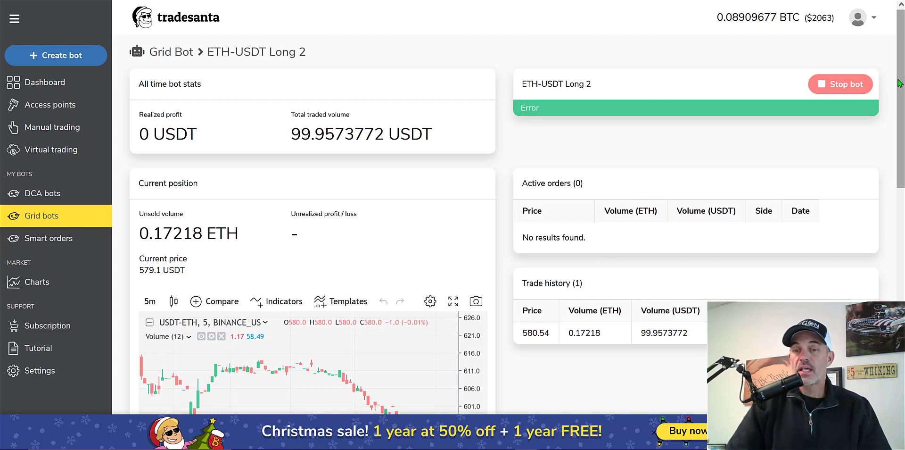
Check the bot's status, 0.17218 ETH unsold volume and trade history.
{"action": "scroll", "scroll_direction": "down", "scroll_amount": 3}
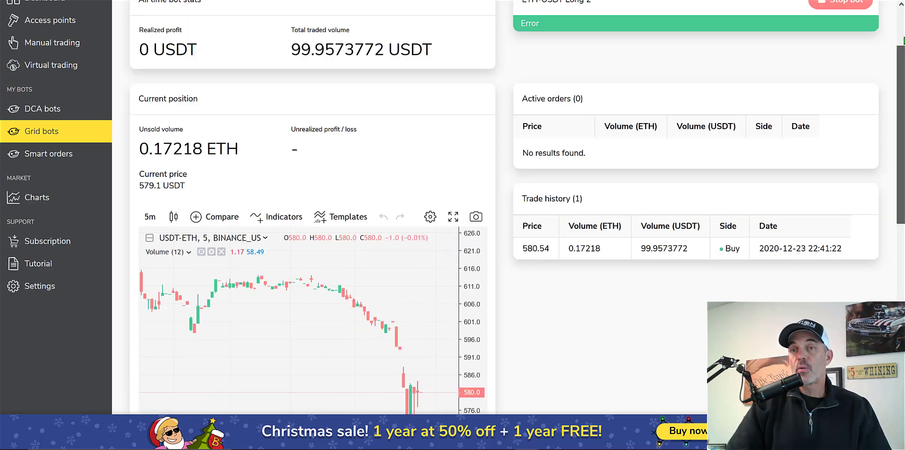
Stop ETH-USDT Long 2, choosing 'Sell coins and stop bot'.
{"action": "left_click", "coordinate": [845, 2]}
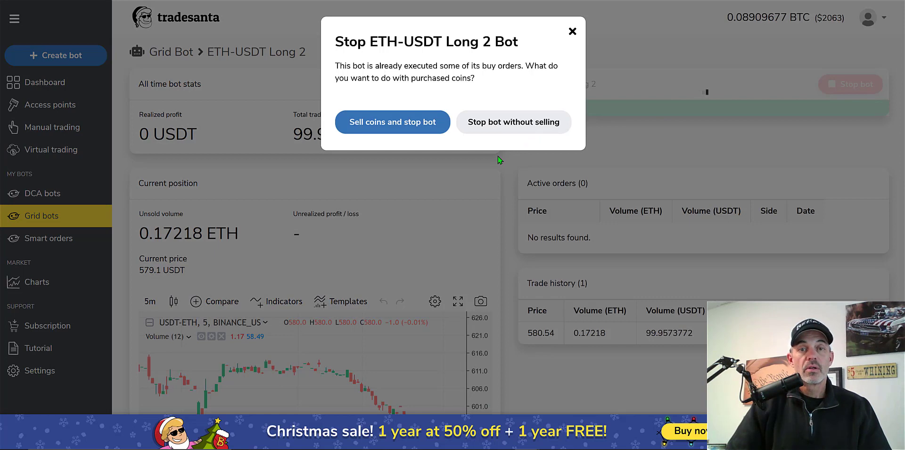
{"action": "mouse_move", "coordinate": [377, 126]}
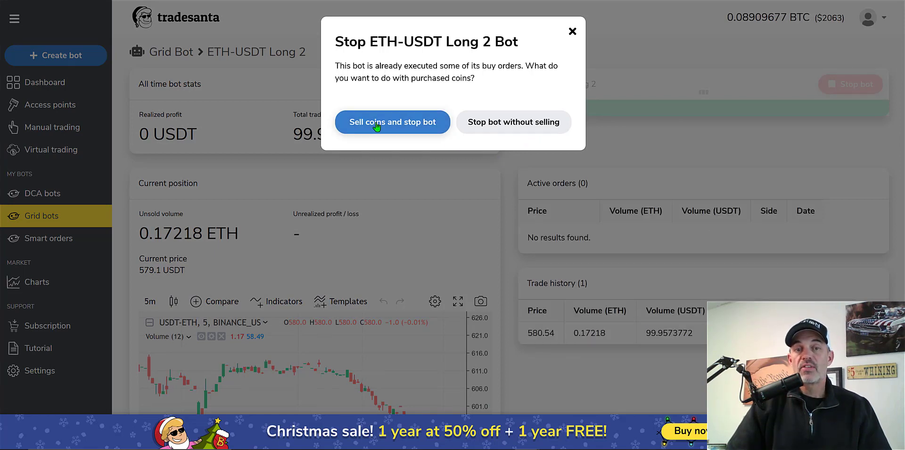
{"action": "left_click", "coordinate": [392, 122]}
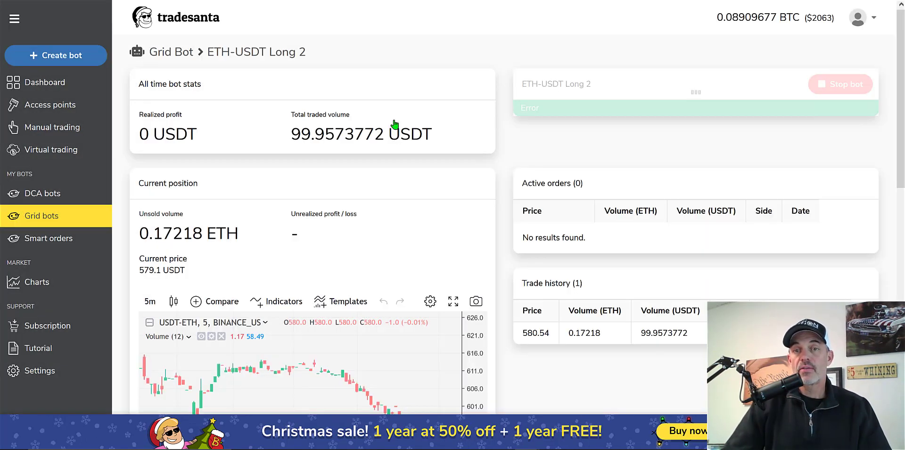
{"action": "mouse_move", "coordinate": [628, 162]}
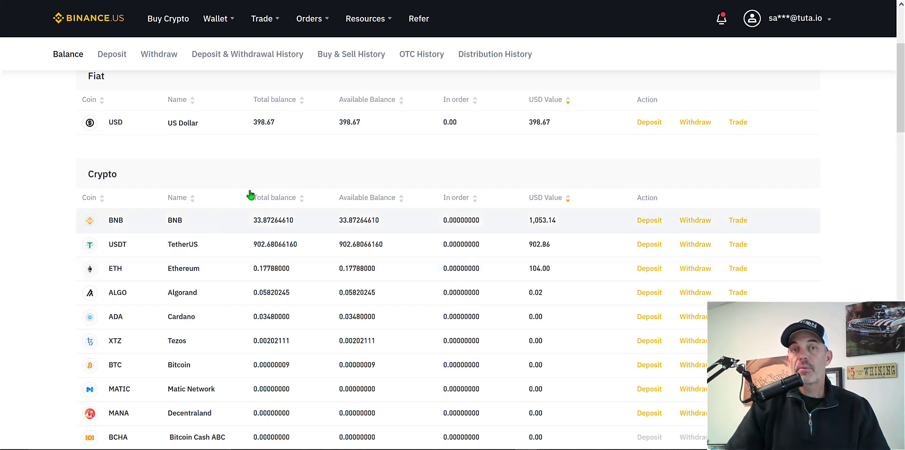
{"action": "mouse_move", "coordinate": [378, 274]}
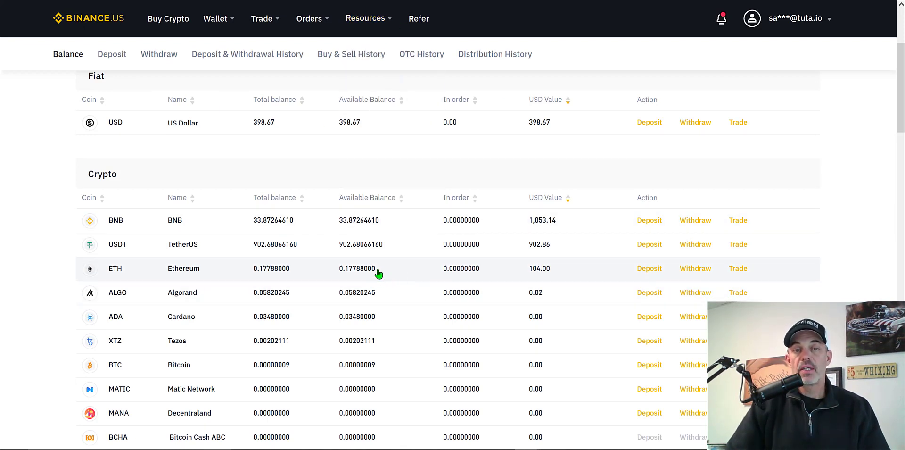
{"action": "mouse_move", "coordinate": [741, 268]}
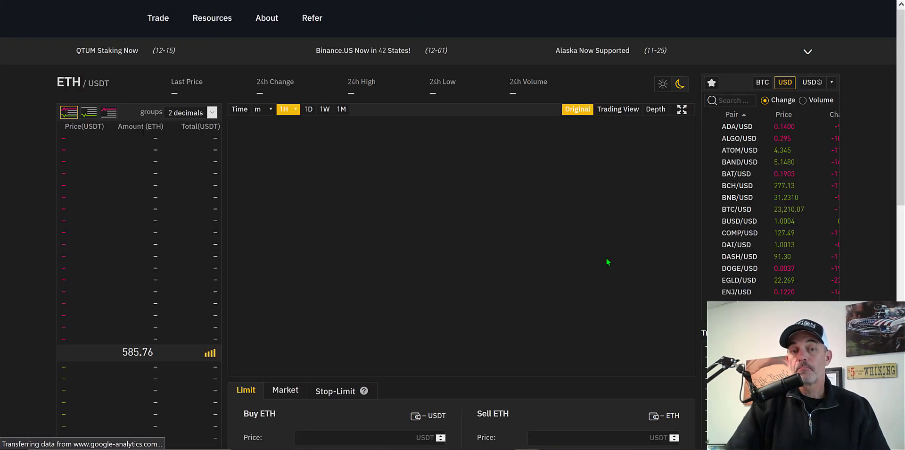
Sell all 0.17788 ETH on Binance.US with a 100% market order.
{"action": "scroll", "scroll_direction": "down", "scroll_amount": 3}
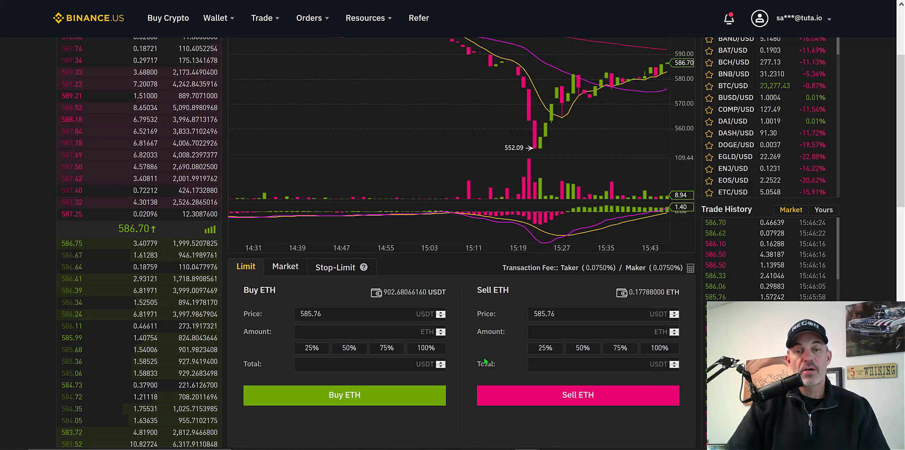
{"action": "scroll", "scroll_direction": "down", "scroll_amount": 3}
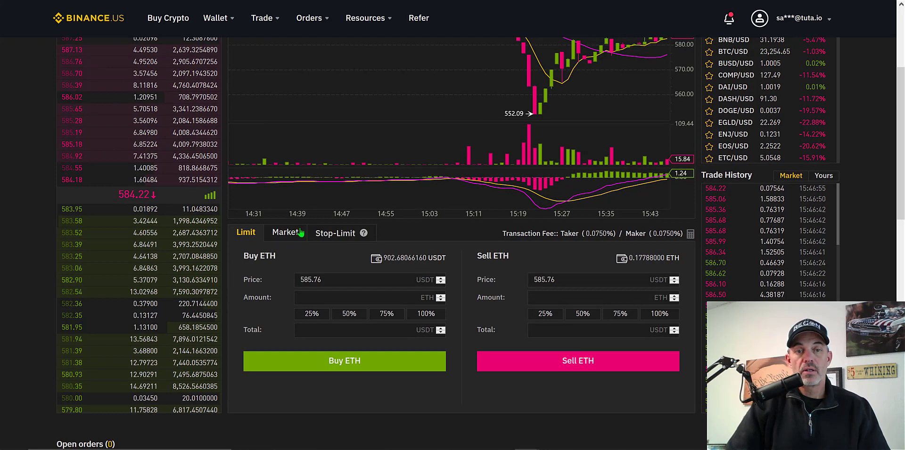
{"action": "left_click", "coordinate": [285, 233]}
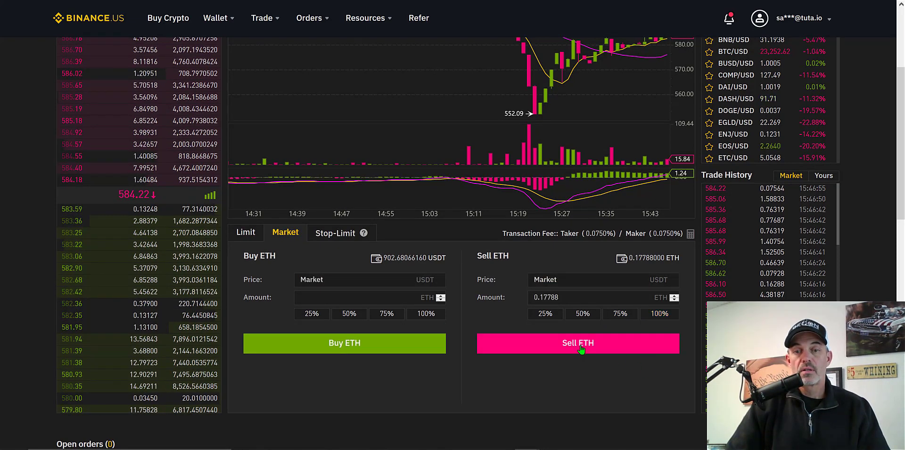
{"action": "left_click", "coordinate": [578, 343]}
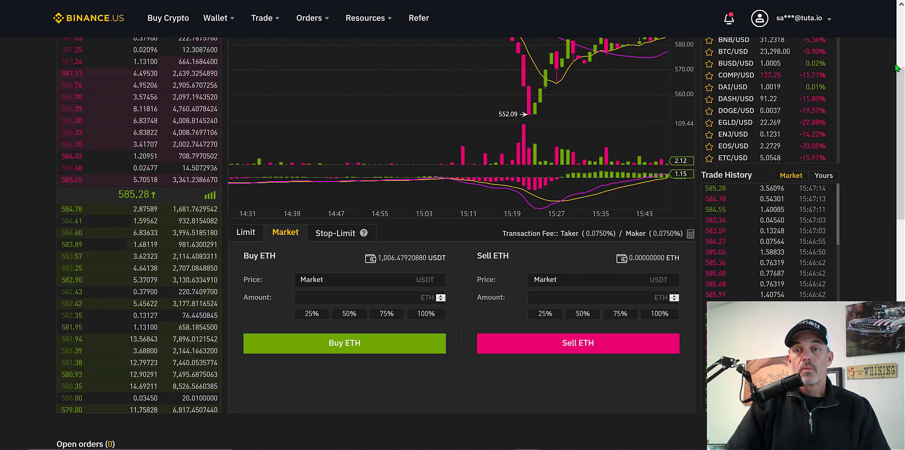
{"action": "scroll", "scroll_direction": "down", "scroll_amount": 3}
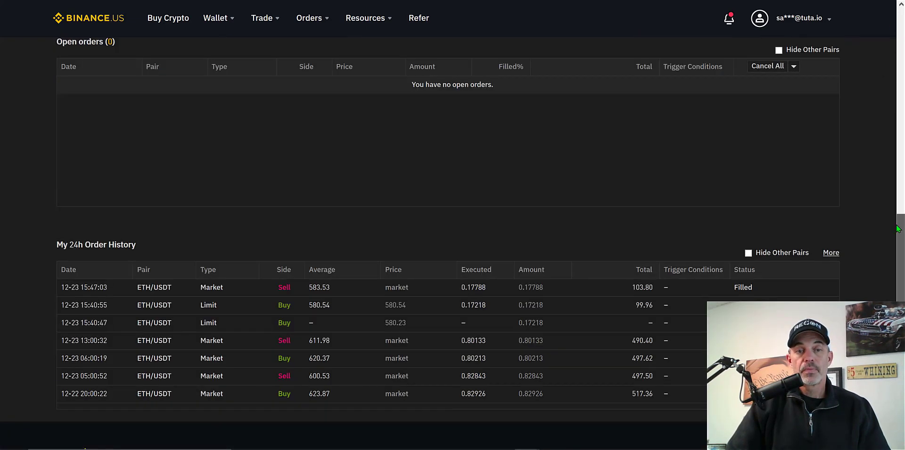
{"action": "scroll", "scroll_direction": "down", "scroll_amount": 3}
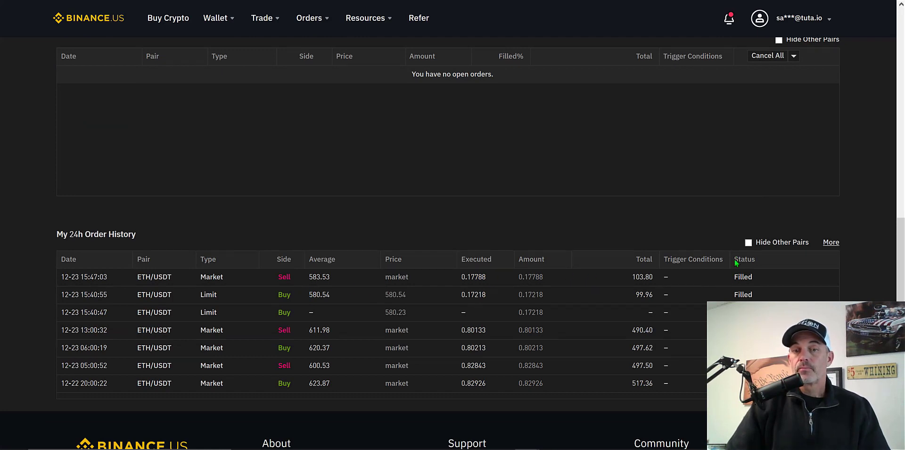
{"action": "mouse_move", "coordinate": [736, 263]}
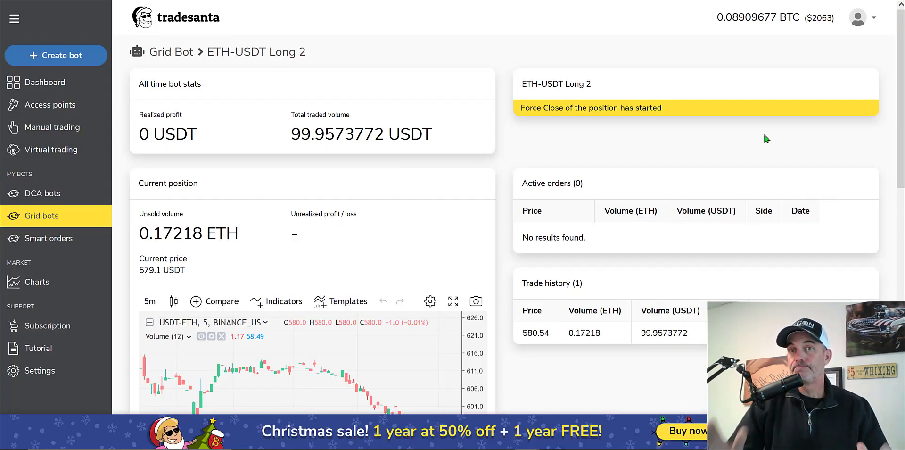
{"action": "mouse_move", "coordinate": [753, 141]}
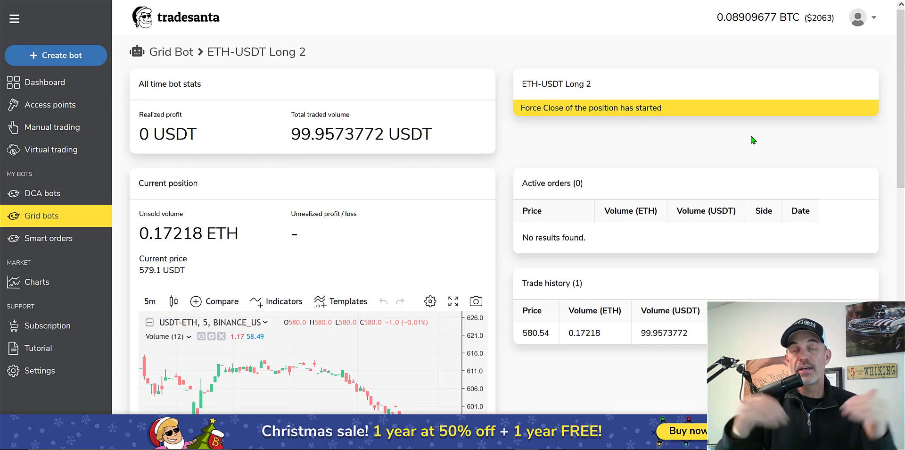